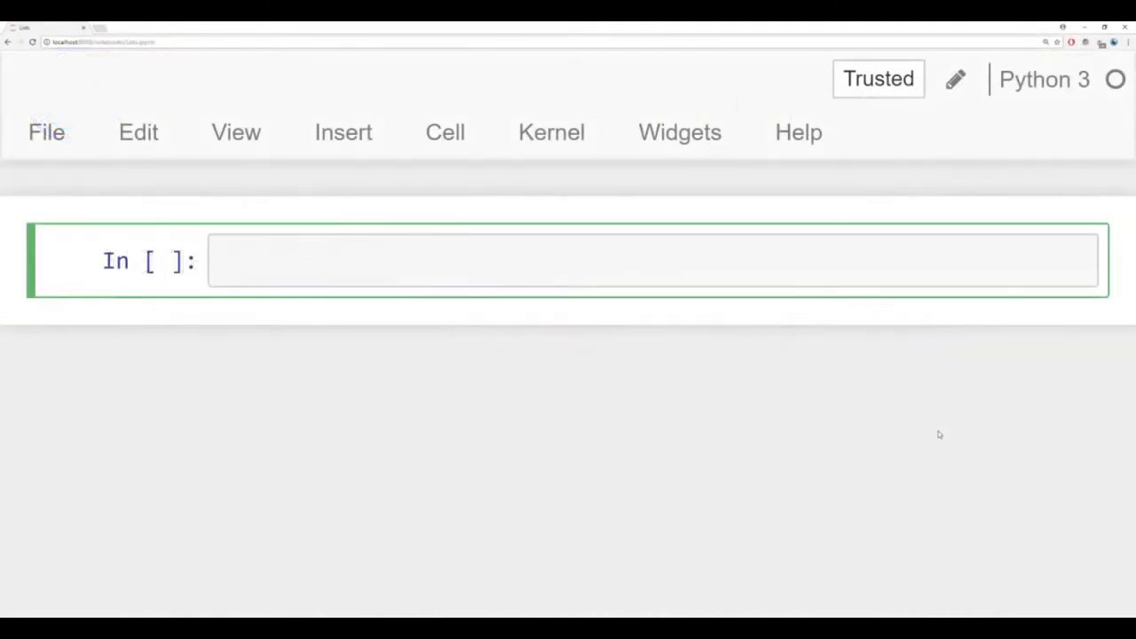
Step: Run my_list = [1,2,3] in a cell
text(my_li)
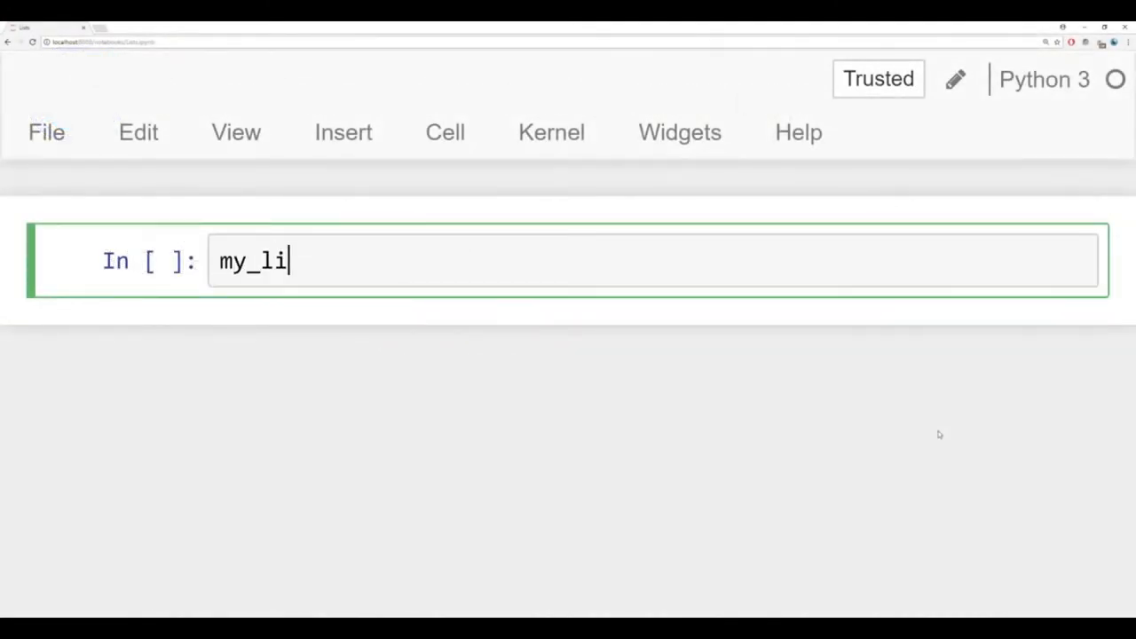
text(st =)
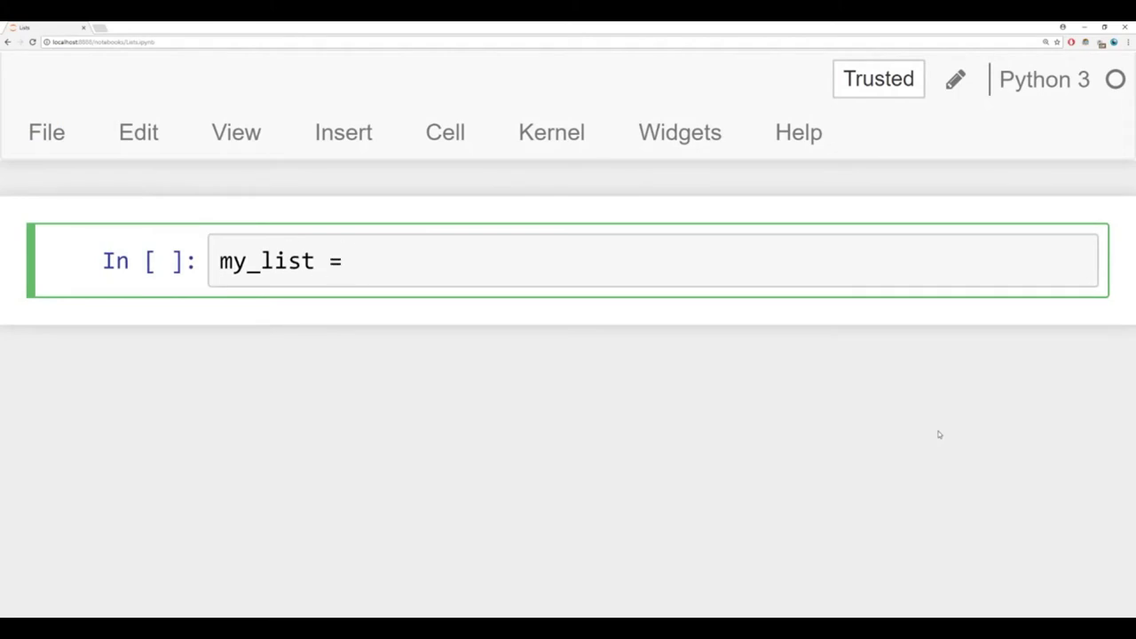
text([1,2,3])
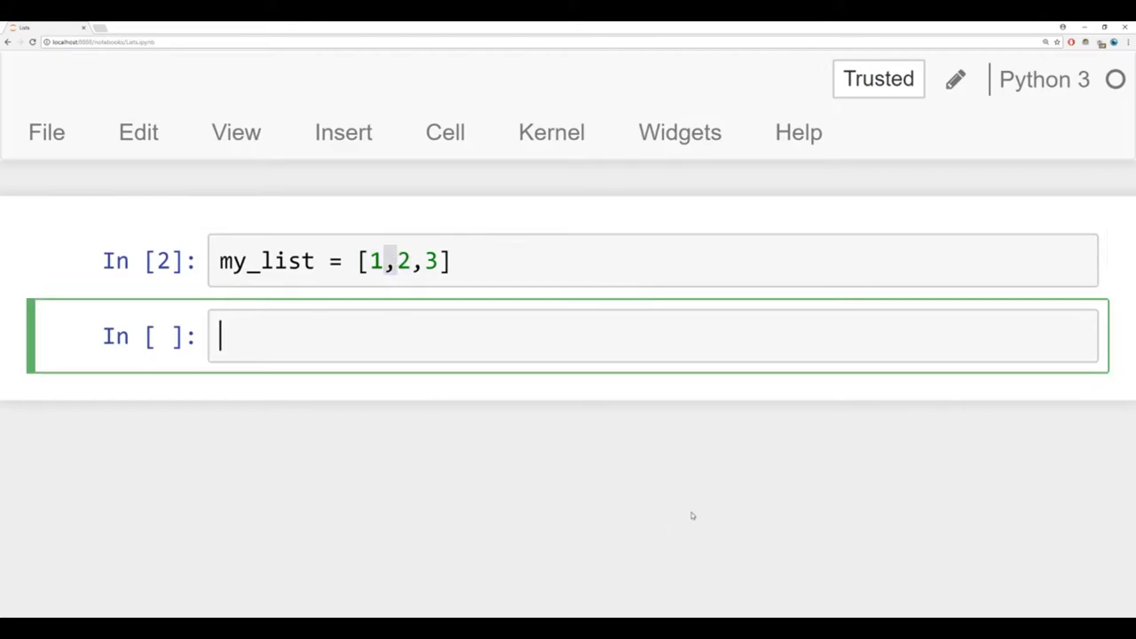
Step: Reassign my_list to ['STRING',100,23.2] and run it
text(my_list)
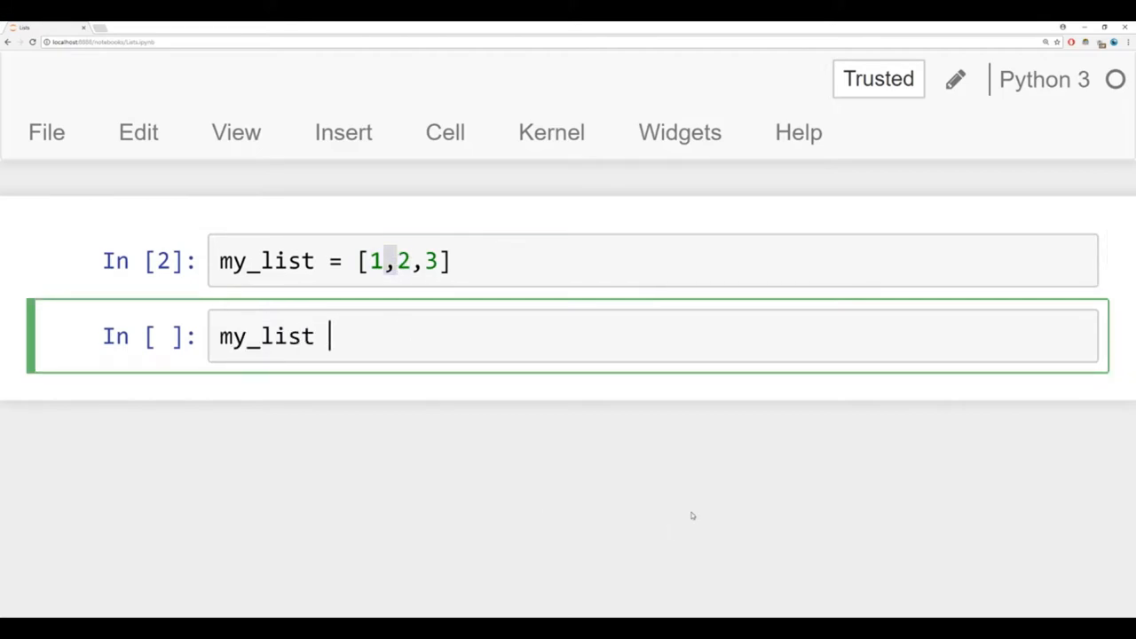
text(= [''])
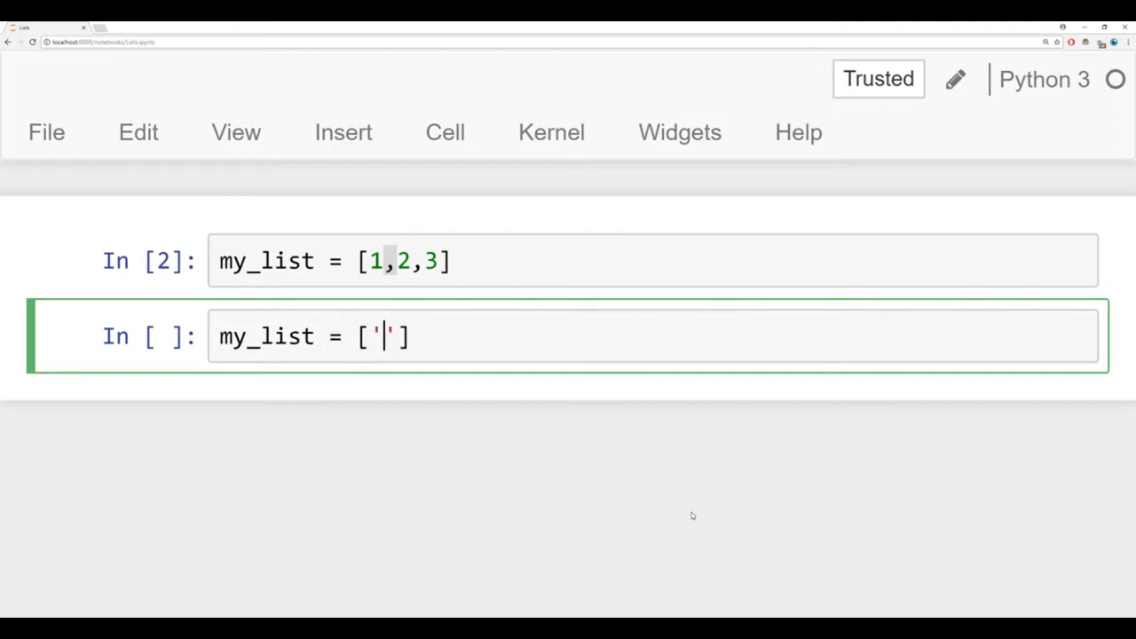
text(STRING)
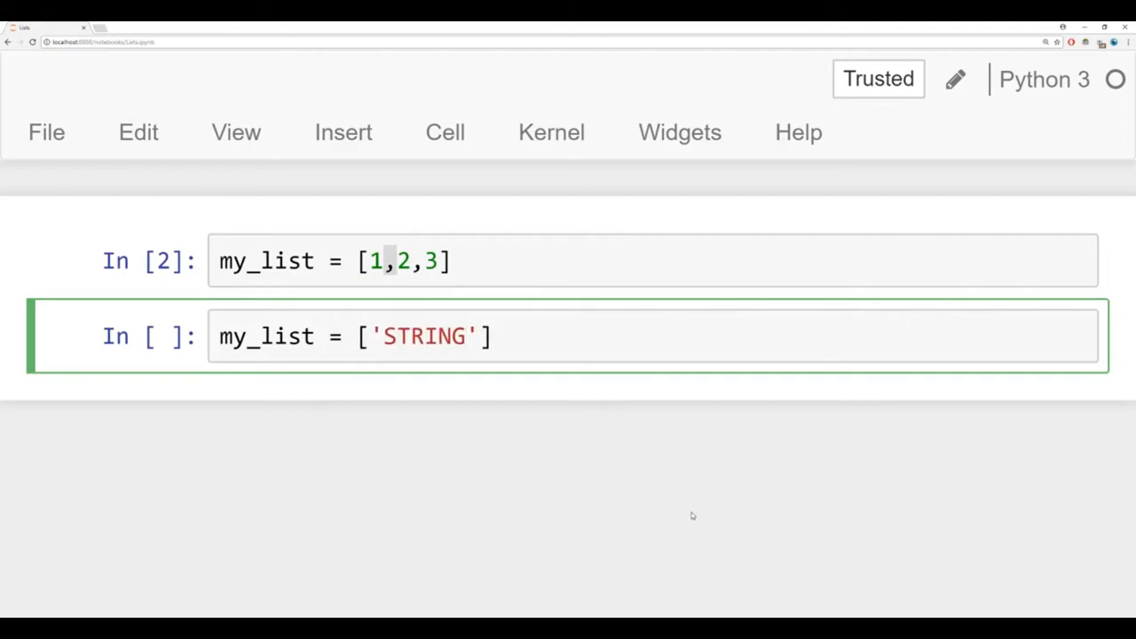
text(,1)
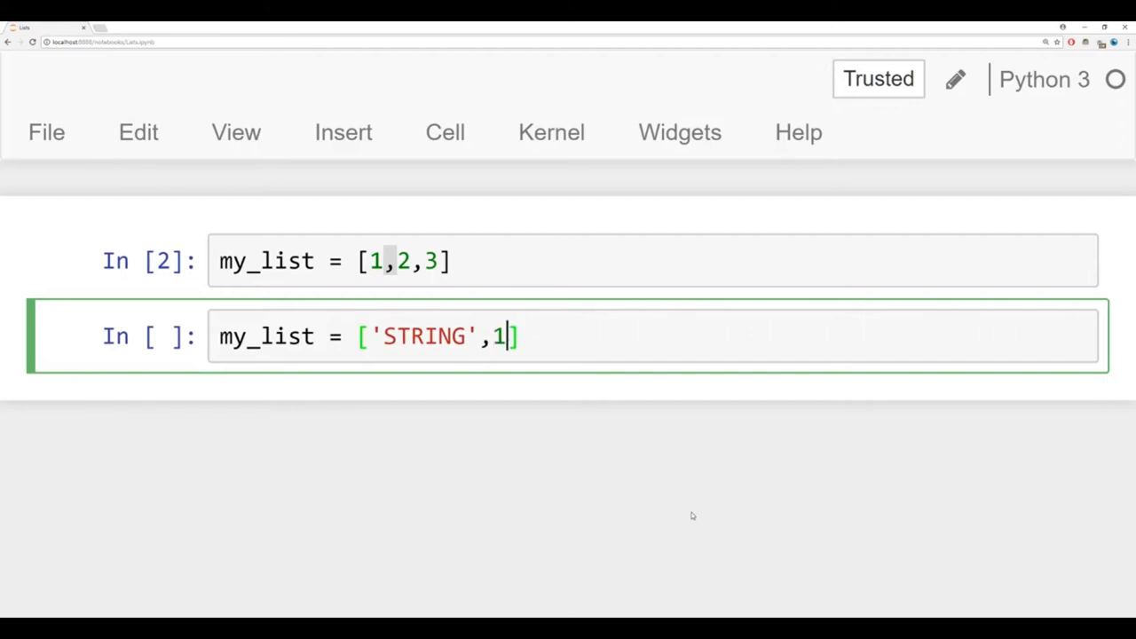
text(00,23.2)
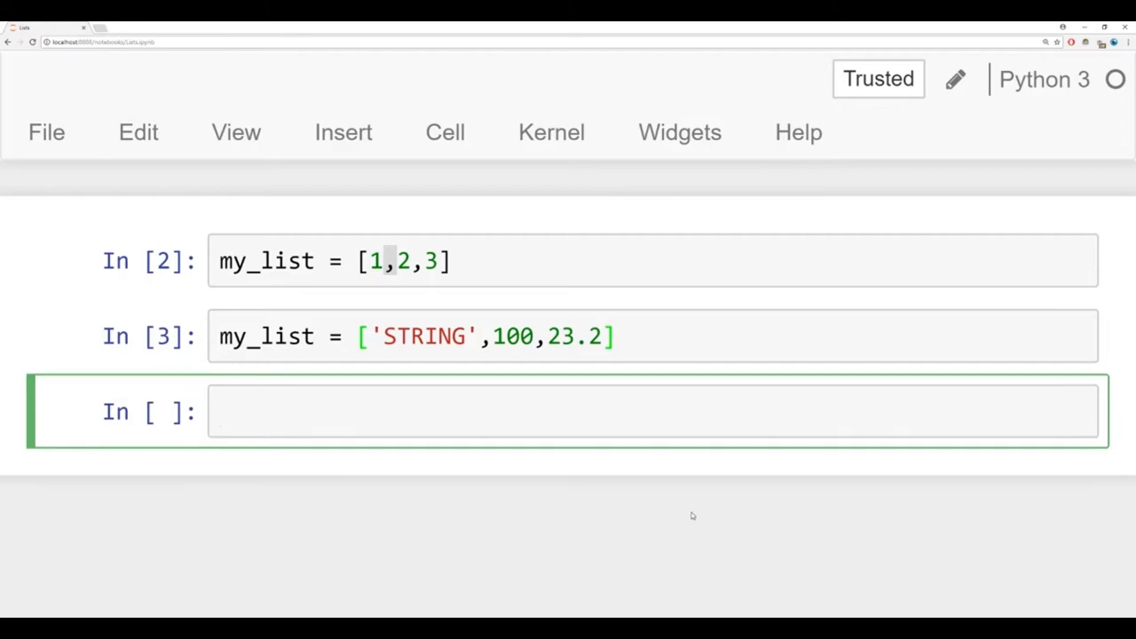
Step: Run len(my_list) to get the mixed list's length of 3
text(le)
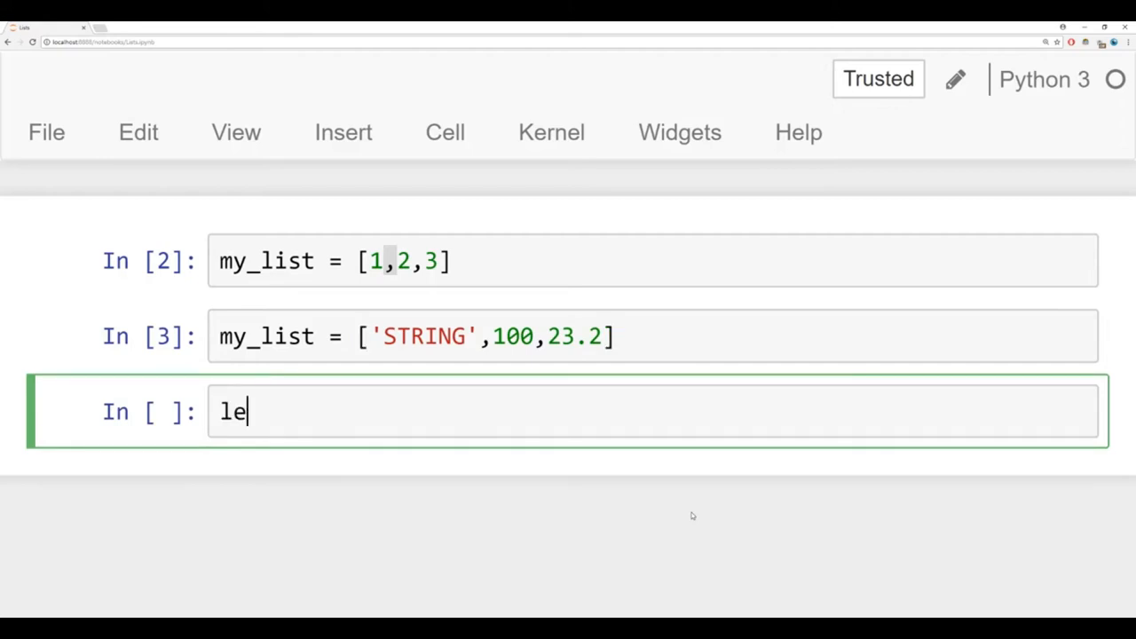
text(n)
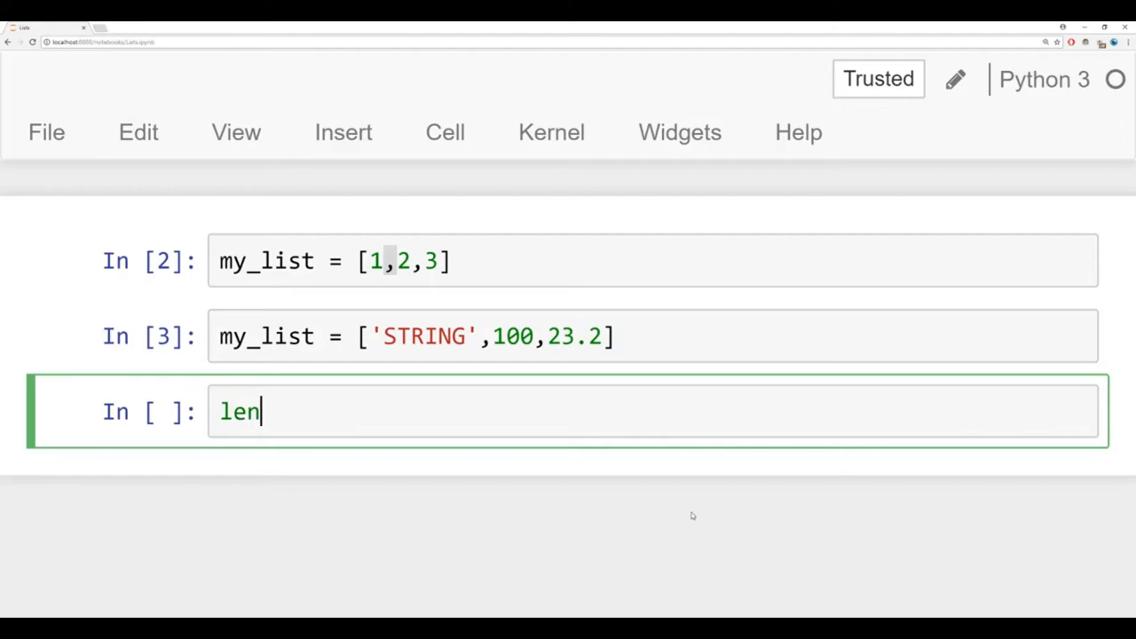
text((my_list)
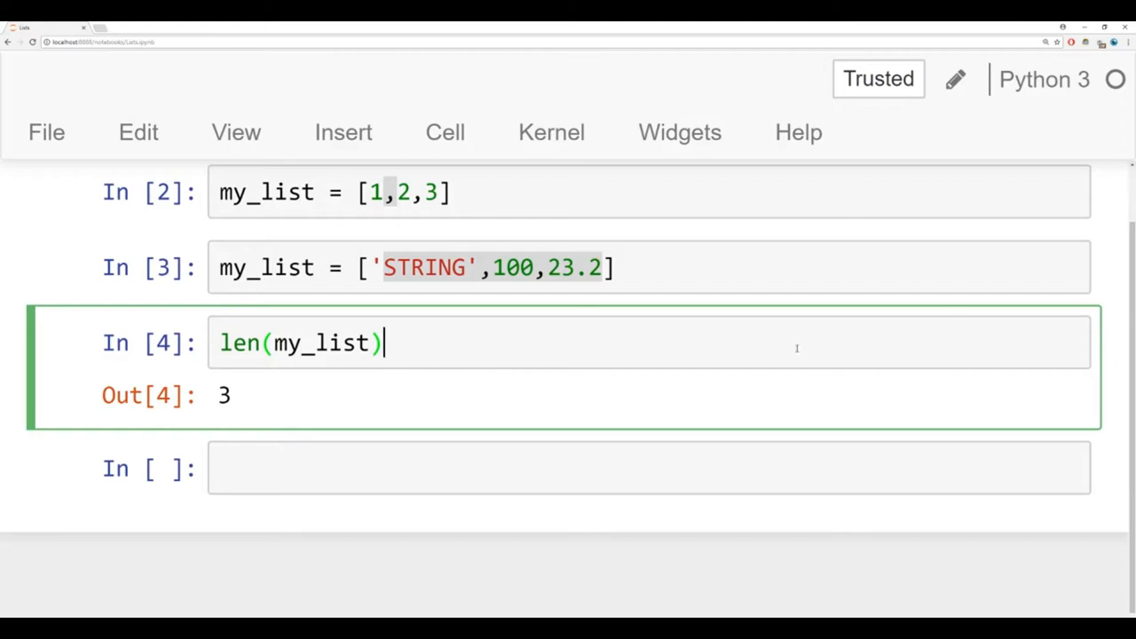
Step: Define mylist = ['one','two','three'] and run it
text(myl)
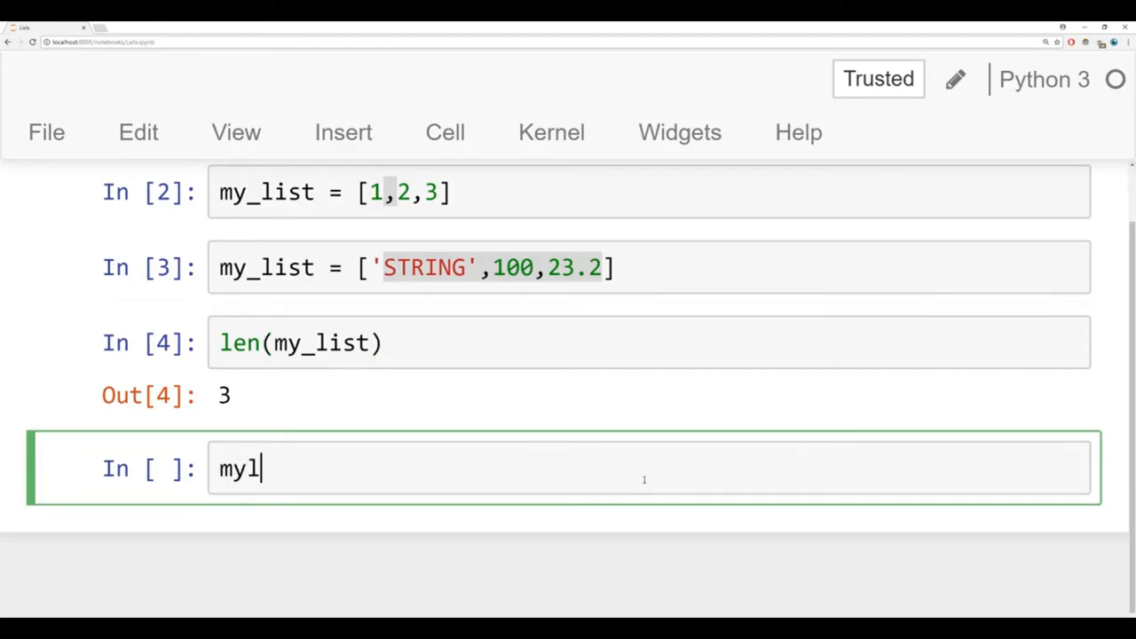
text(ist =)
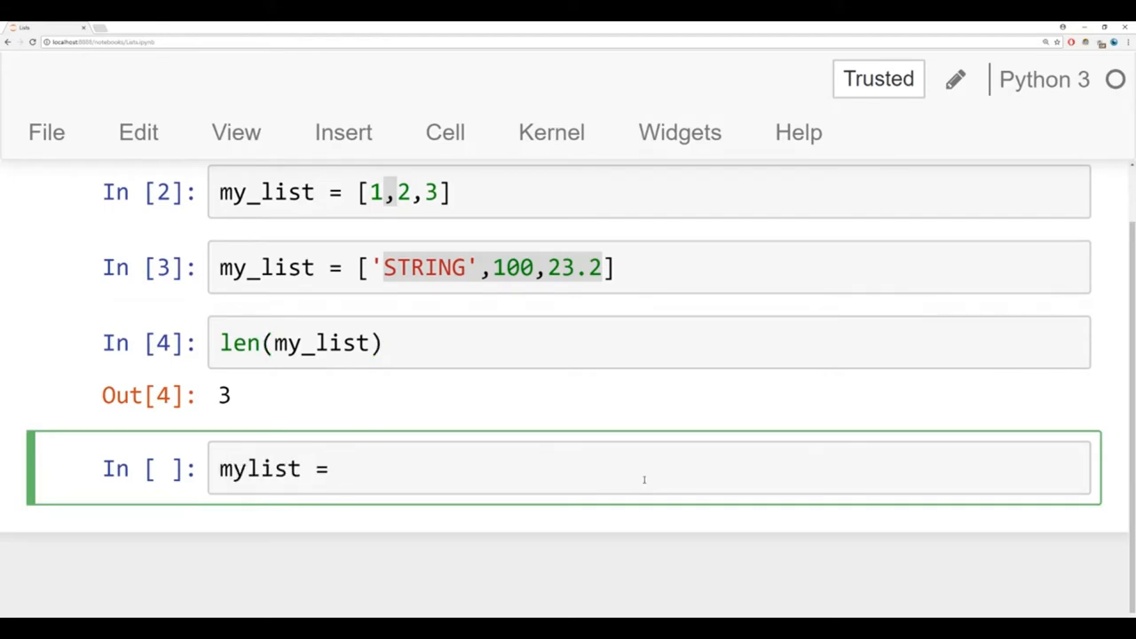
text(['o'])
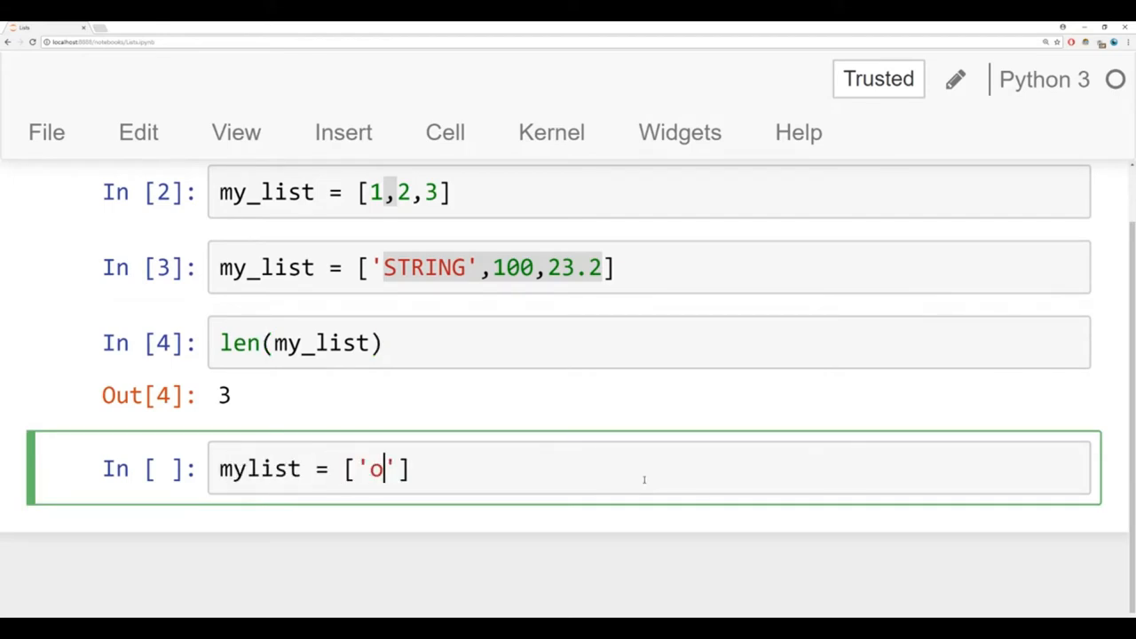
text(ne','tw)
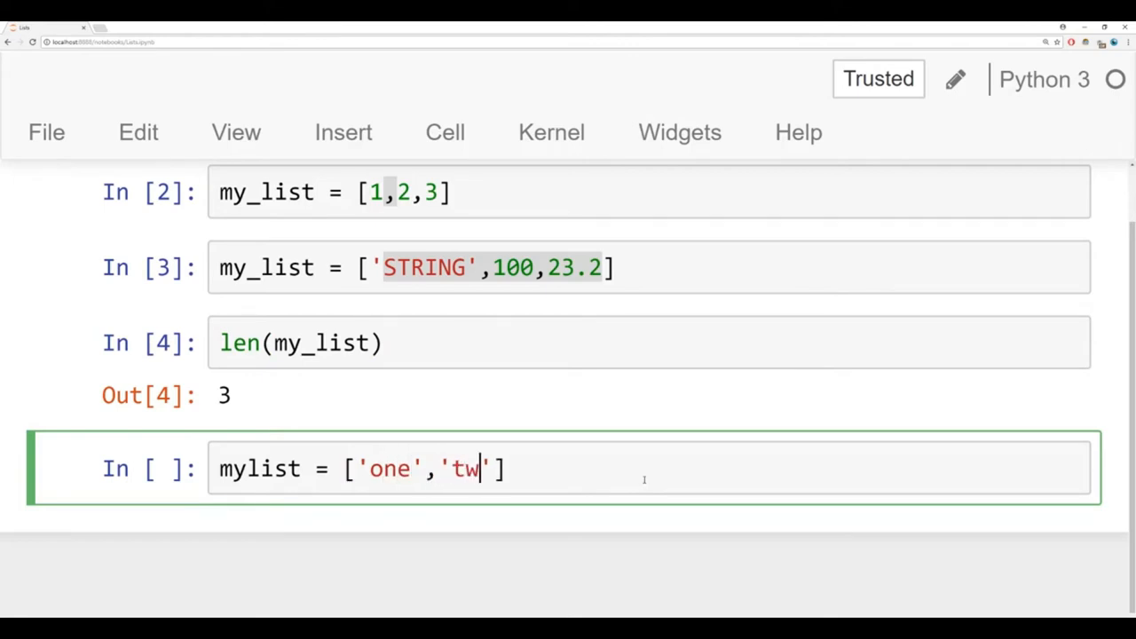
text(o','three)
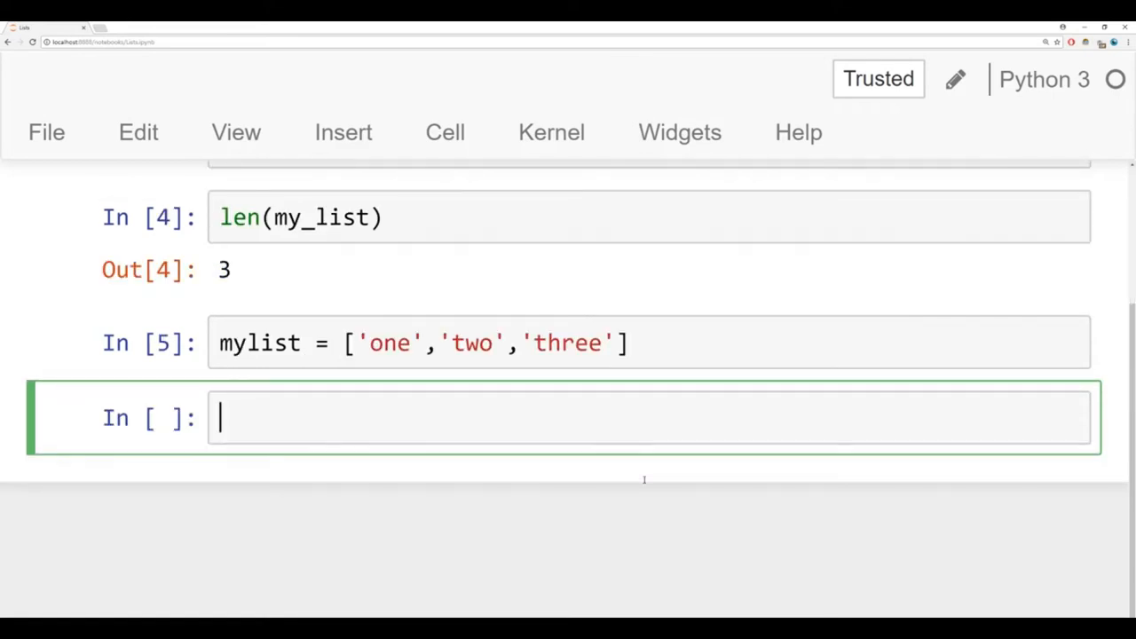
Step: Show mylist[0] returning 'one' and mylist[1:] returning ['two','three']
text(my)
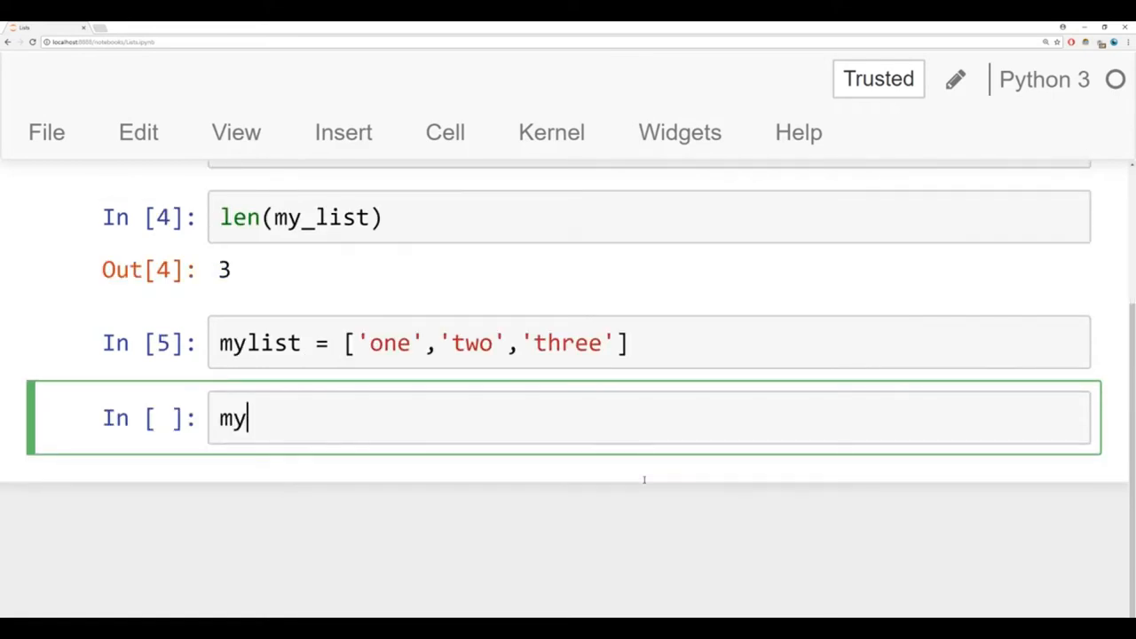
text(list)
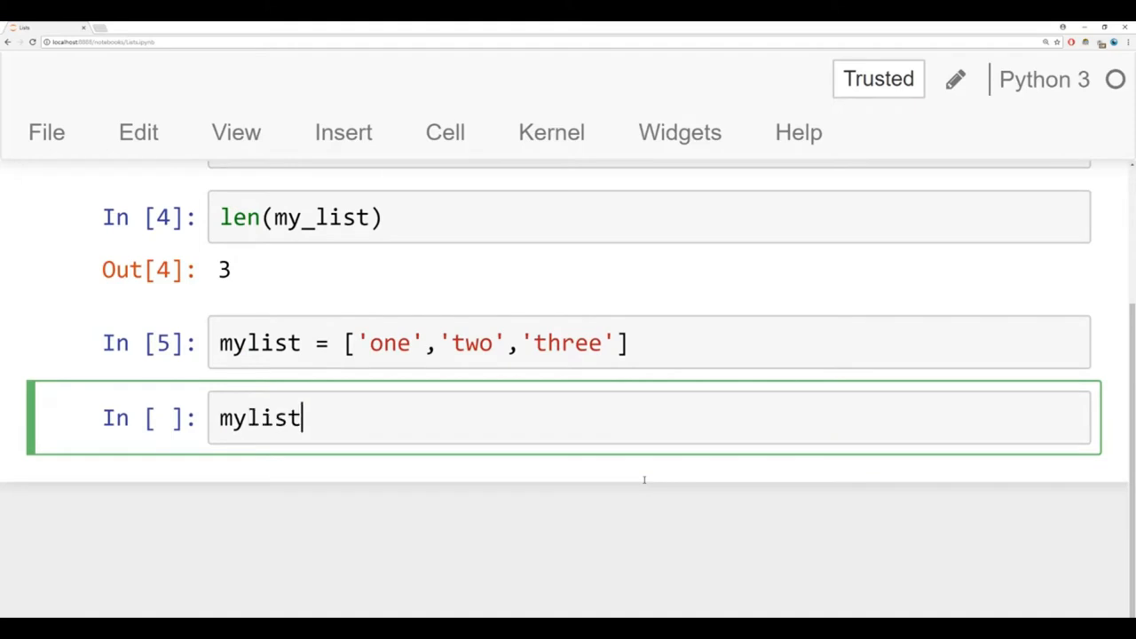
text([0])
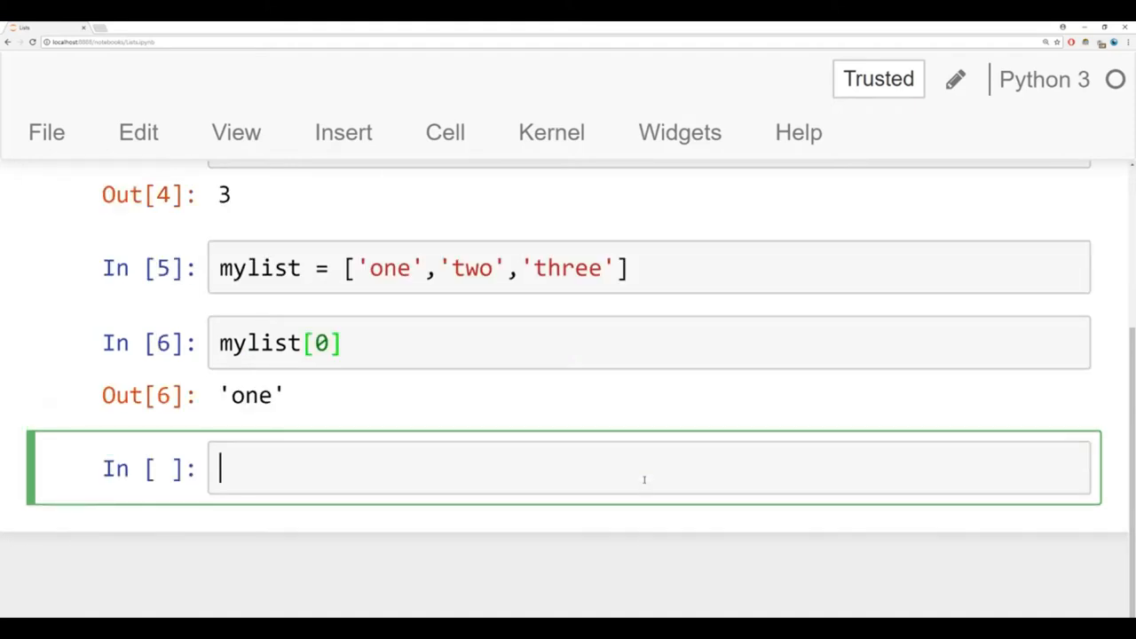
mouse_move(460, 317)
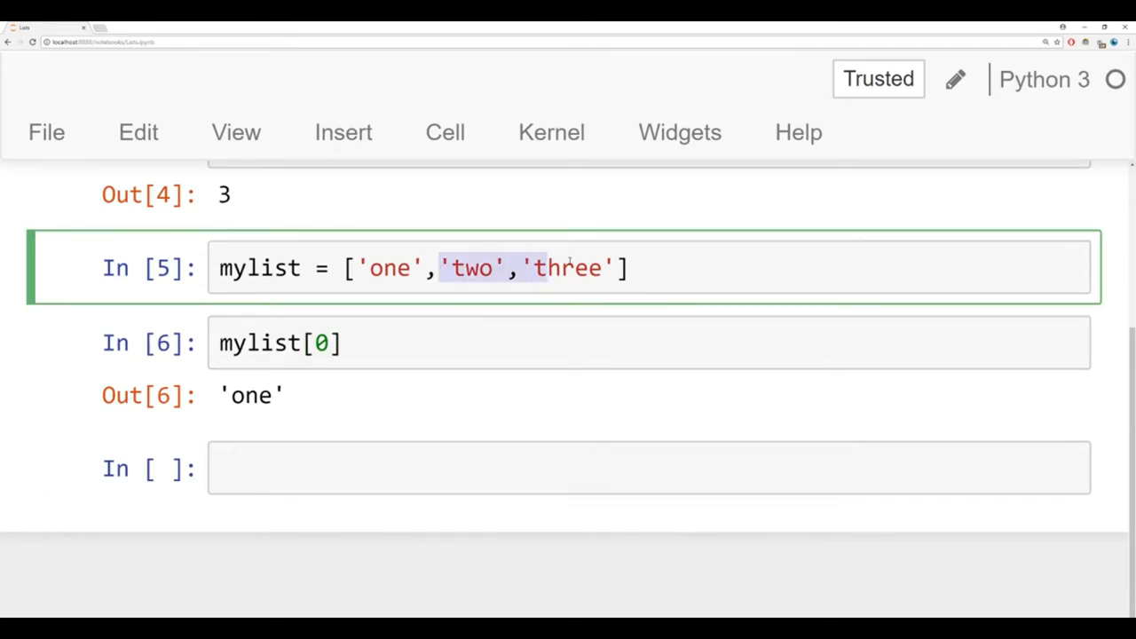
text(my)
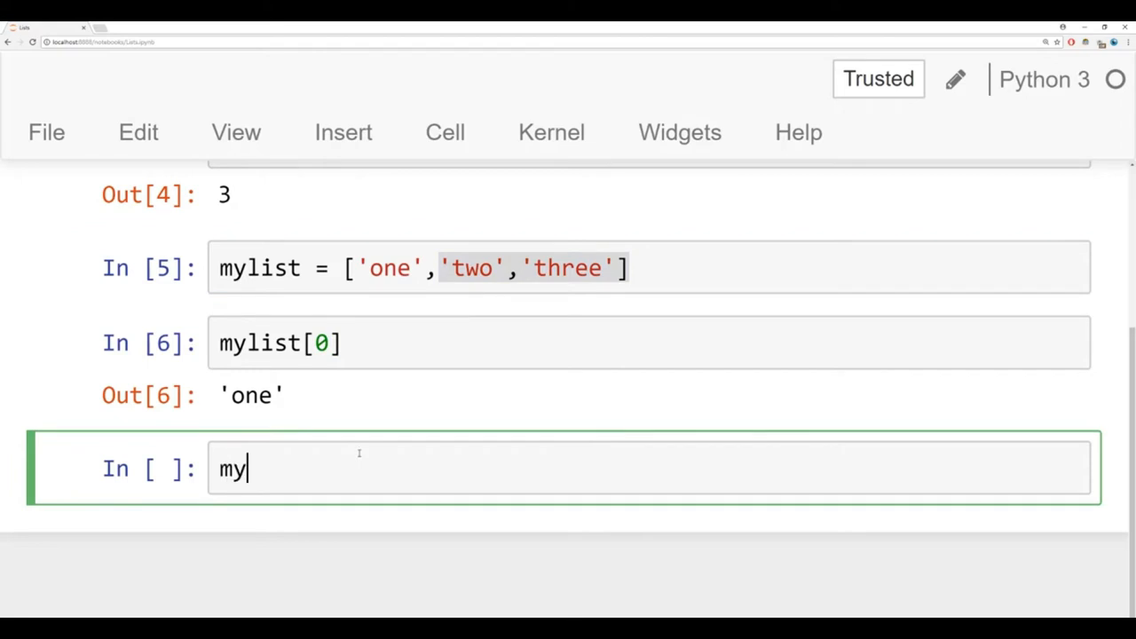
text(list[)
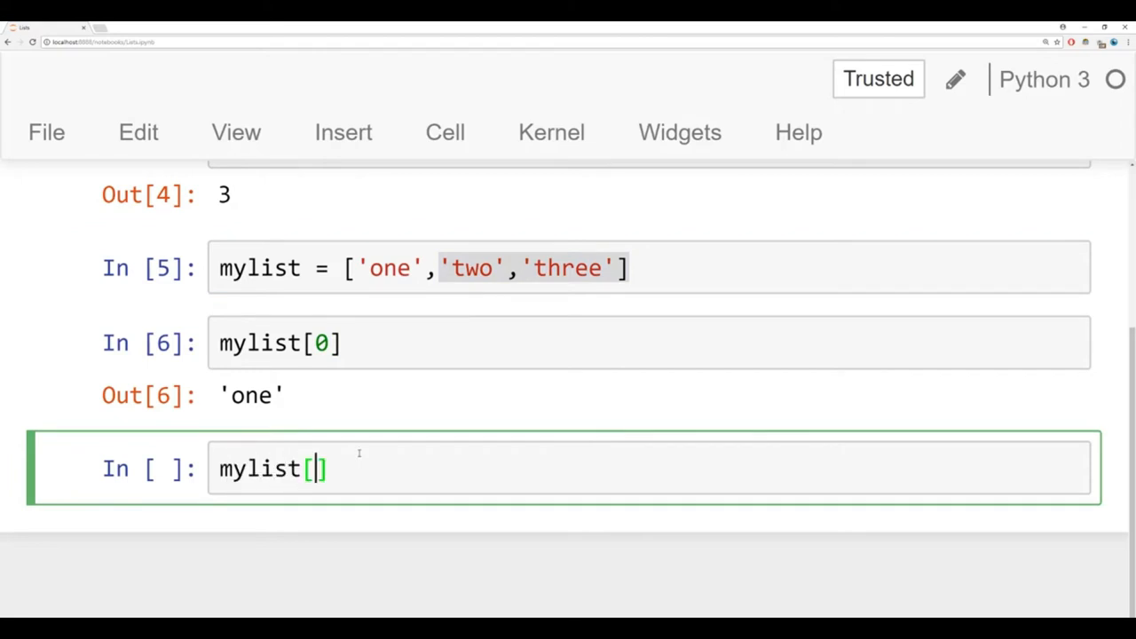
text(1:)
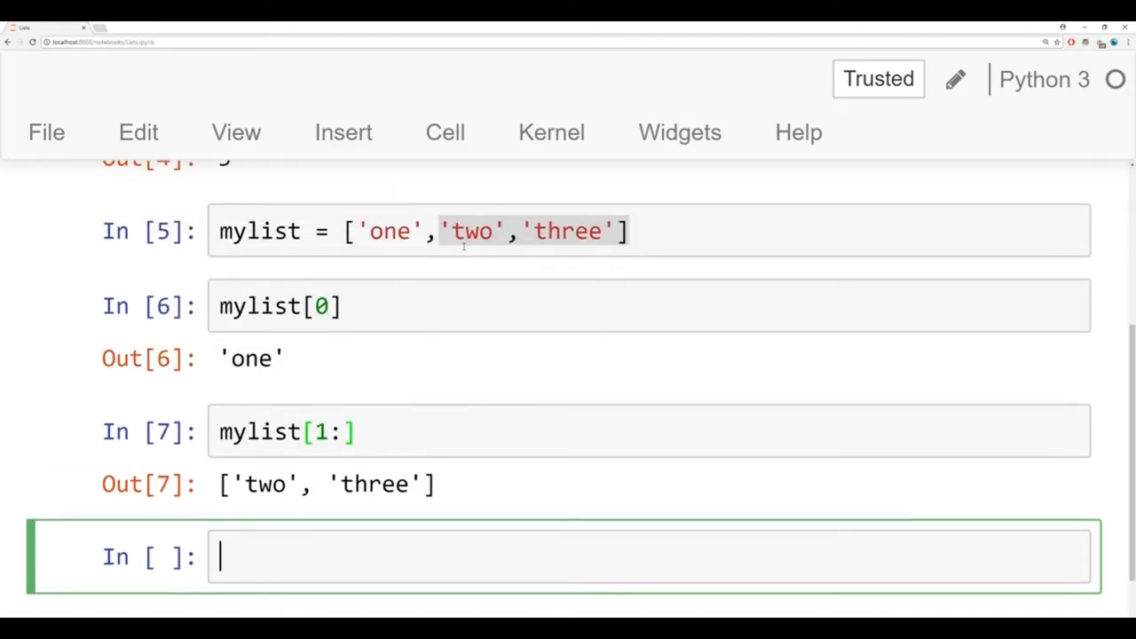
click(444, 231)
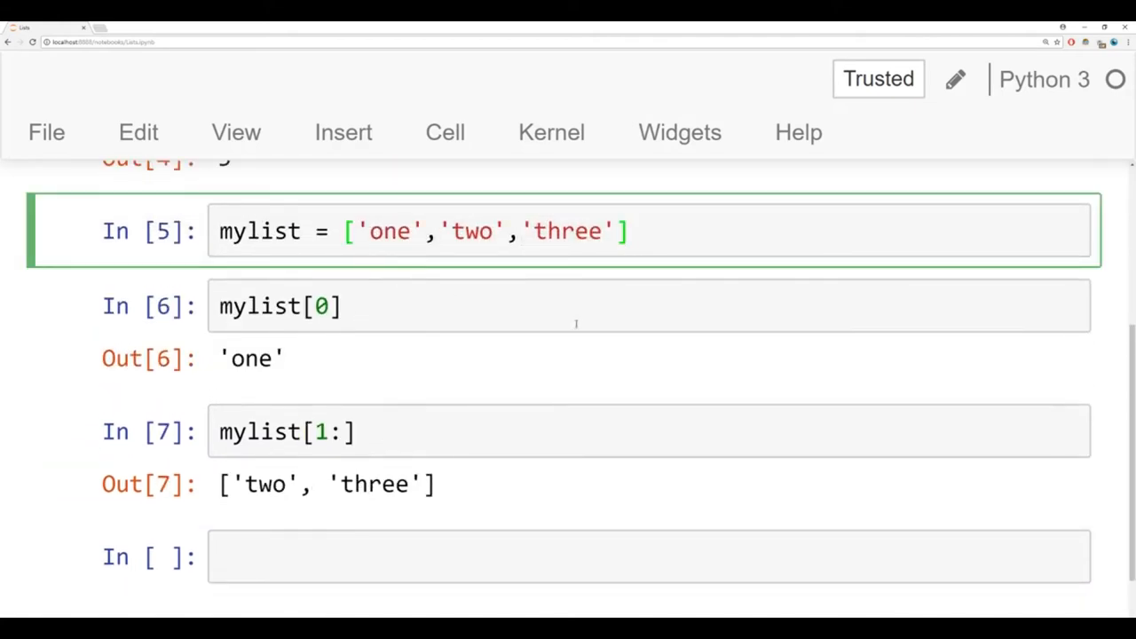
mouse_move(661, 319)
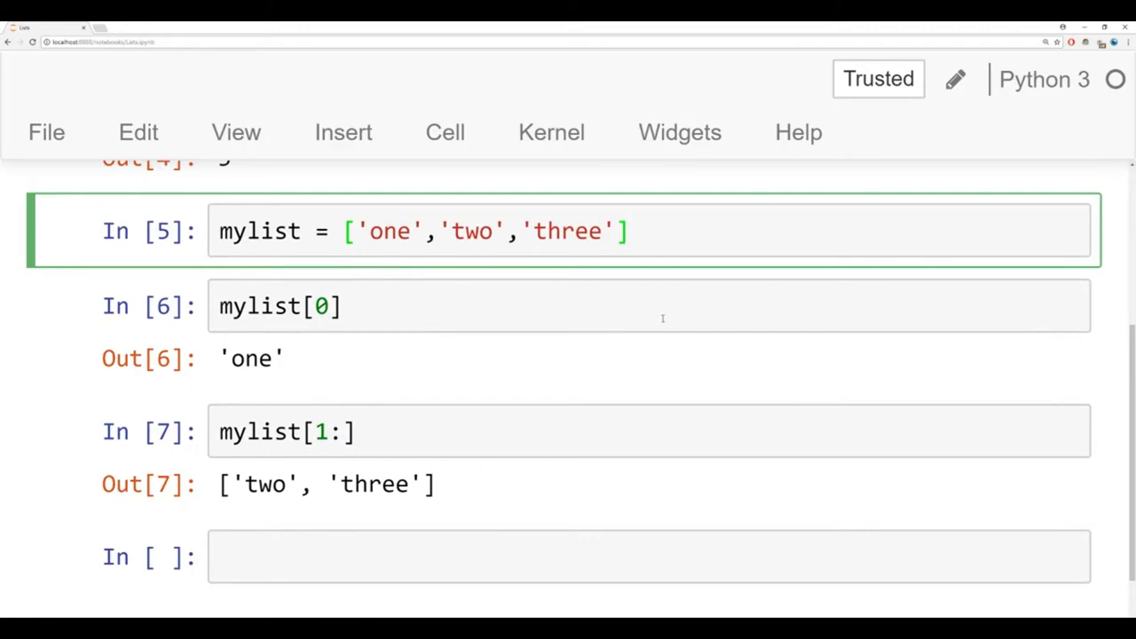
mouse_move(355, 370)
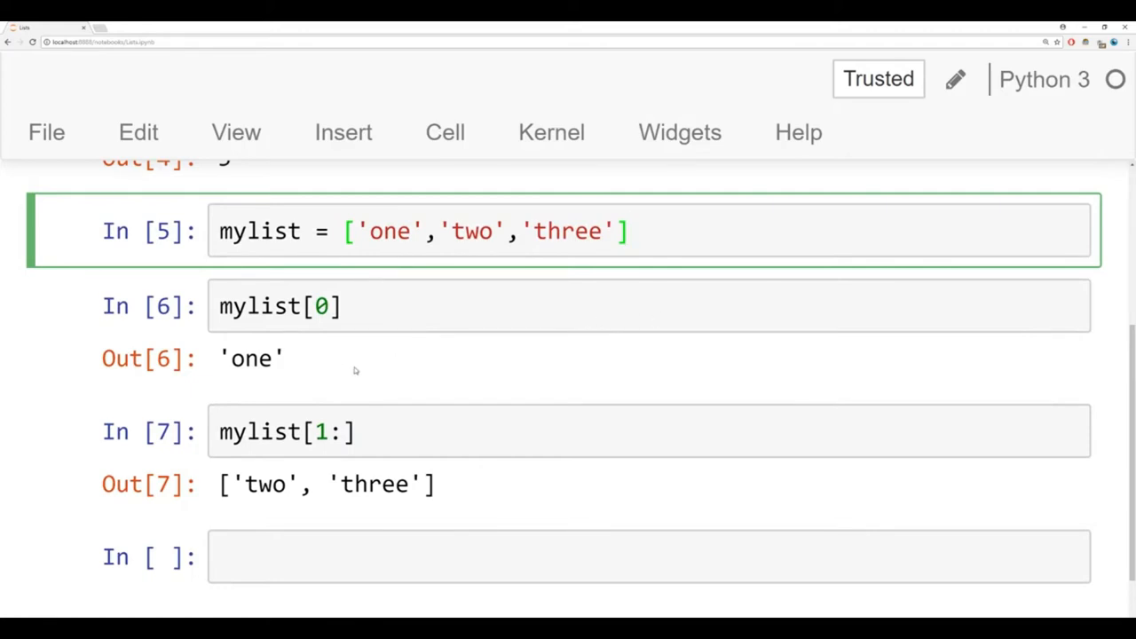
click(399, 557)
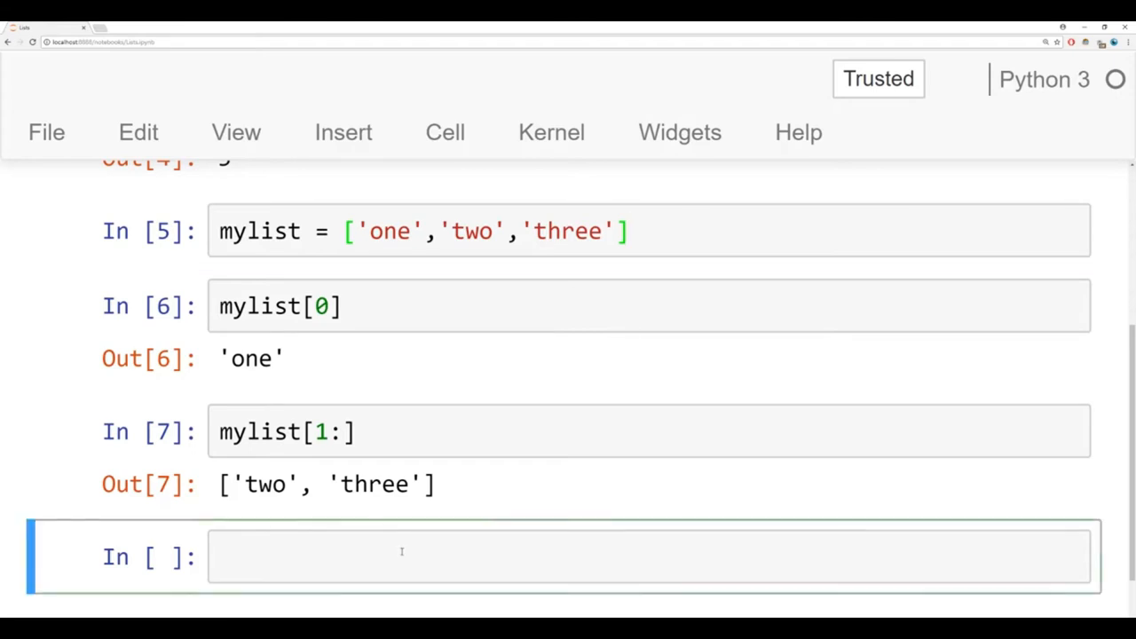
Step: Define another_list = ['four','five'] and run it
text(mylist)
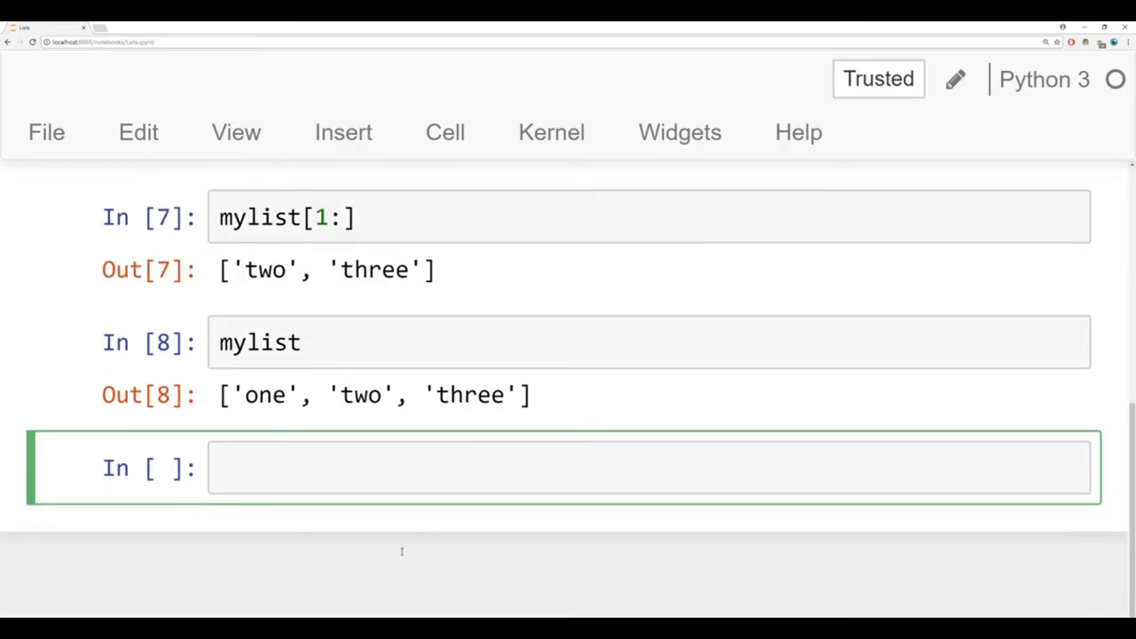
text(an)
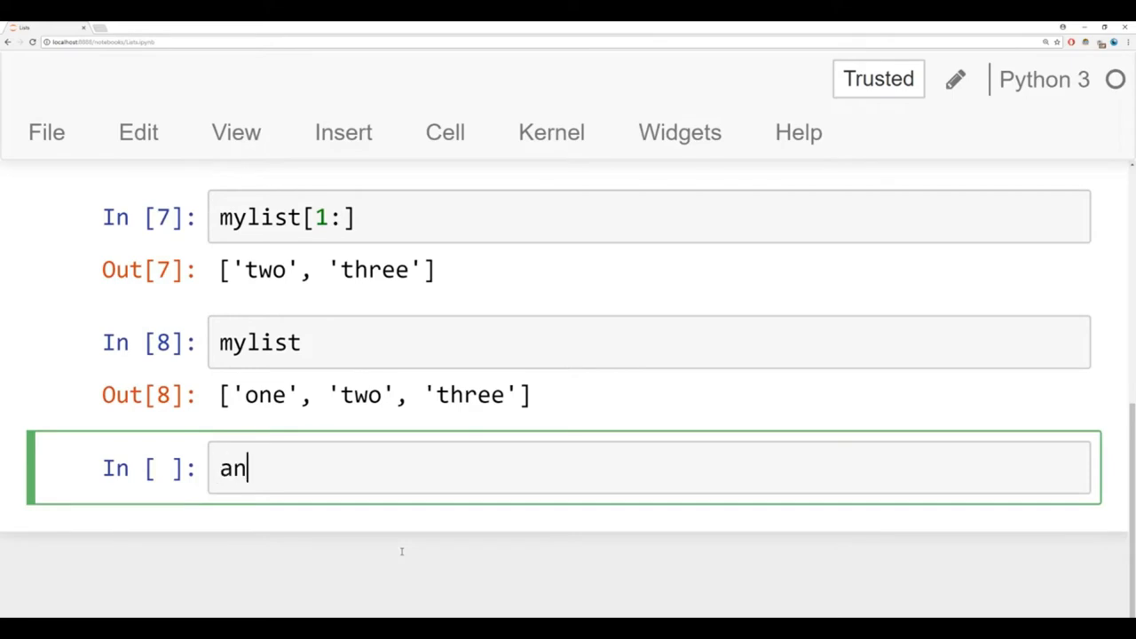
text(other_li)
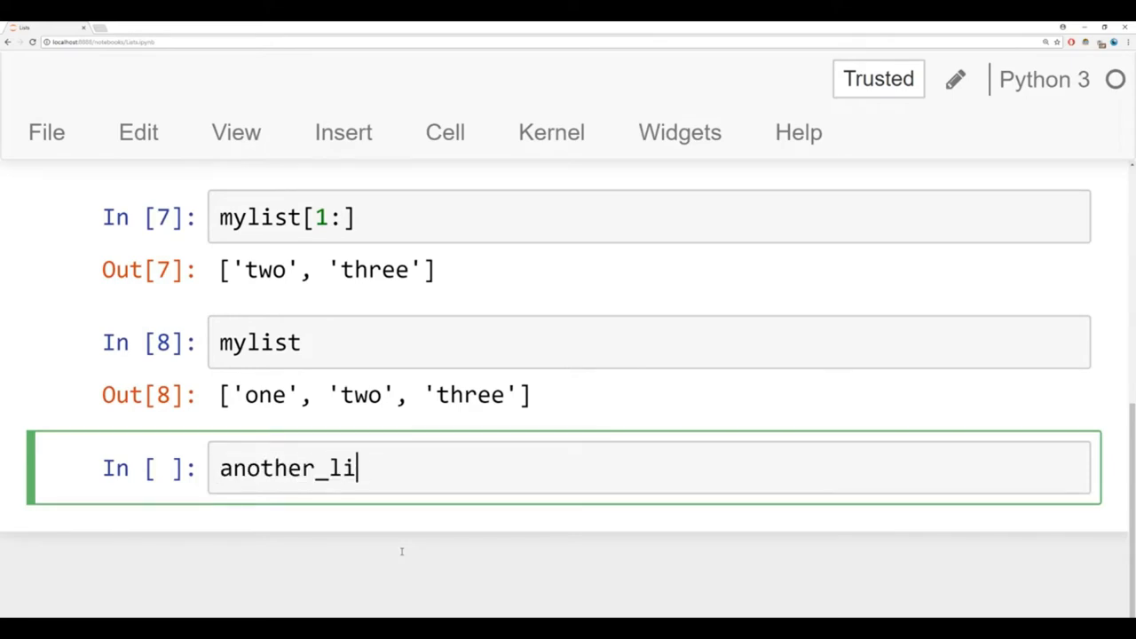
text(st = [])
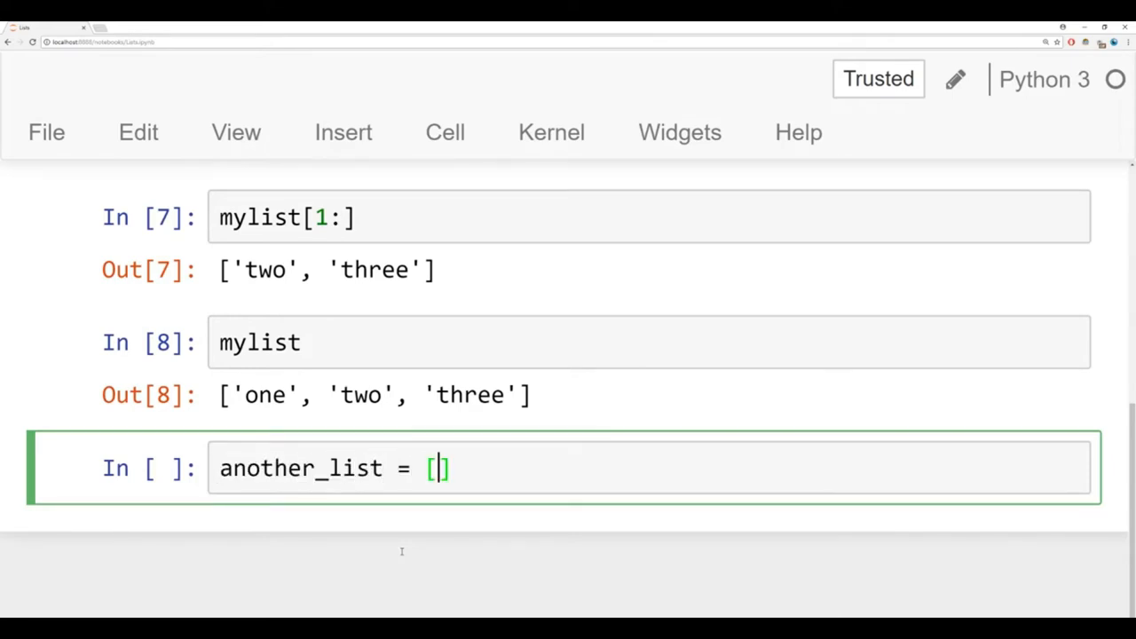
text('four','five)
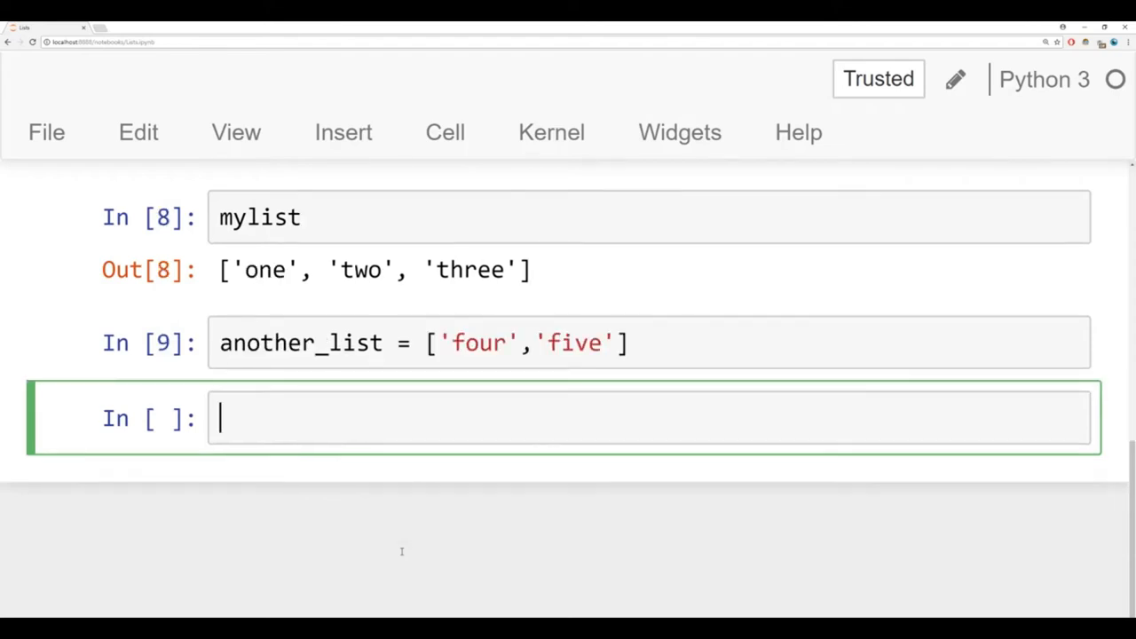
Step: Run mylist + another_list, then redisplay mylist, still holding three items
text(mylist +)
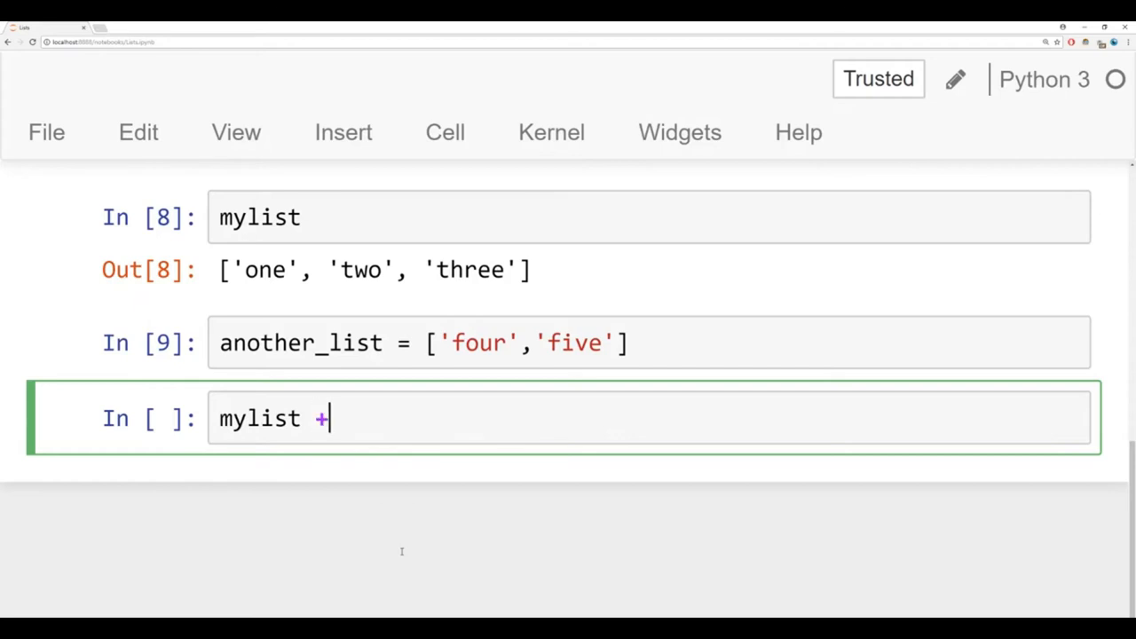
text(another_list)
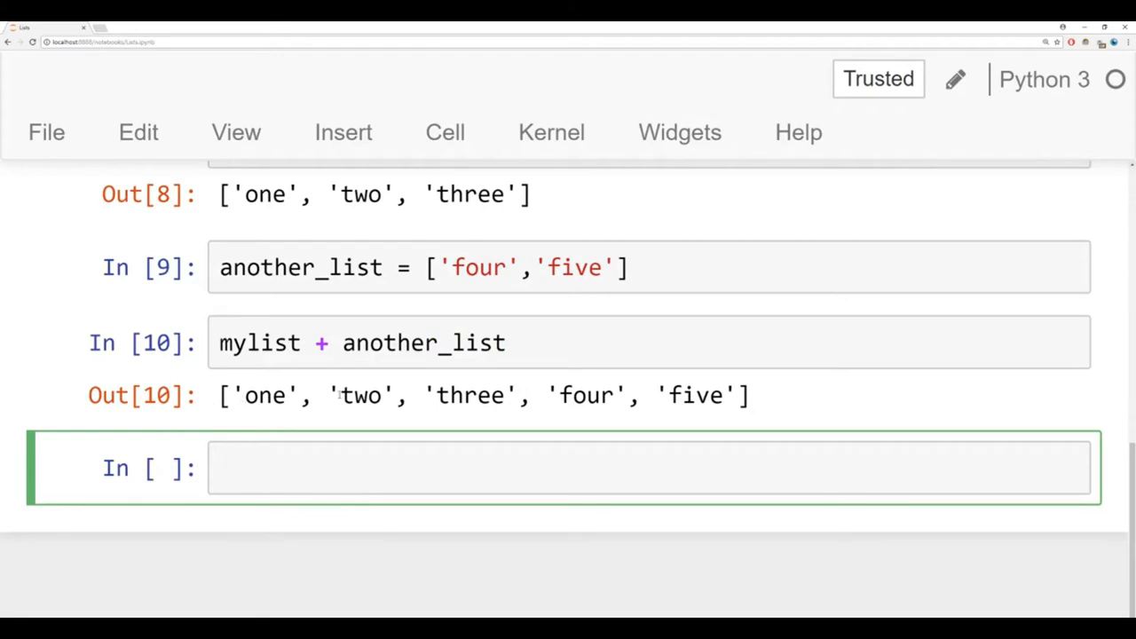
mouse_move(564, 357)
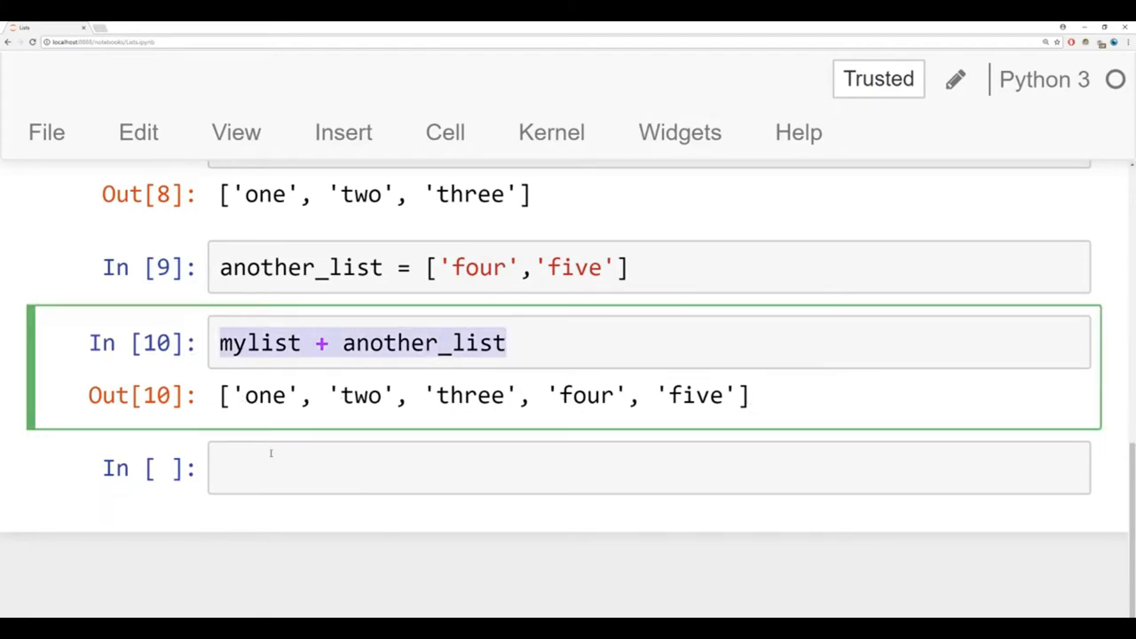
text(mylui)
text(a)
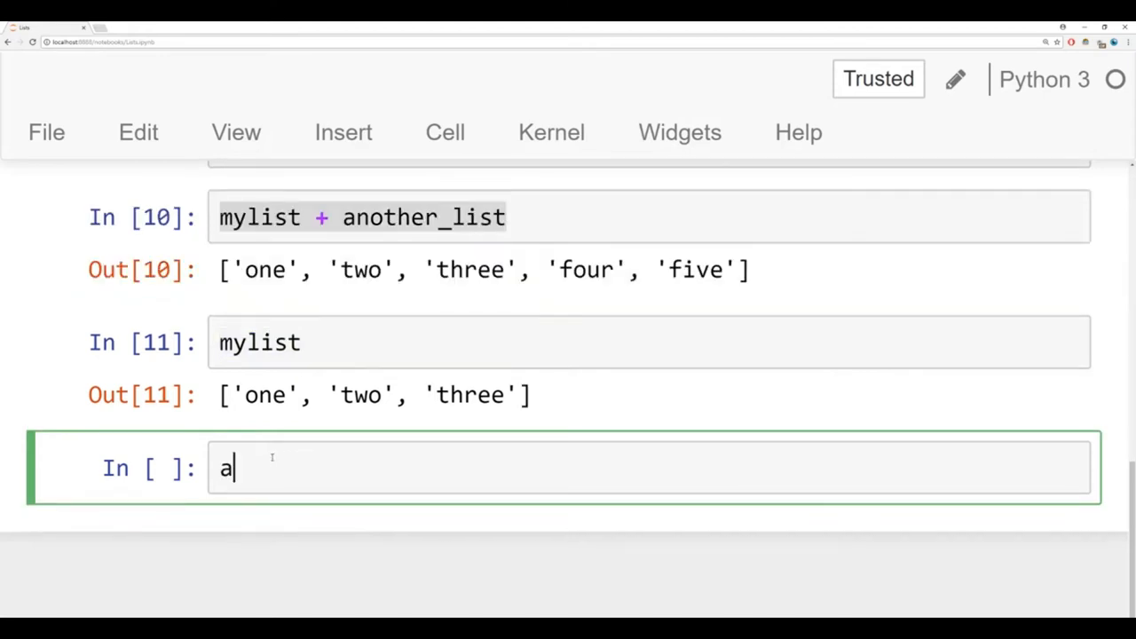
text(nother_list)
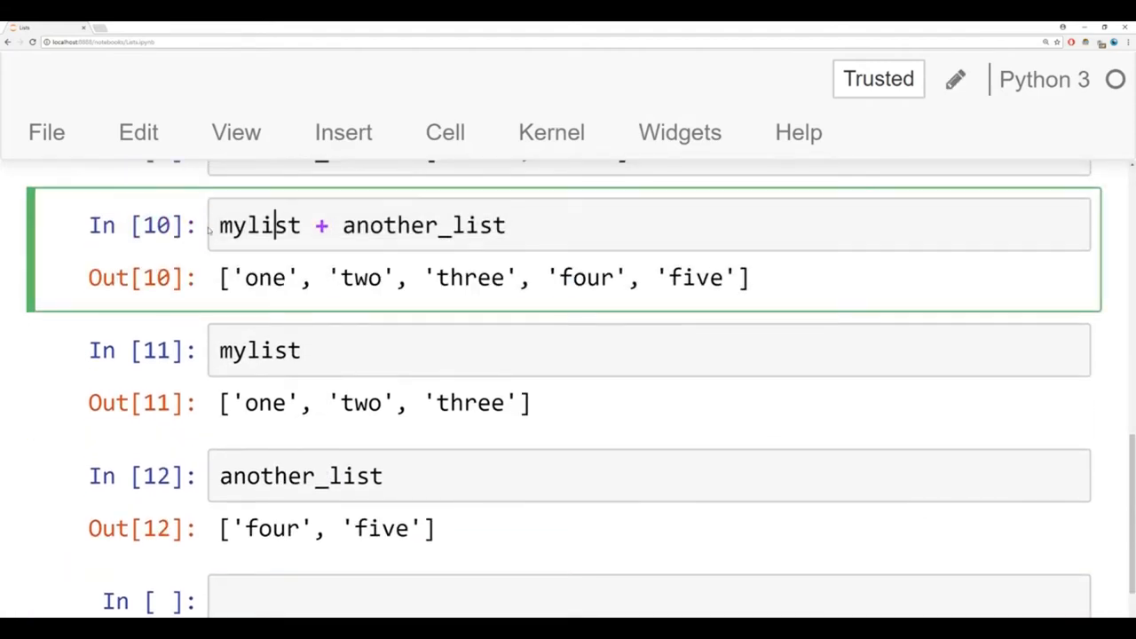
Step: Assign new_list = mylist + another_list, display its five items, and review another_list's definition
text(new_list =)
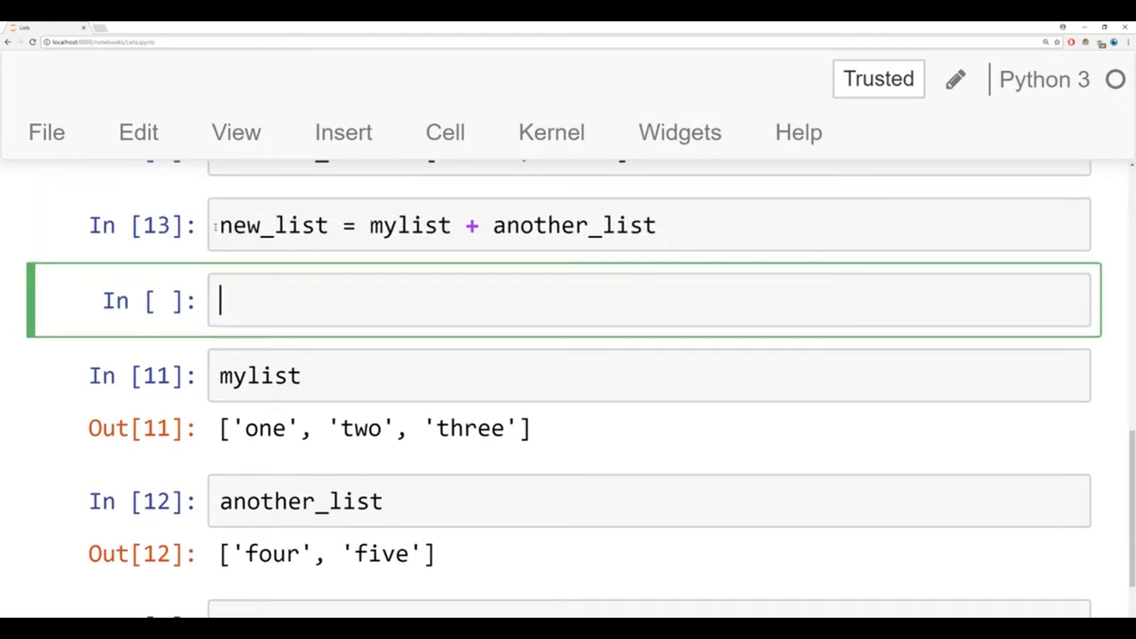
text(new_list)
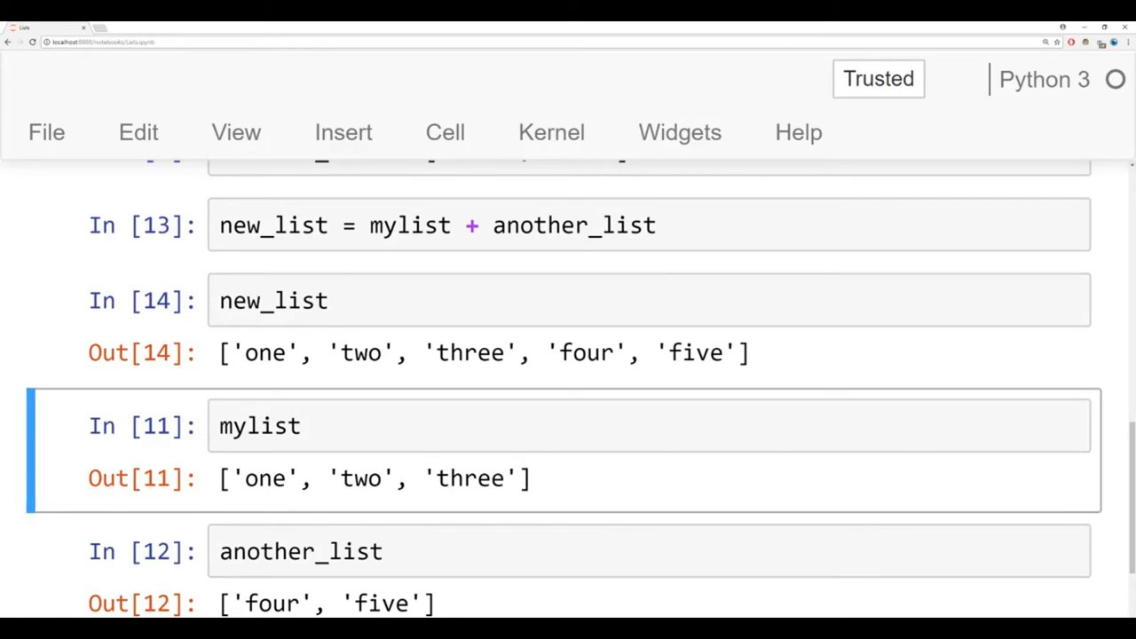
mouse_move(688, 468)
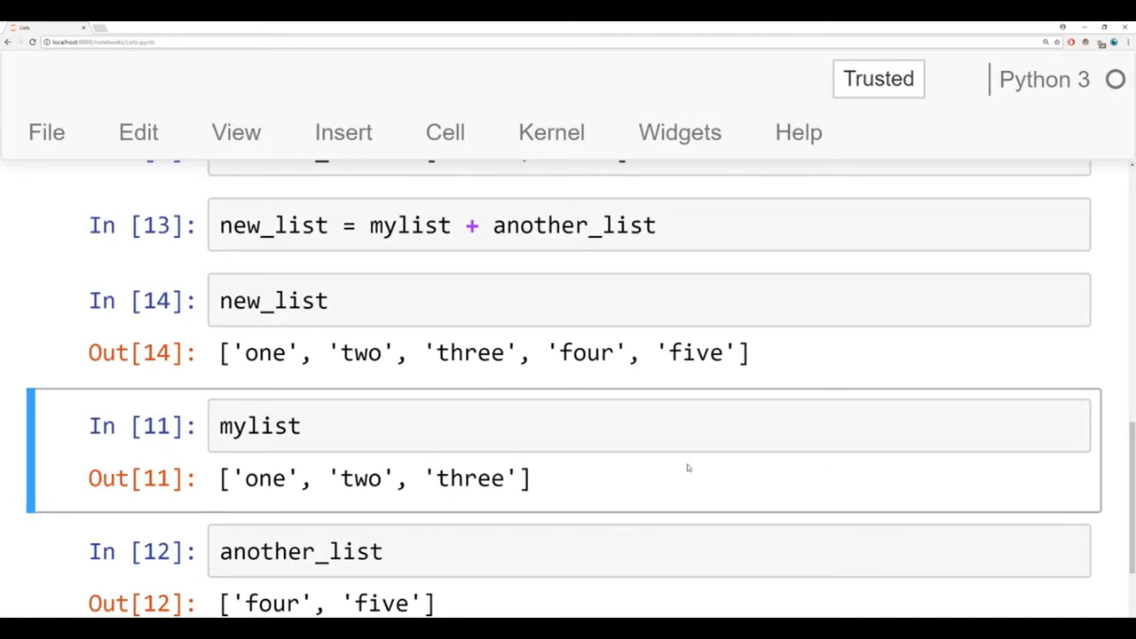
scroll(up, 3)
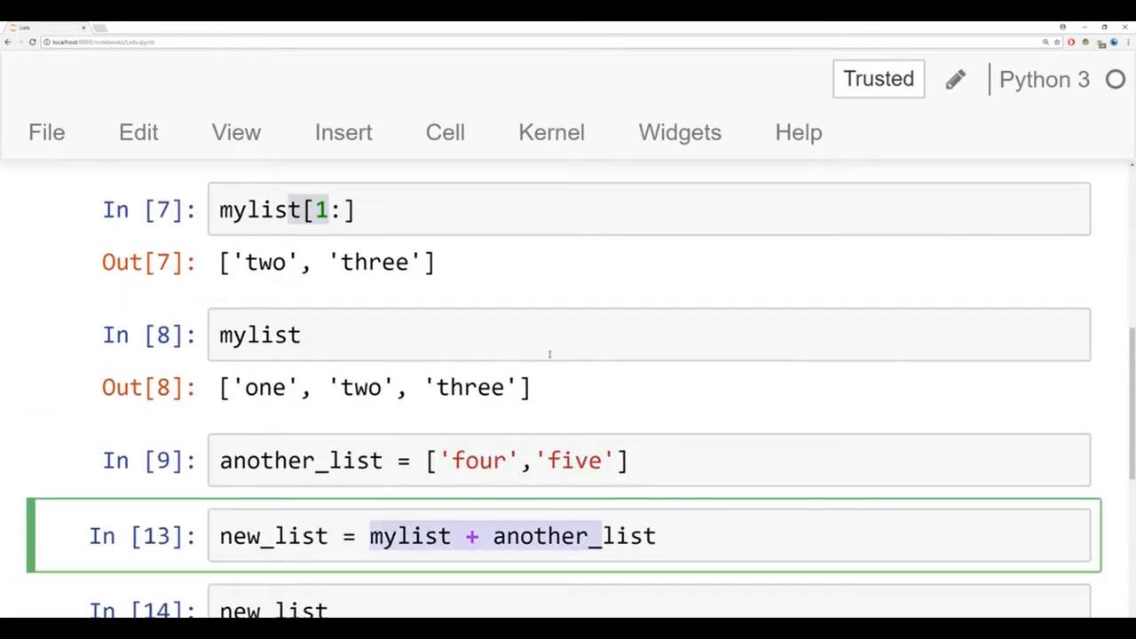
scroll(up, 3)
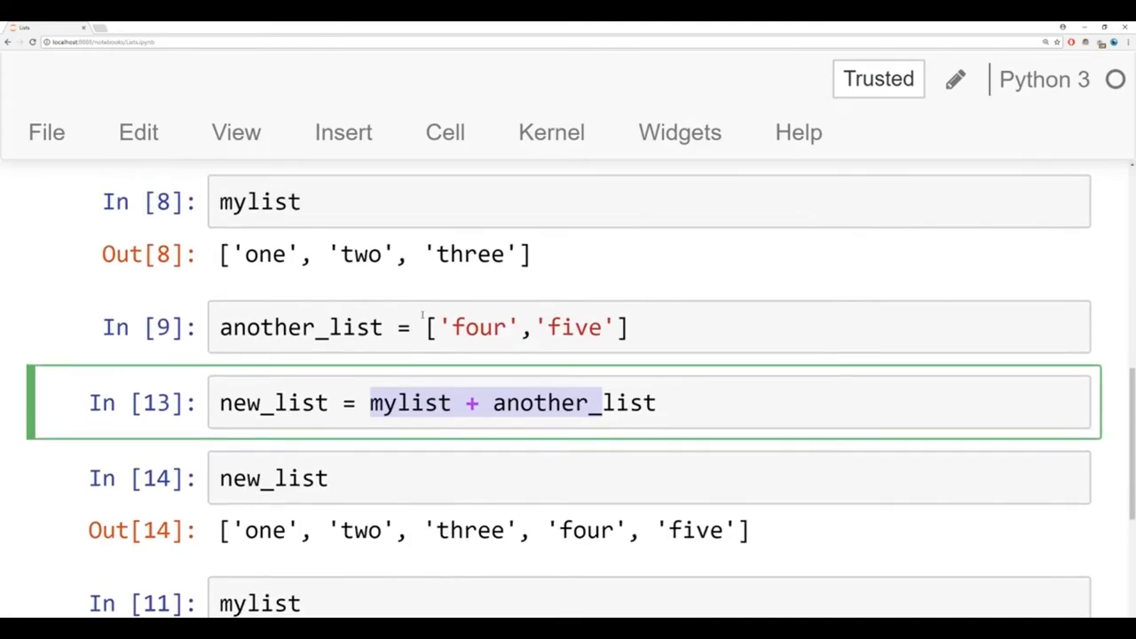
click(479, 326)
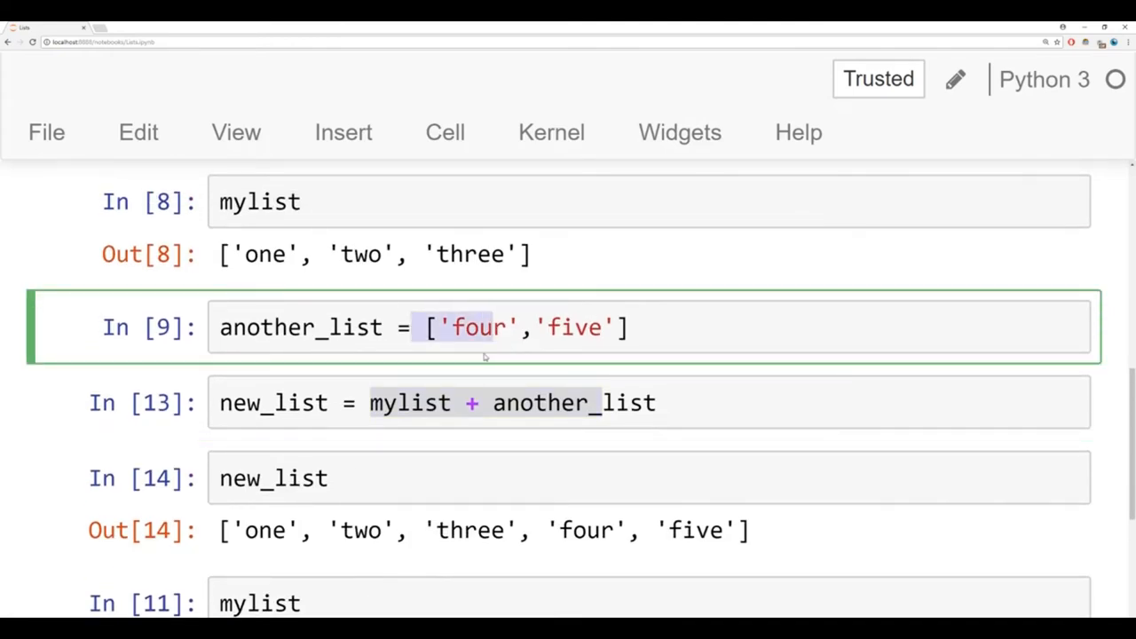
scroll(down, 3)
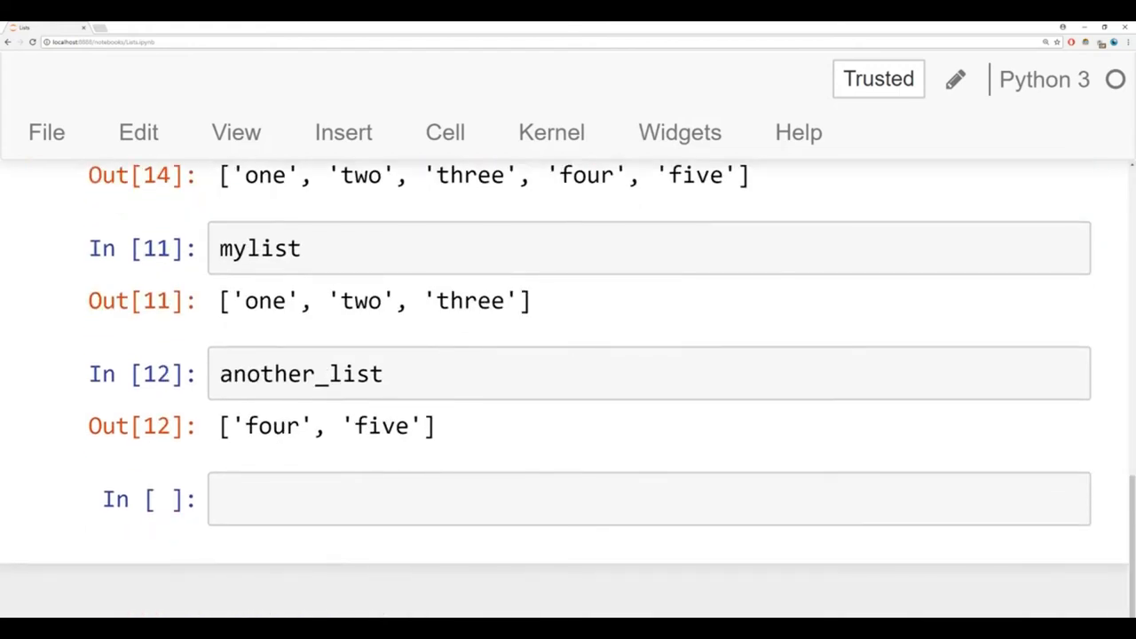
Step: Display new_list, set new_list[0] = 'ONE ALL CAPS', and redisplay showing the change
click(472, 497)
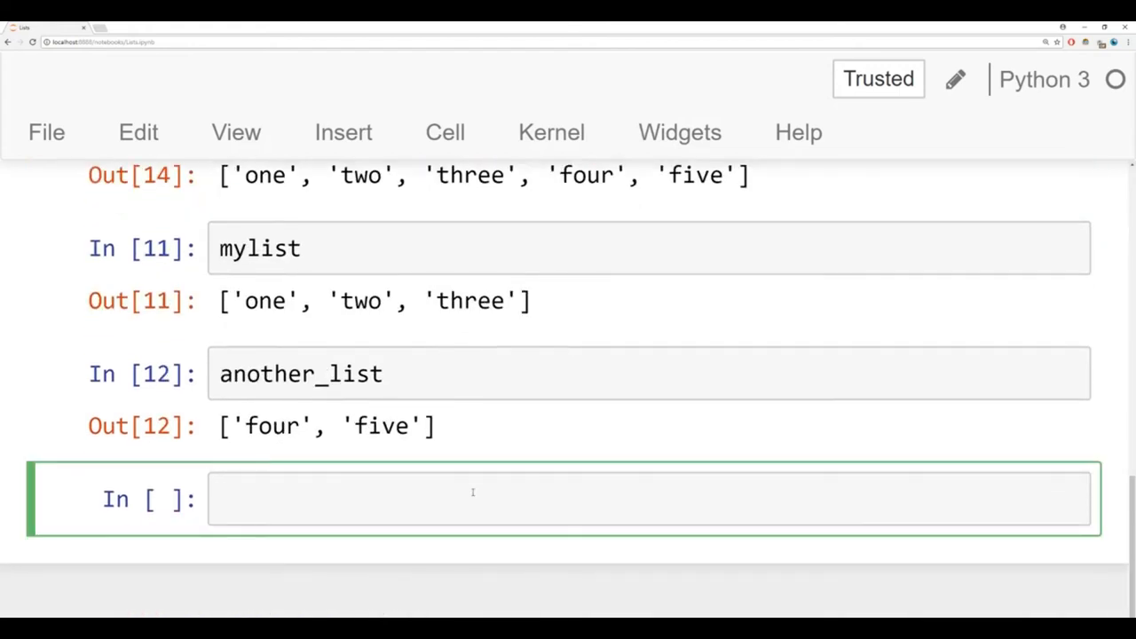
text(new_list)
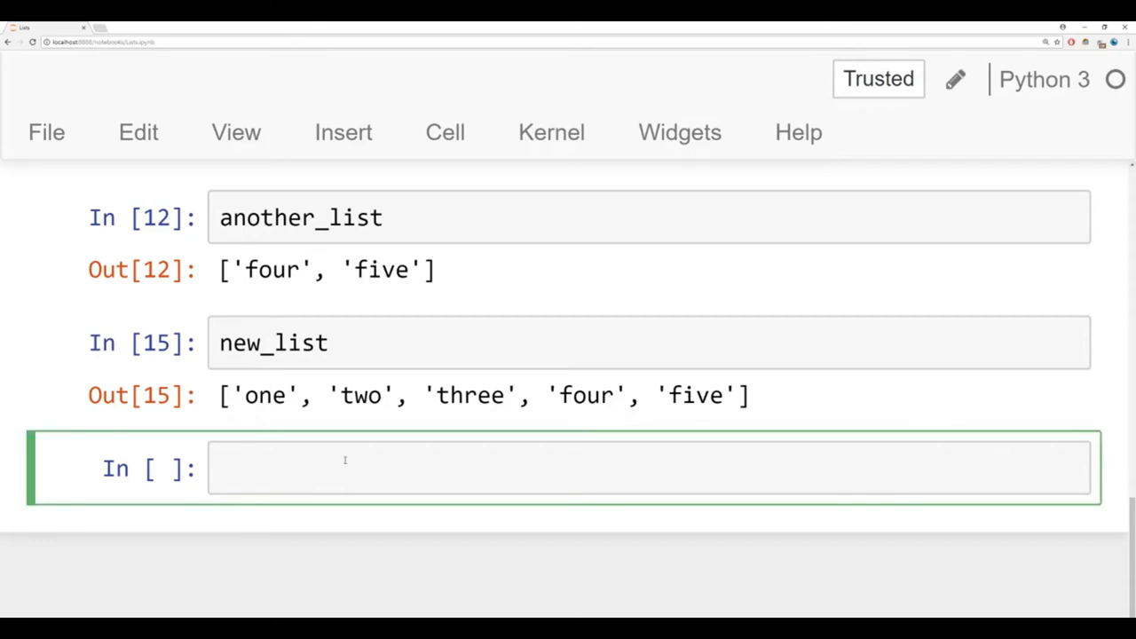
text(new_list[0)
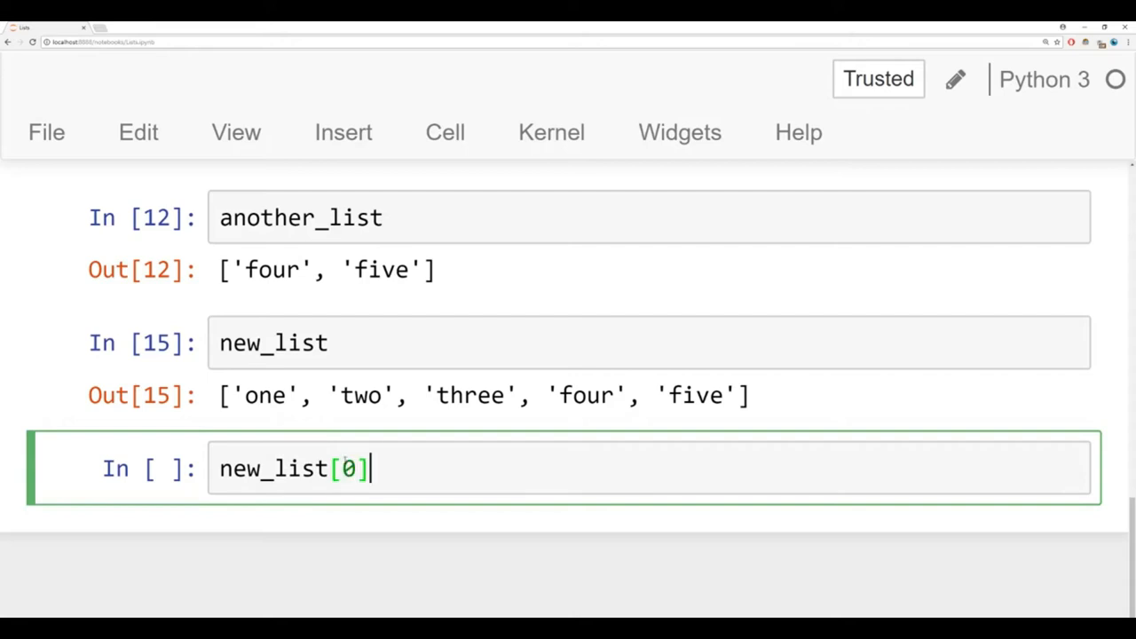
text(= '')
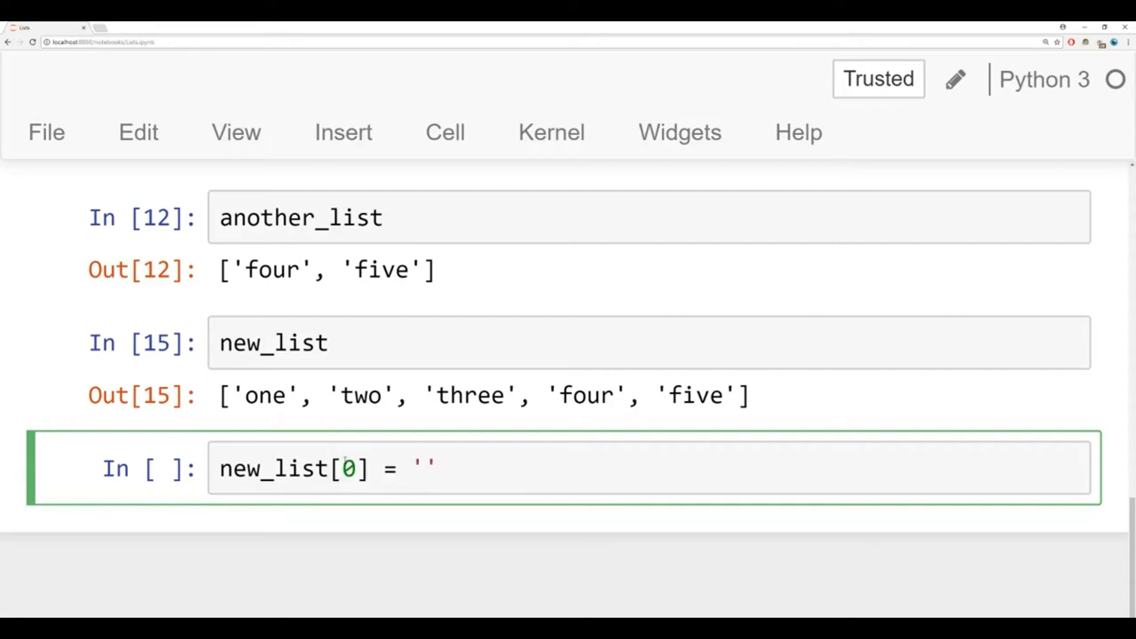
text(ONE)
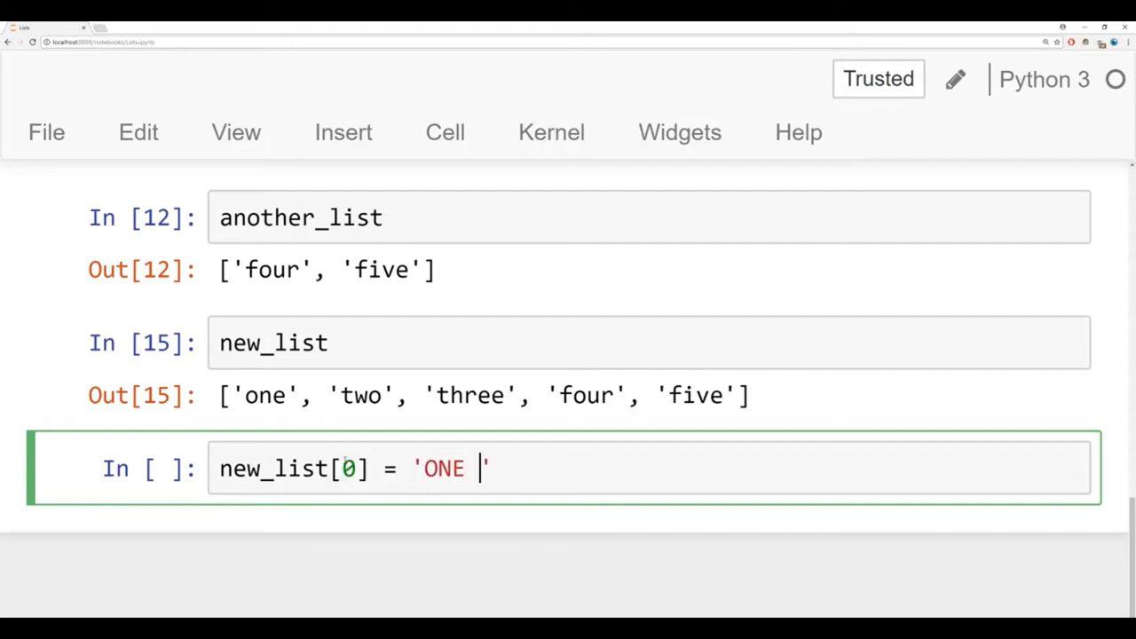
text(ALL CA)
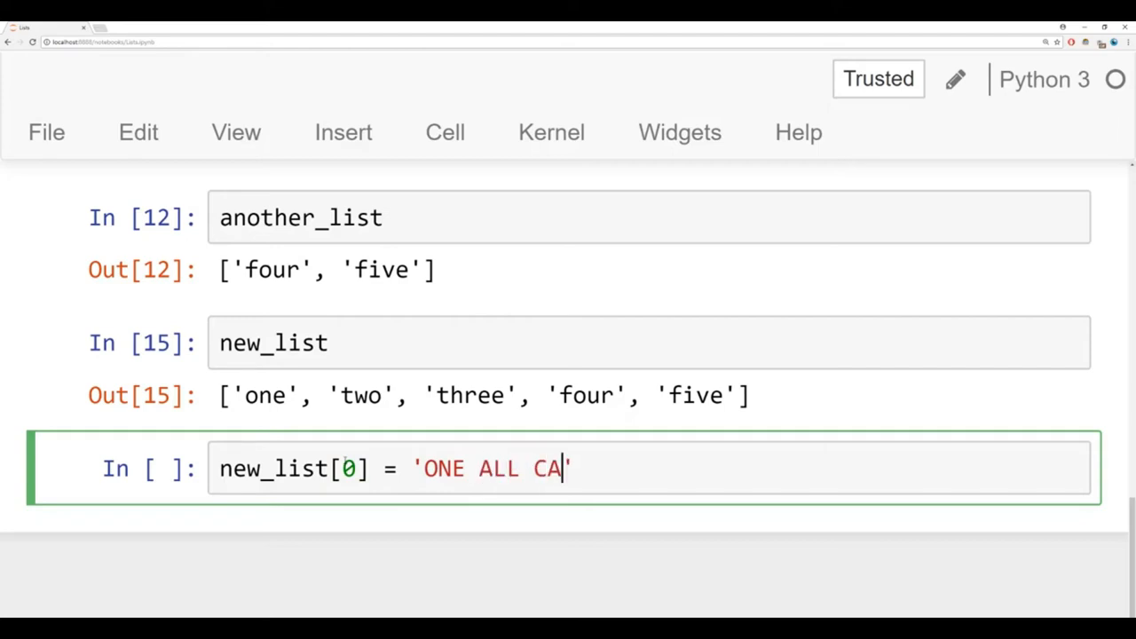
text(PS')
text(new_list)
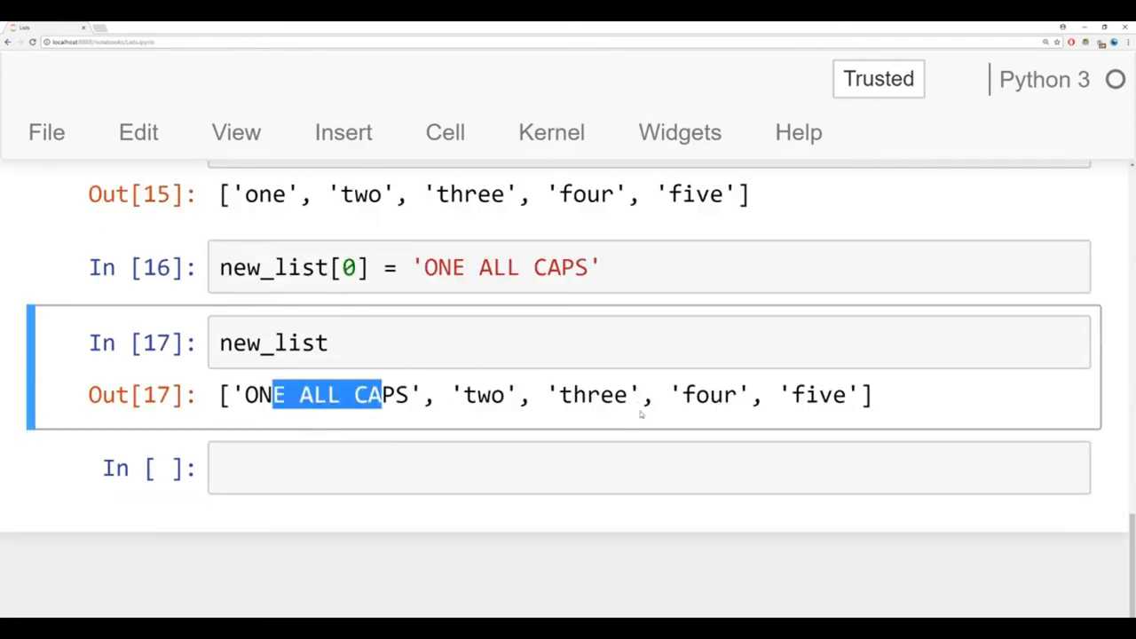
click(273, 343)
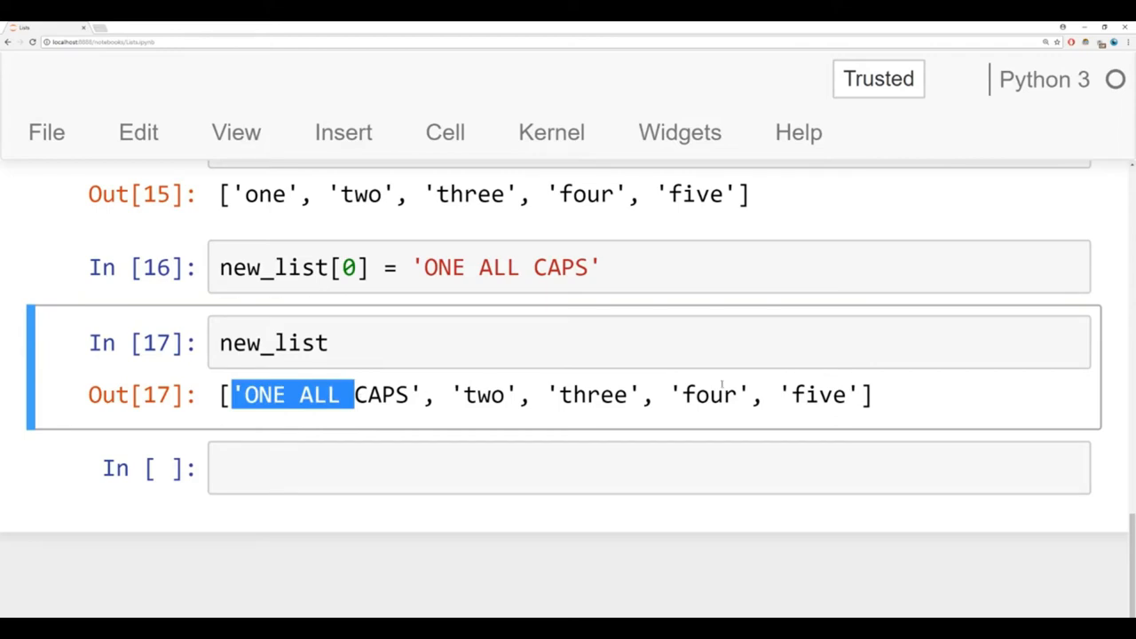
click(768, 396)
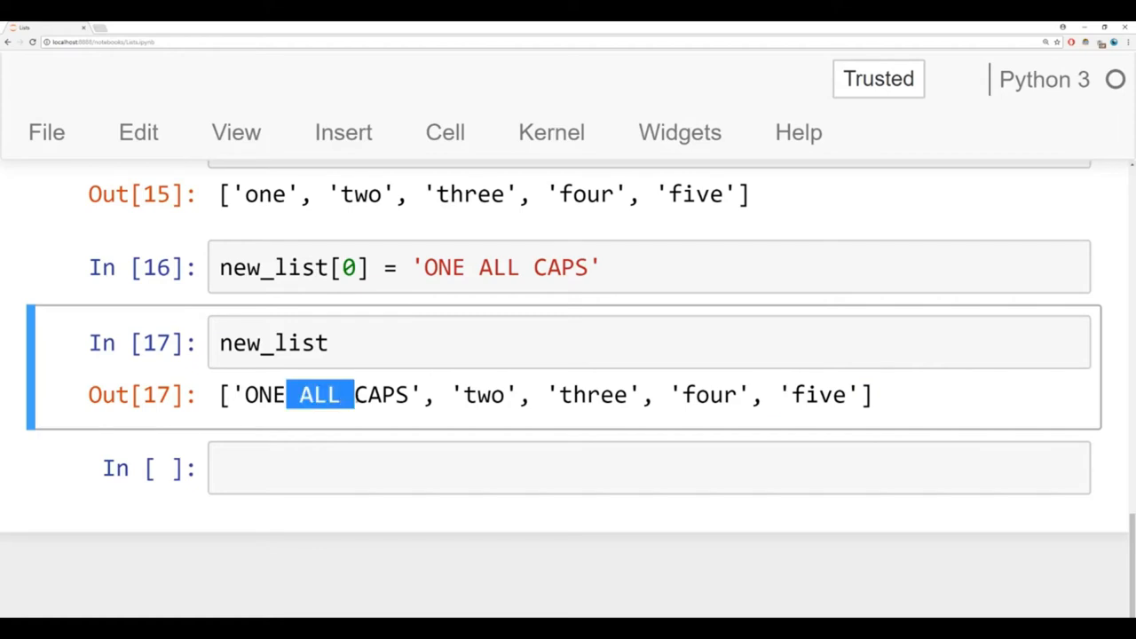
mouse_move(386, 380)
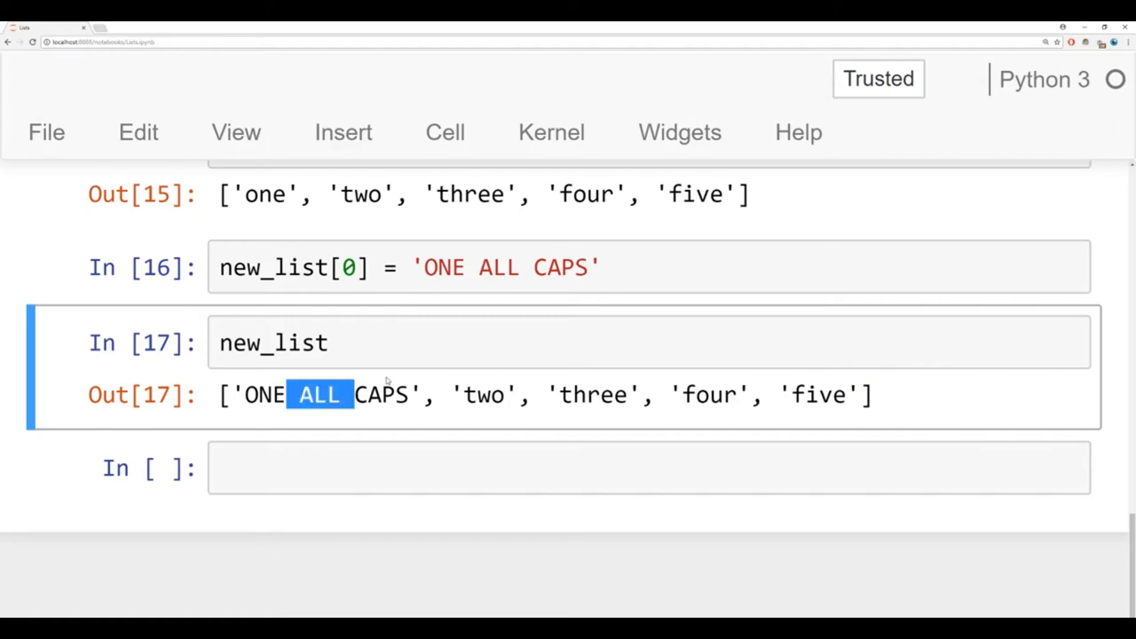
mouse_move(892, 422)
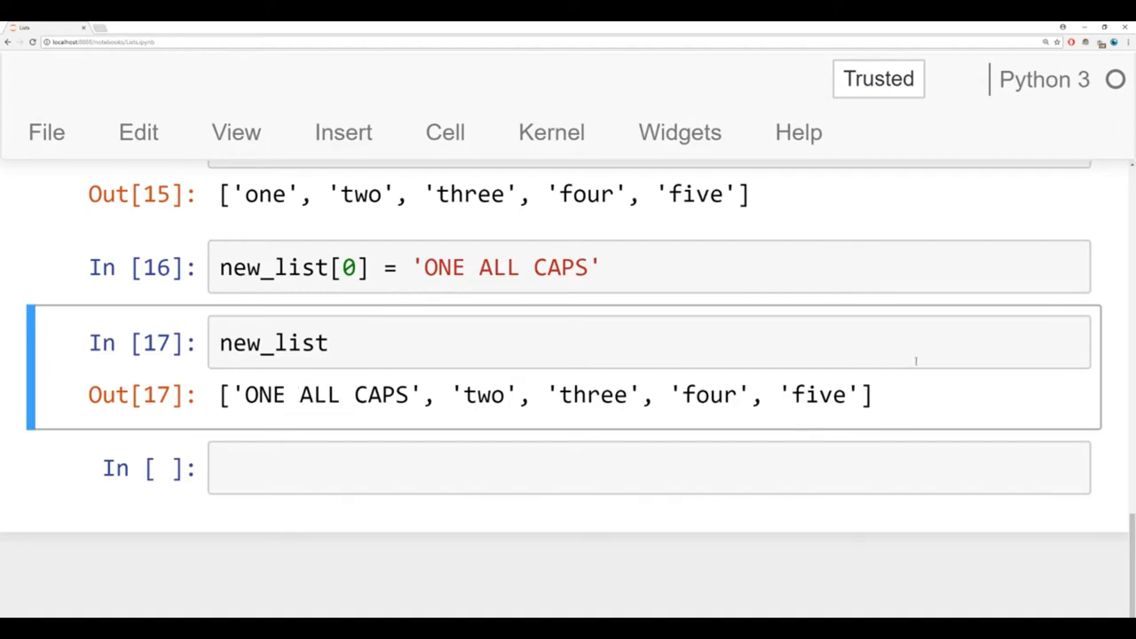
Step: Run new_list.append('six') after browsing the list methods with Tab
click(451, 468)
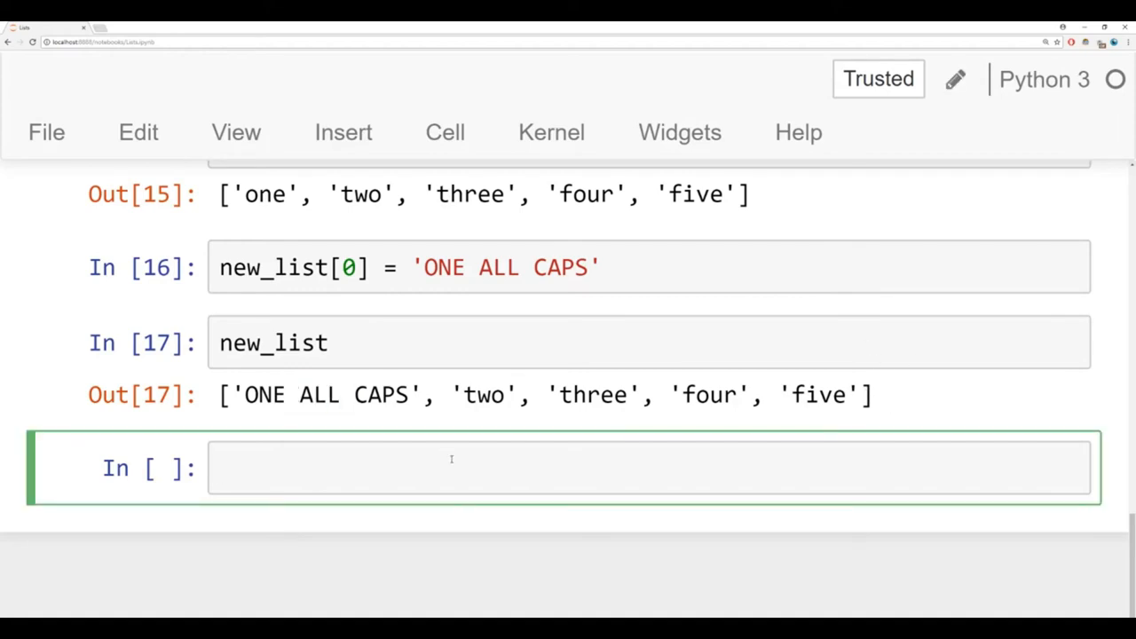
text(new_list)
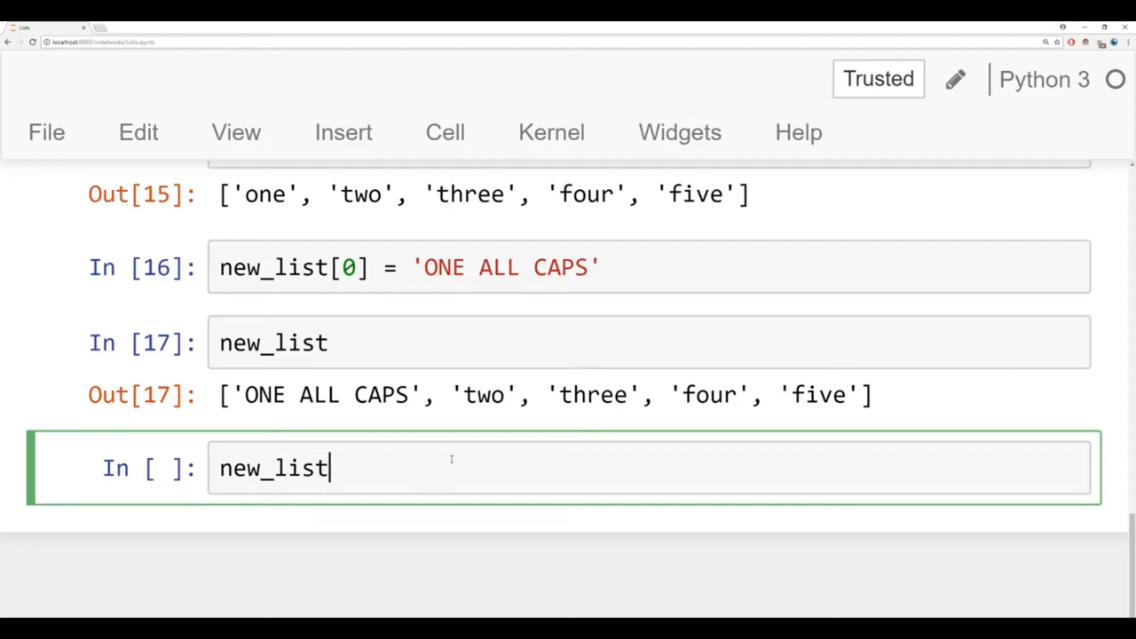
text(.)
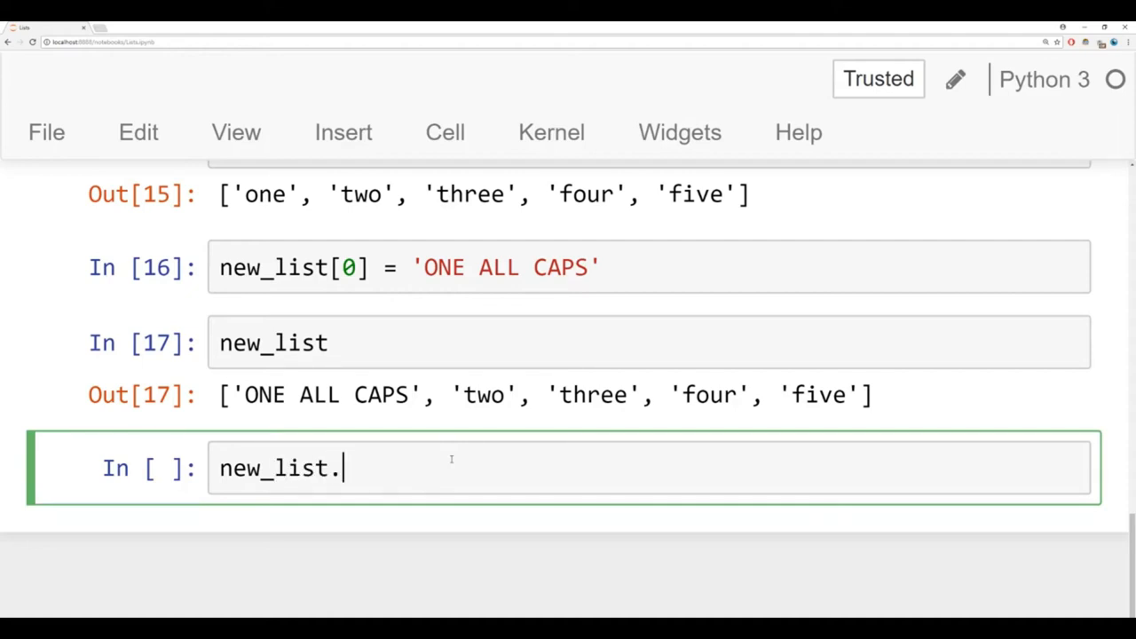
key(Tab)
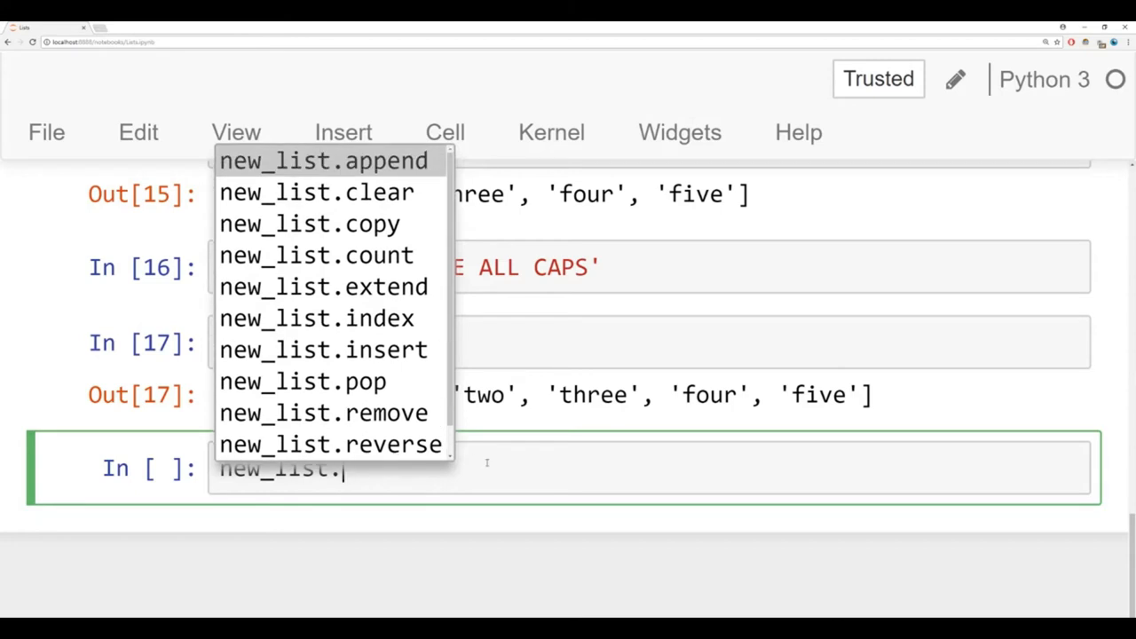
key(Escape)
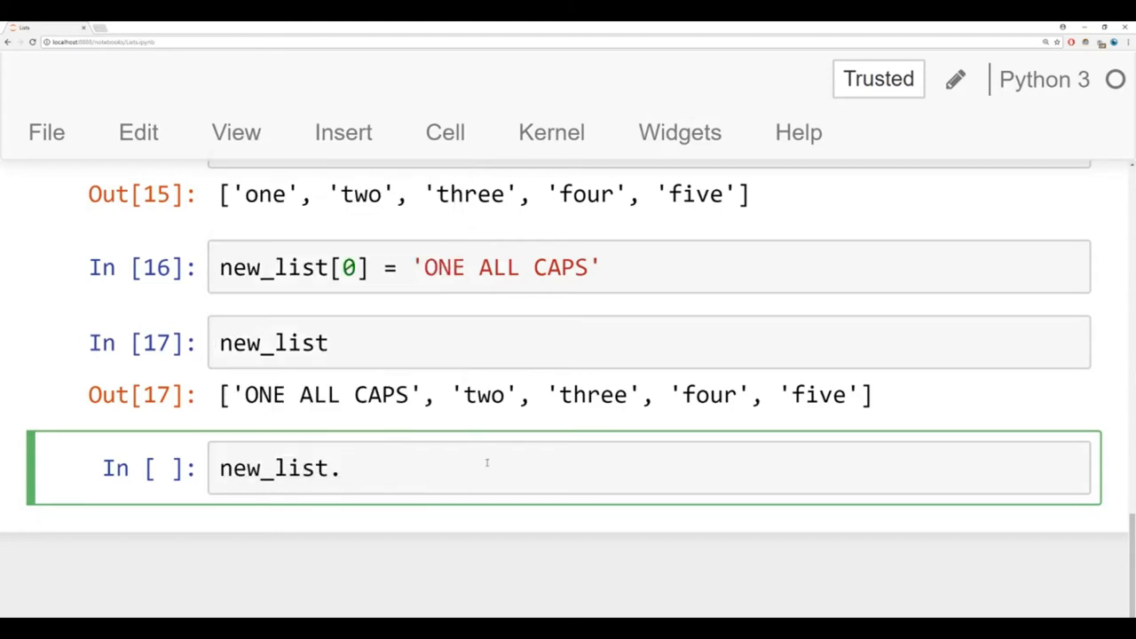
text(append)
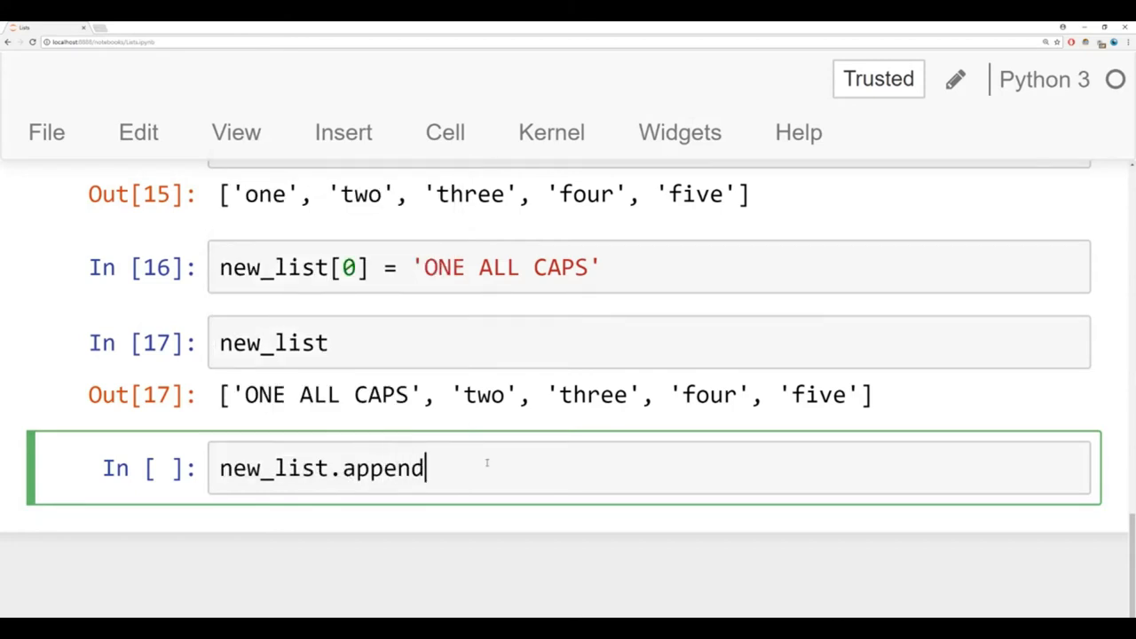
text(())
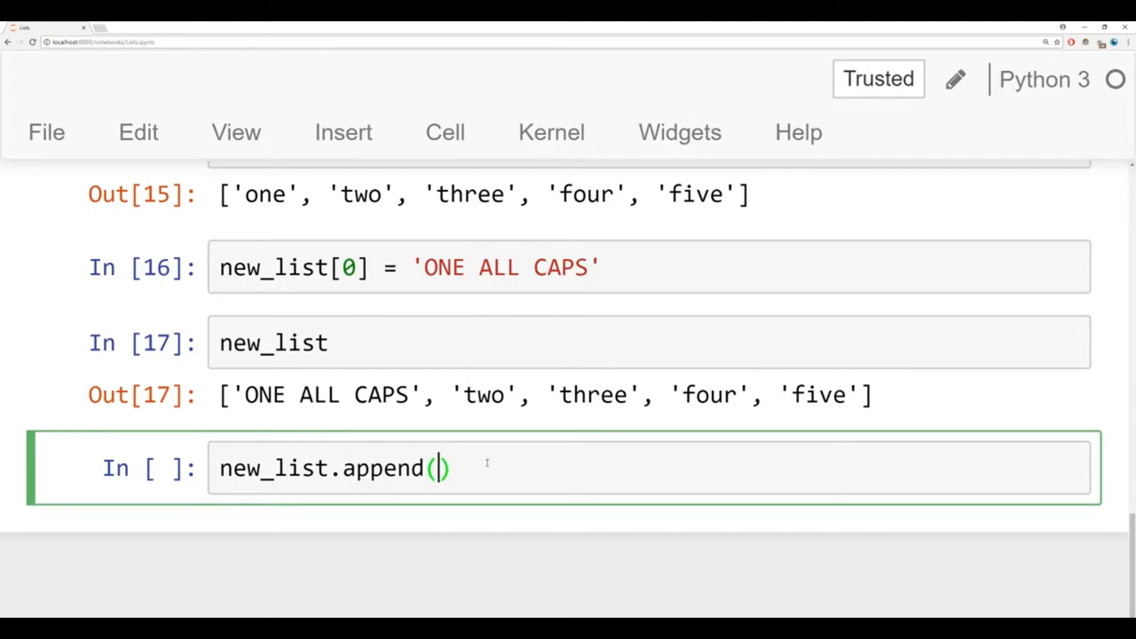
mouse_move(870, 459)
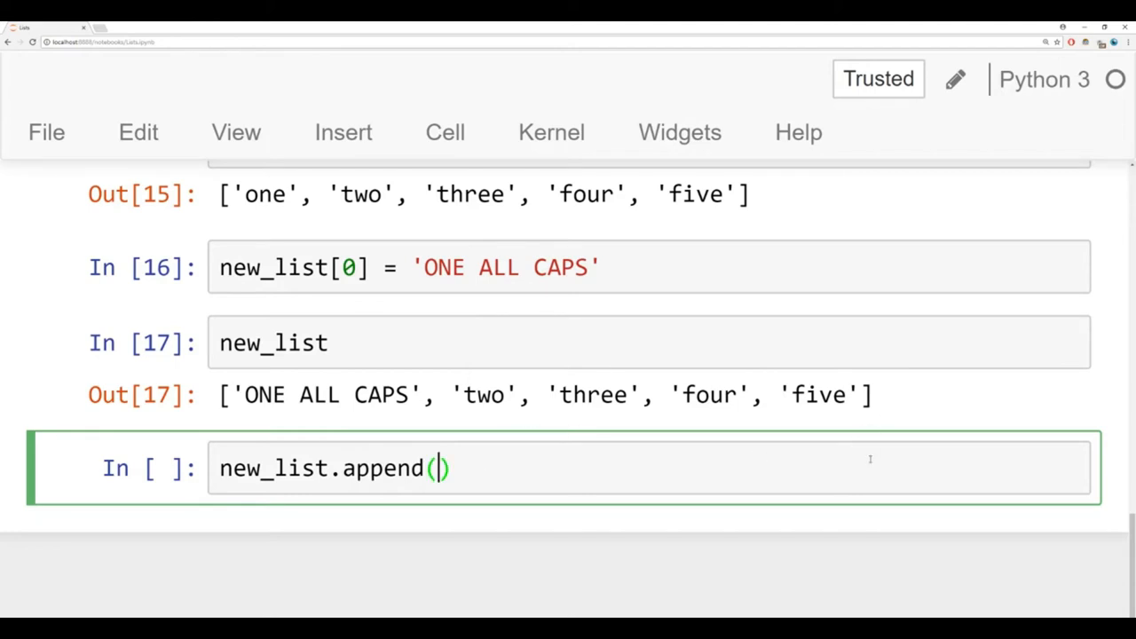
text('si')
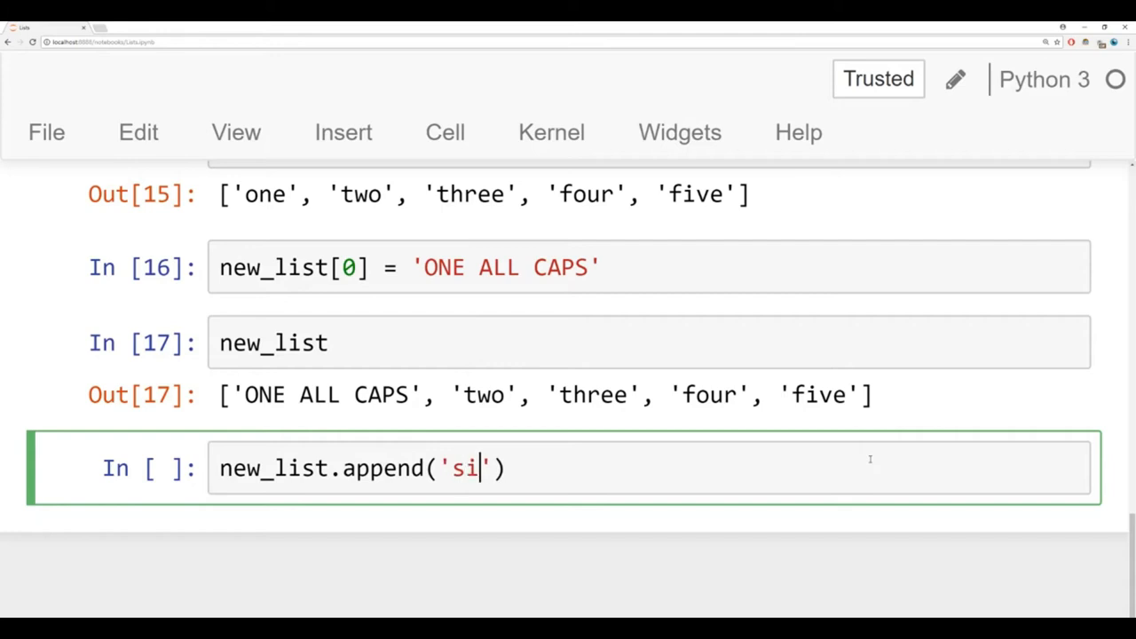
text(x)
text(n)
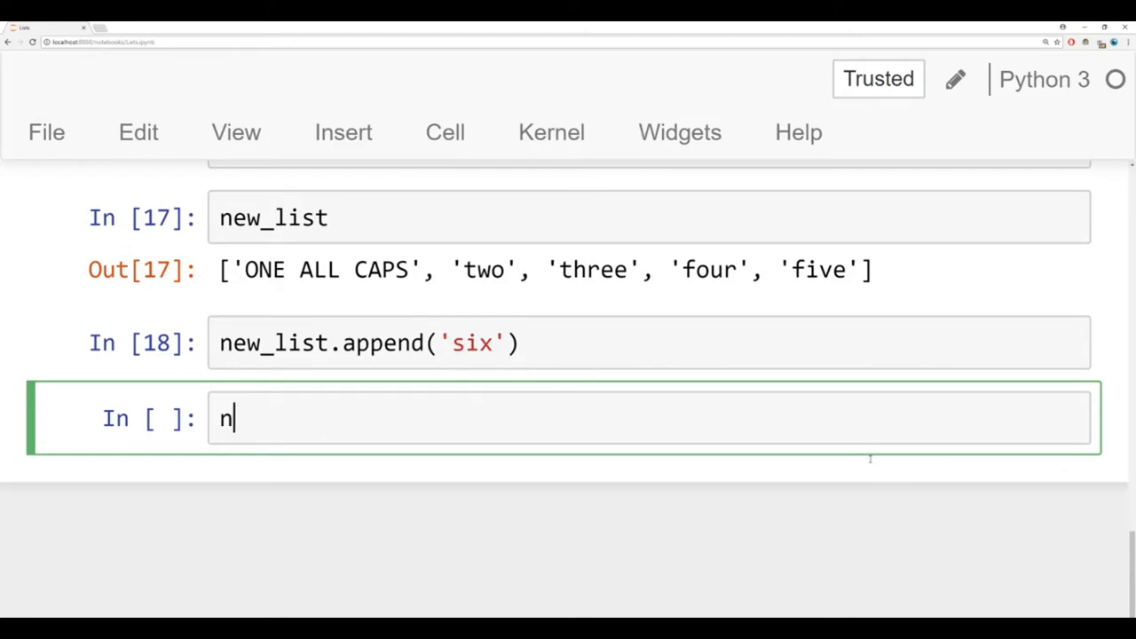
Step: Display new_list ending with 'six' and highlight append and 'six' in the code
text(ew_list)
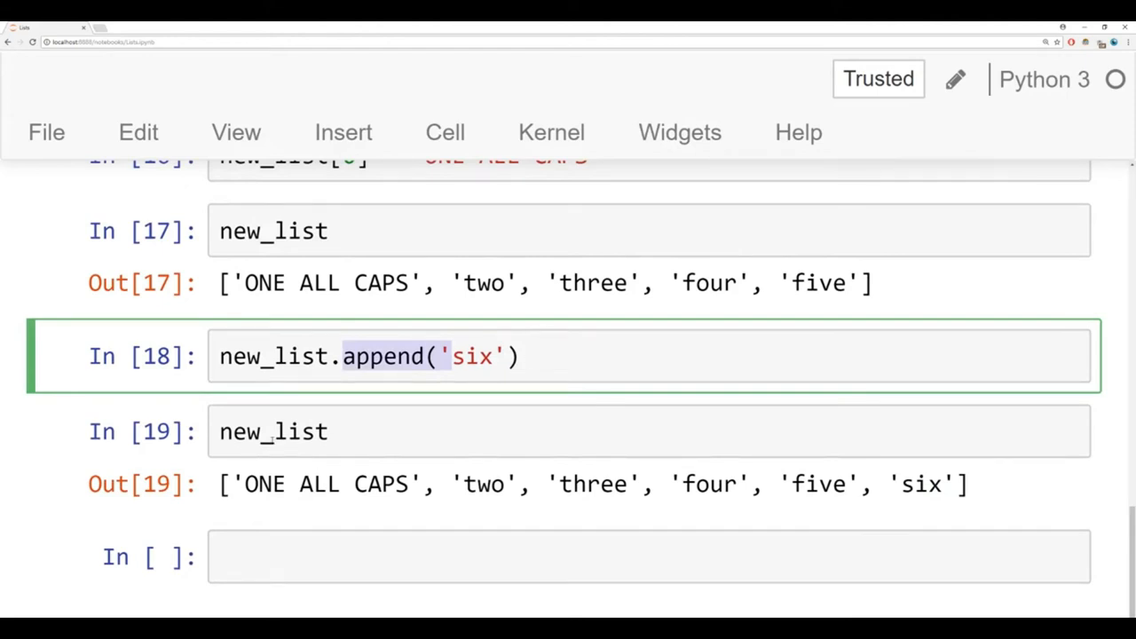
double_click(240, 356)
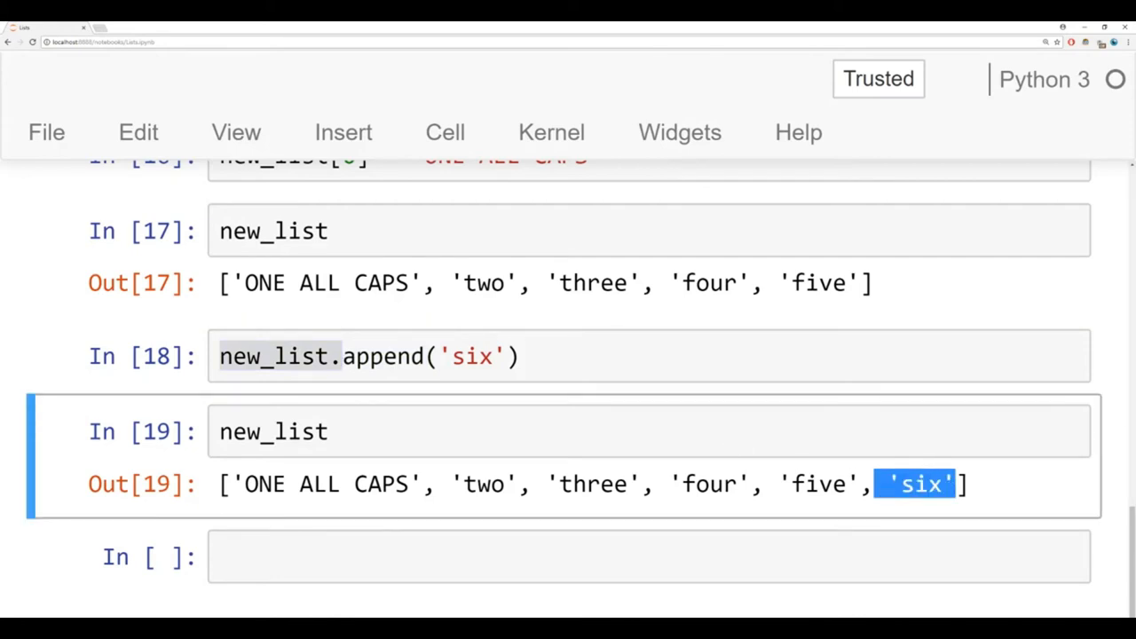
click(364, 356)
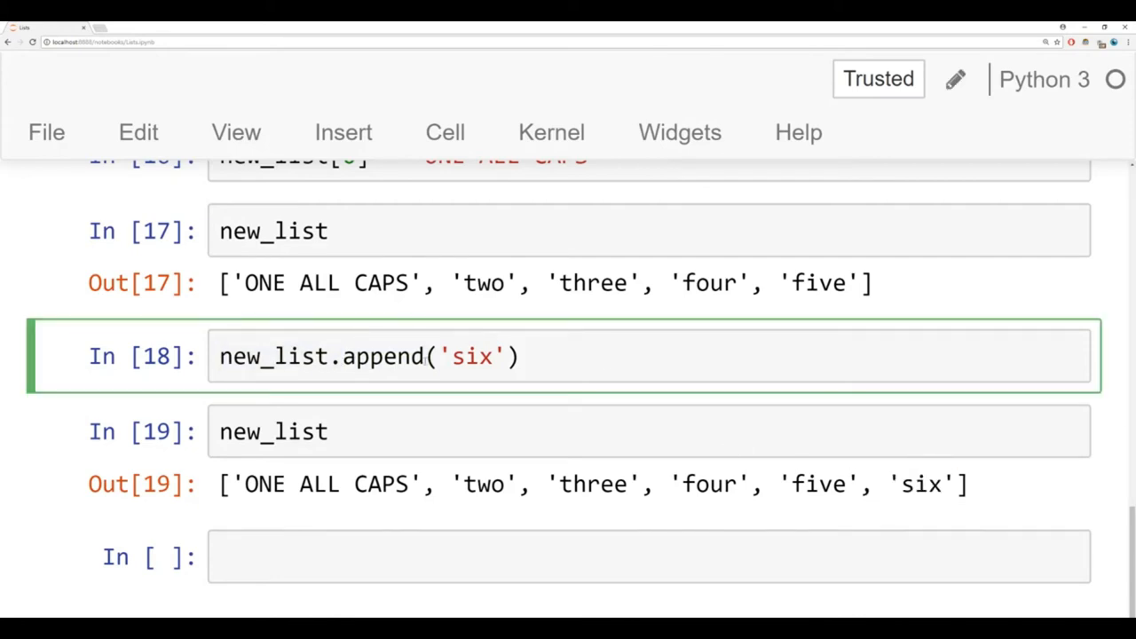
double_click(473, 356)
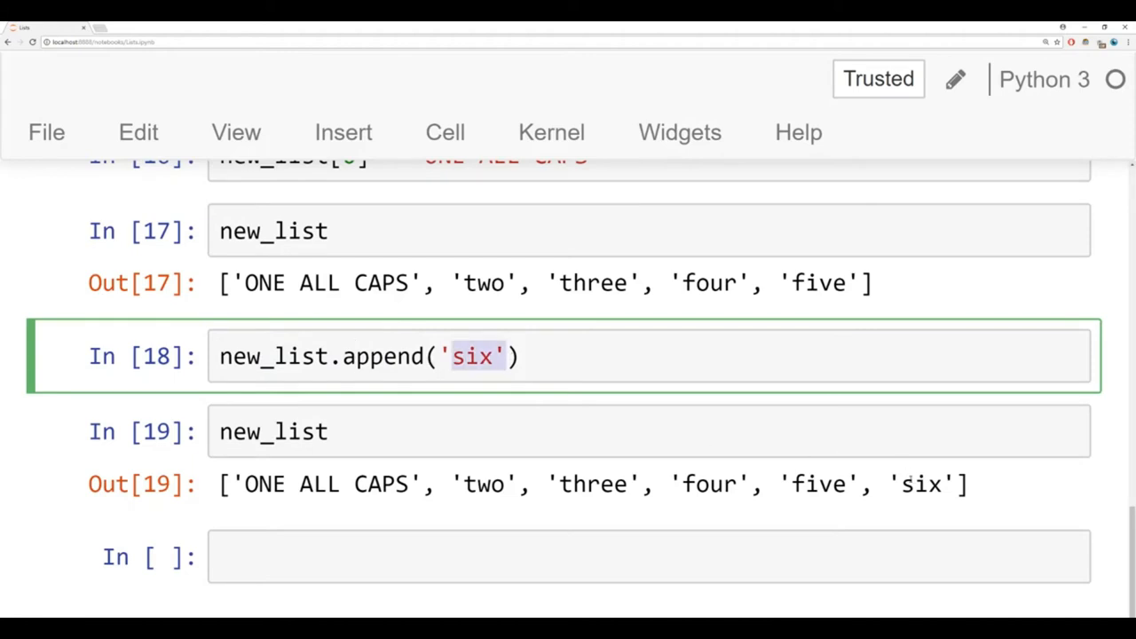
Step: Run new_list.append('seven') and redisplay new_list, now ending with 'seven'
text(n)
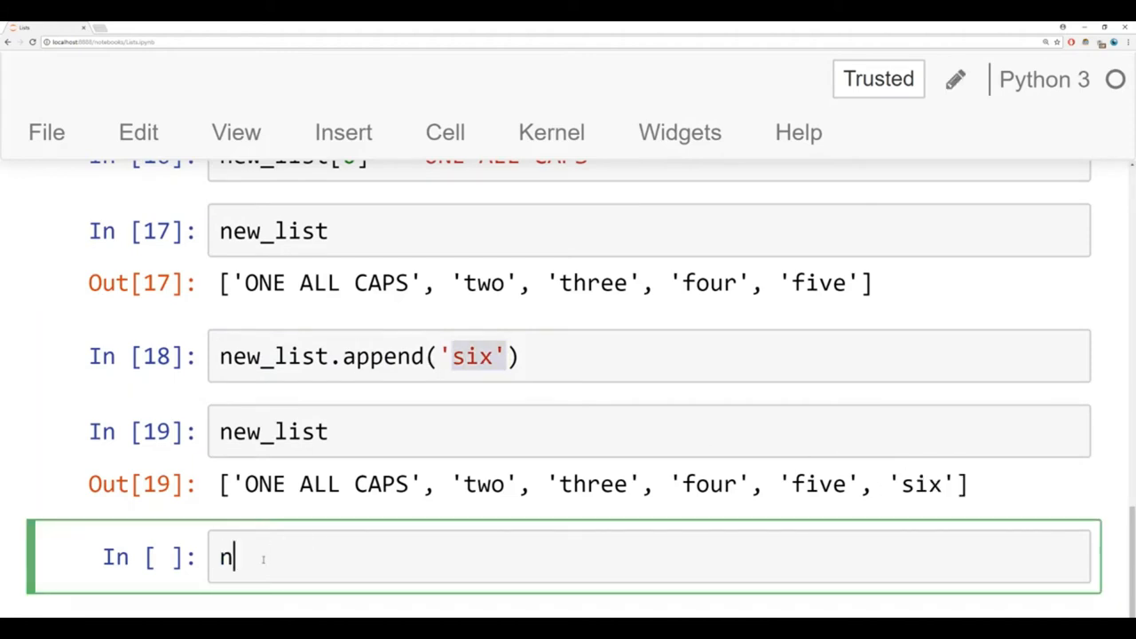
text(ew_list.)
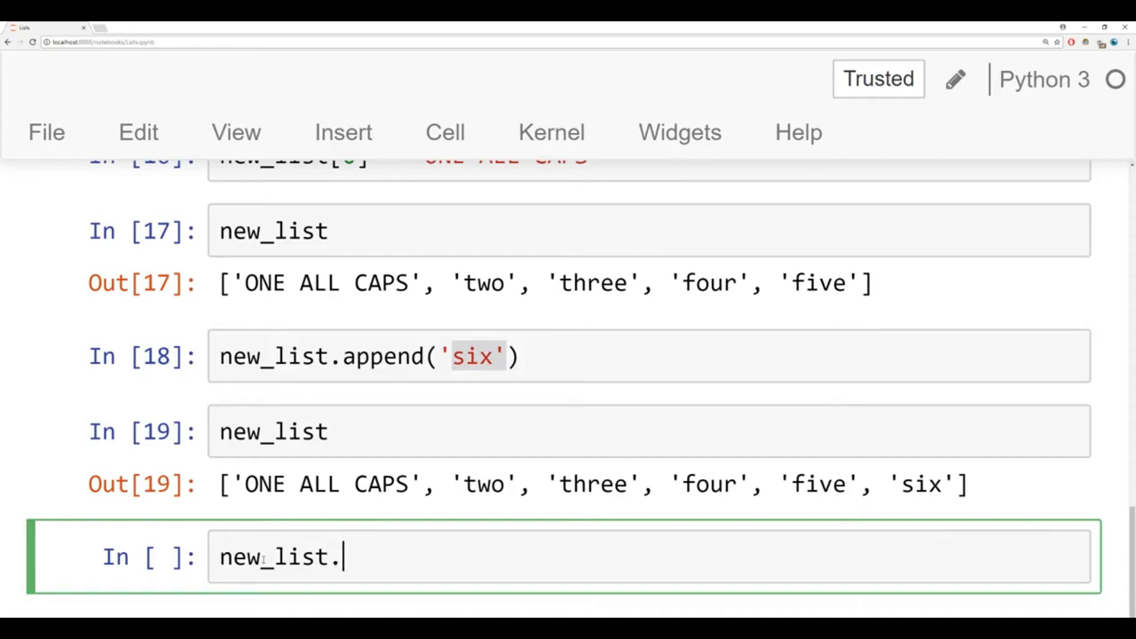
text(append('seve')
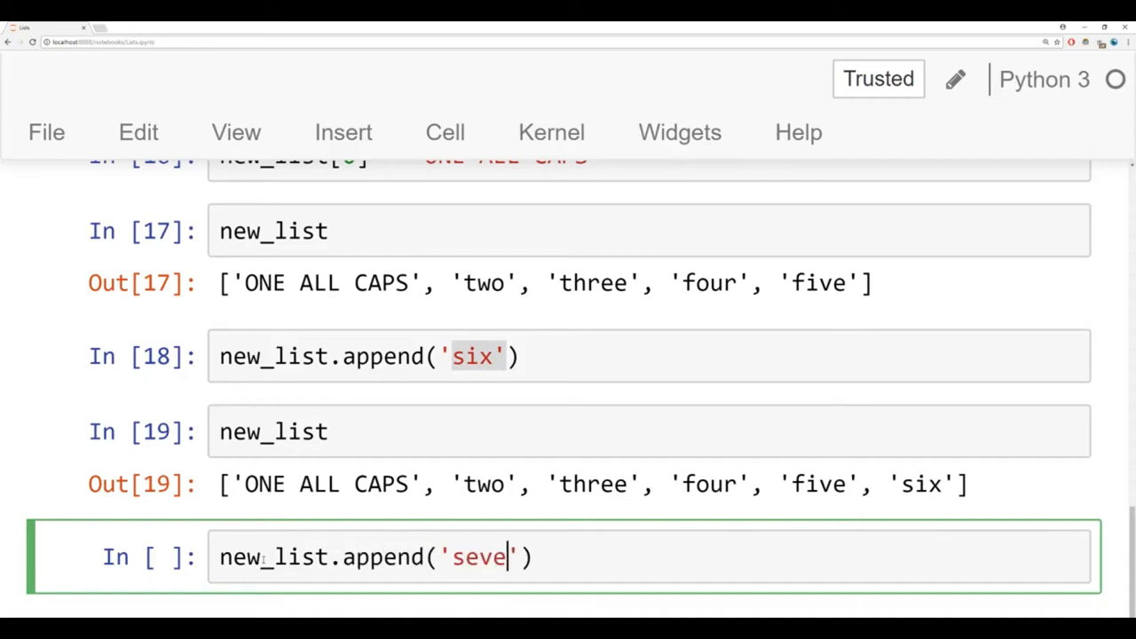
key(shift+enter)
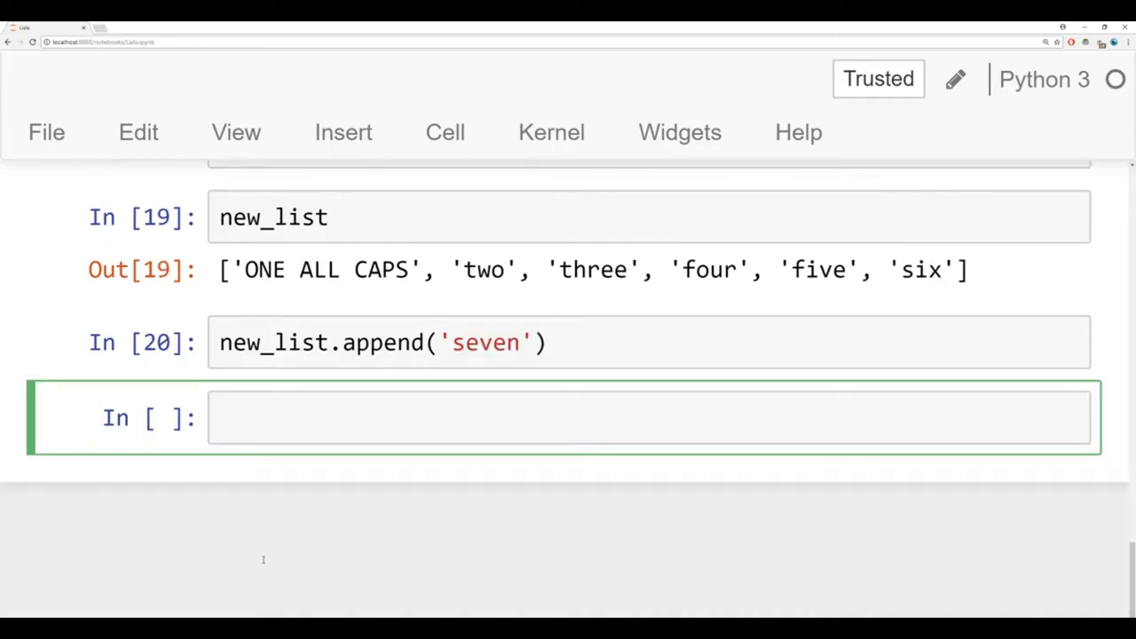
key(shift+enter)
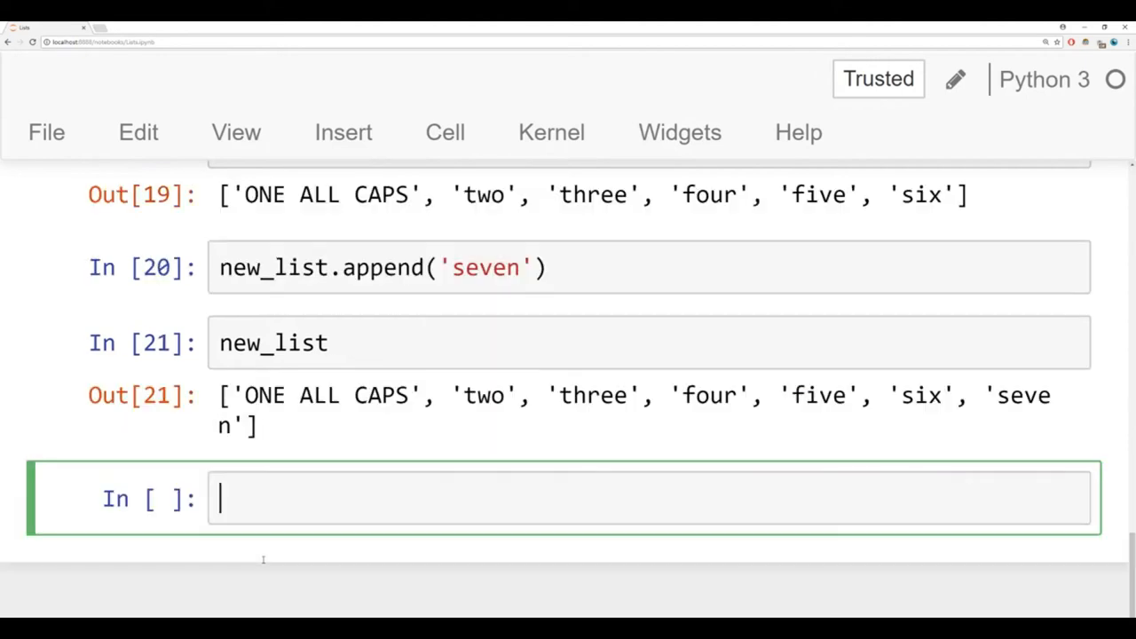
mouse_move(909, 407)
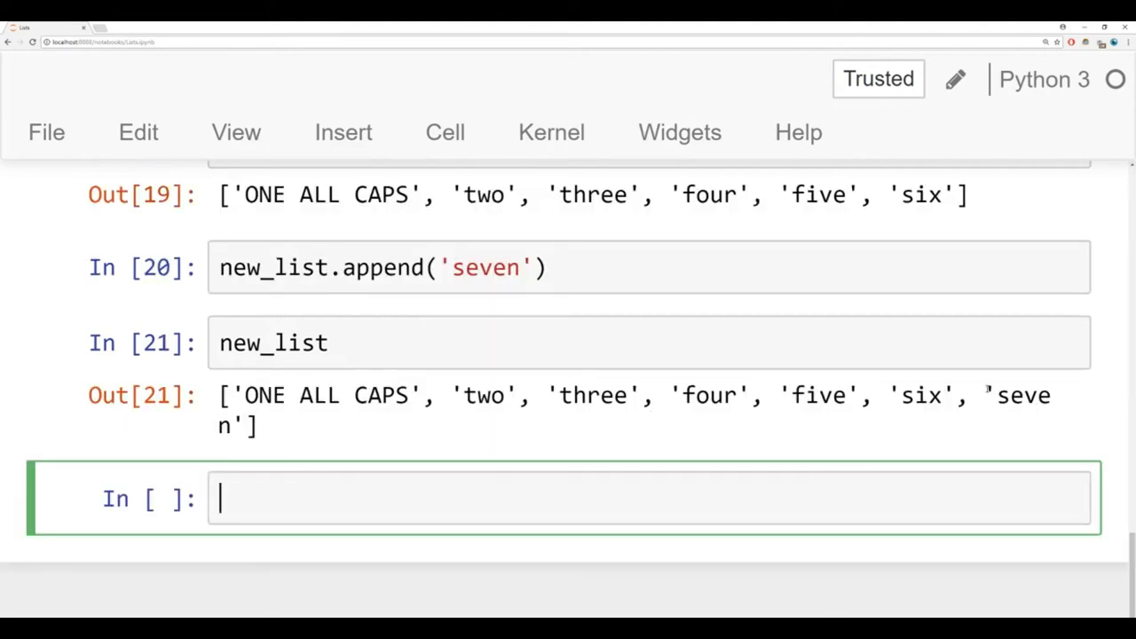
double_click(1021, 395)
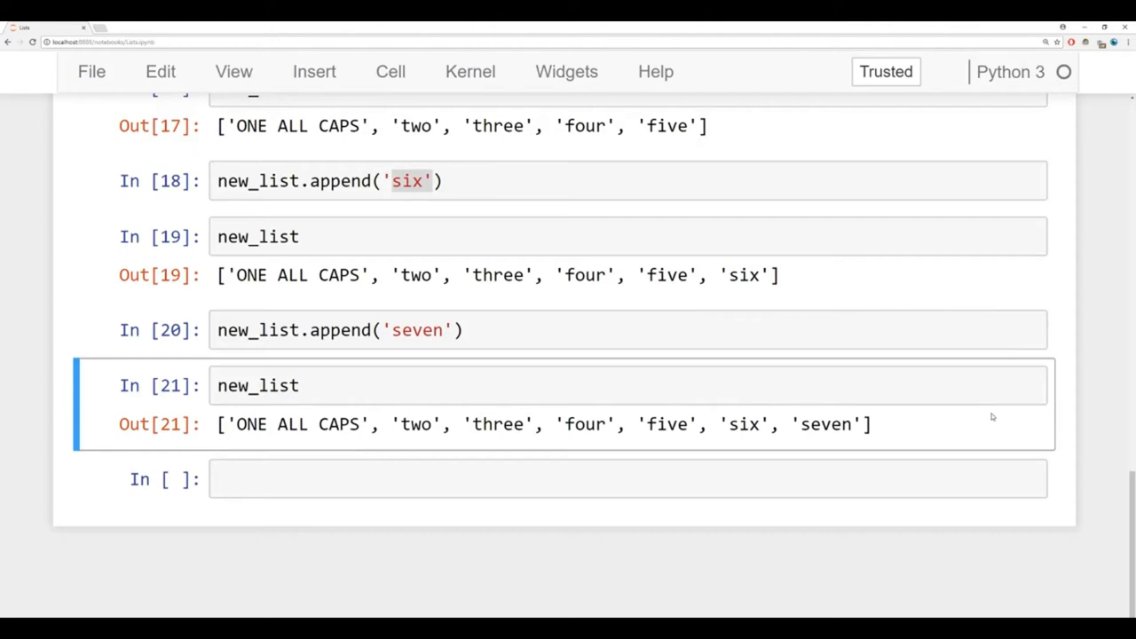
mouse_move(919, 380)
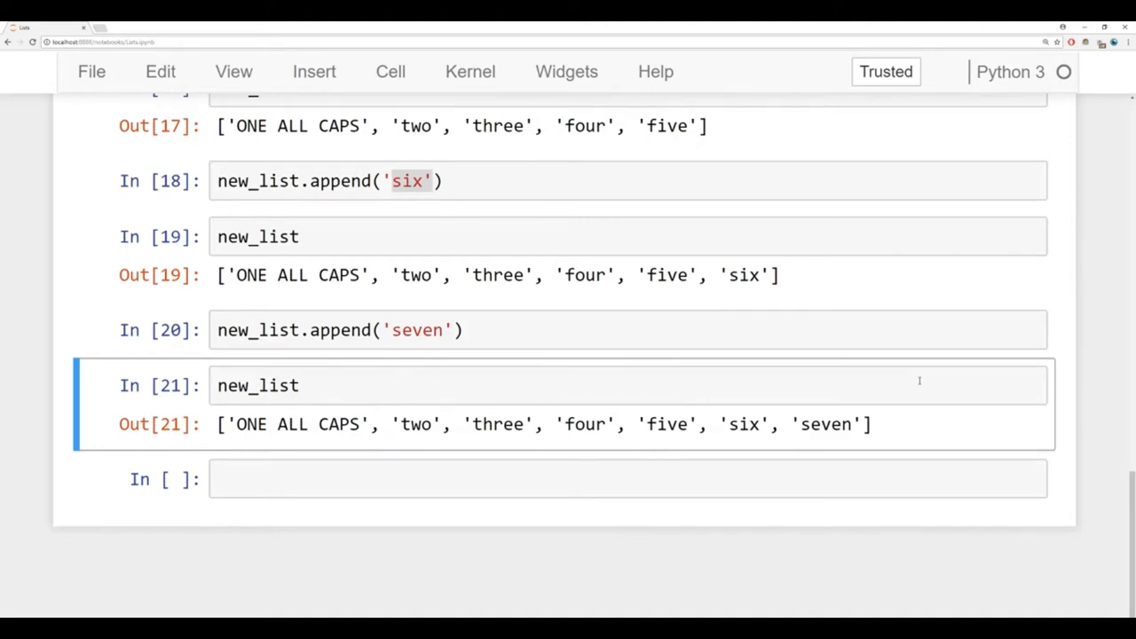
click(511, 479)
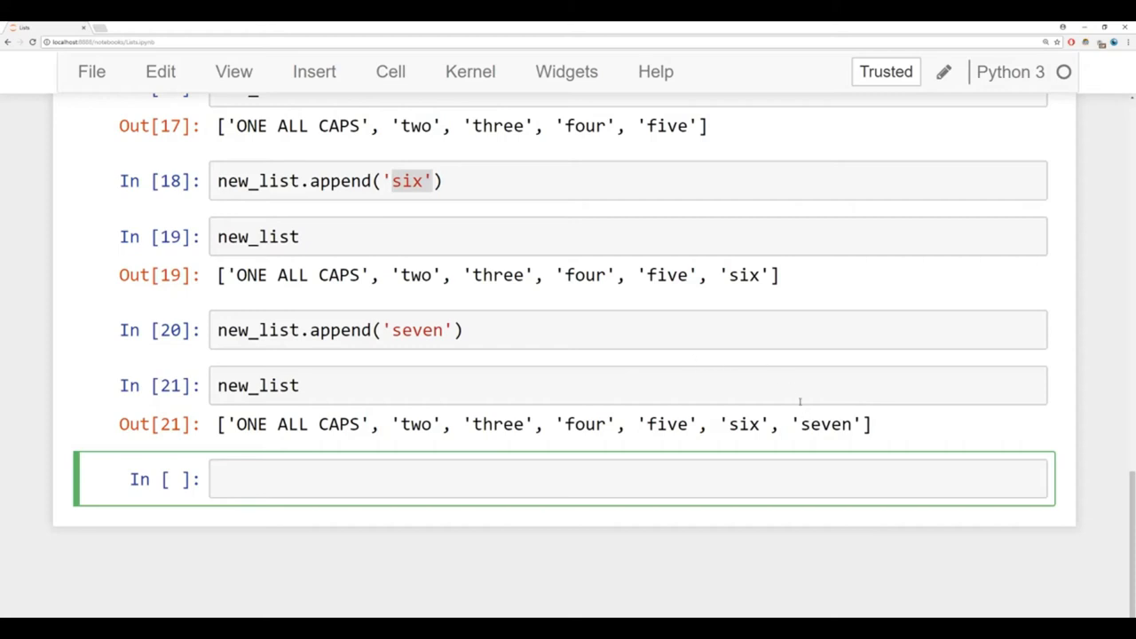
mouse_move(665, 477)
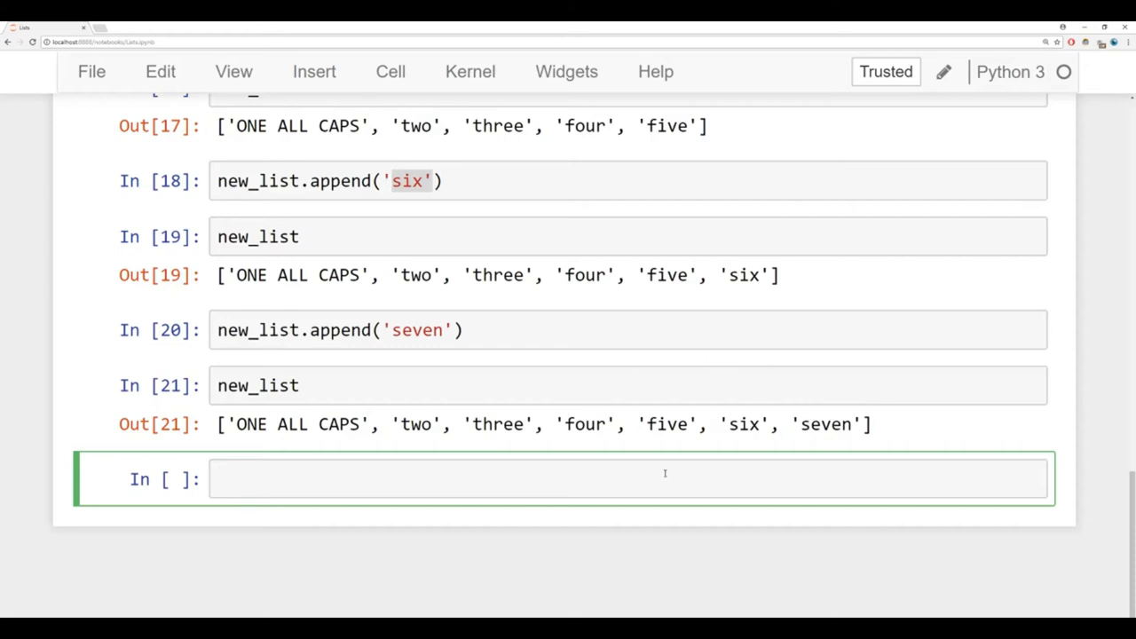
Step: Run new_list.pop() returning 'seven', then redisplay new_list ending with 'six'
text(new)
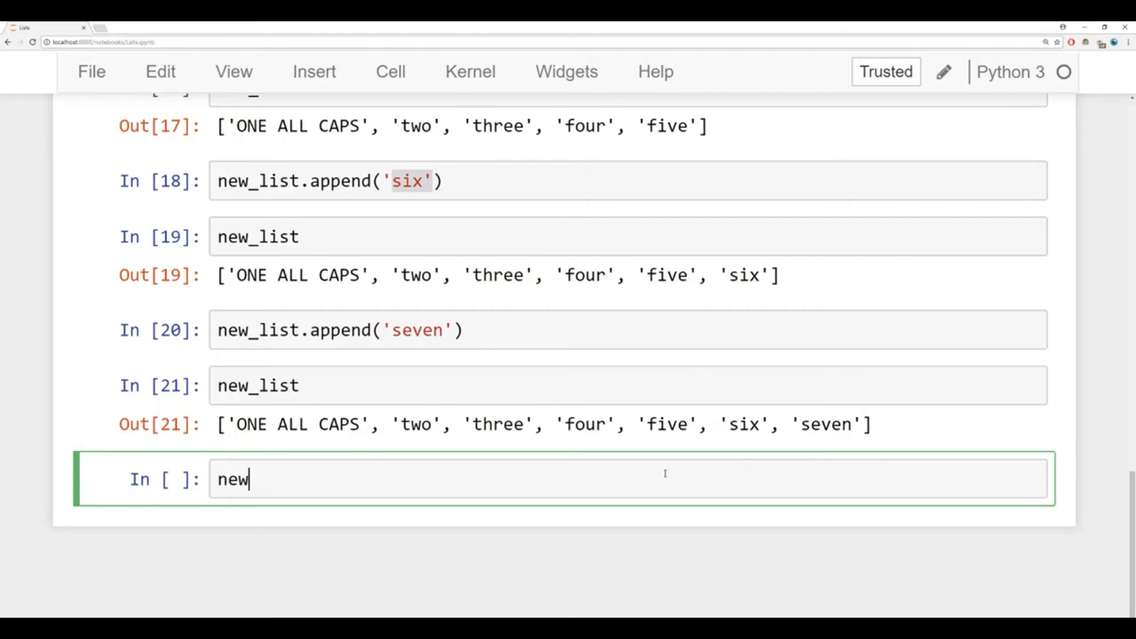
text(_list.p)
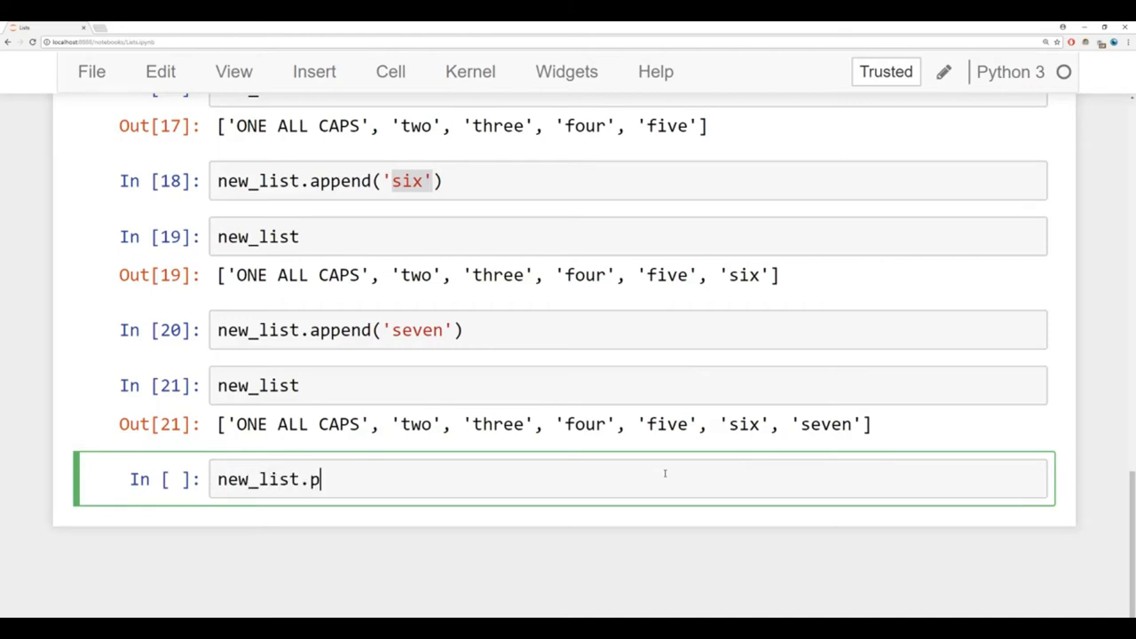
text(op())
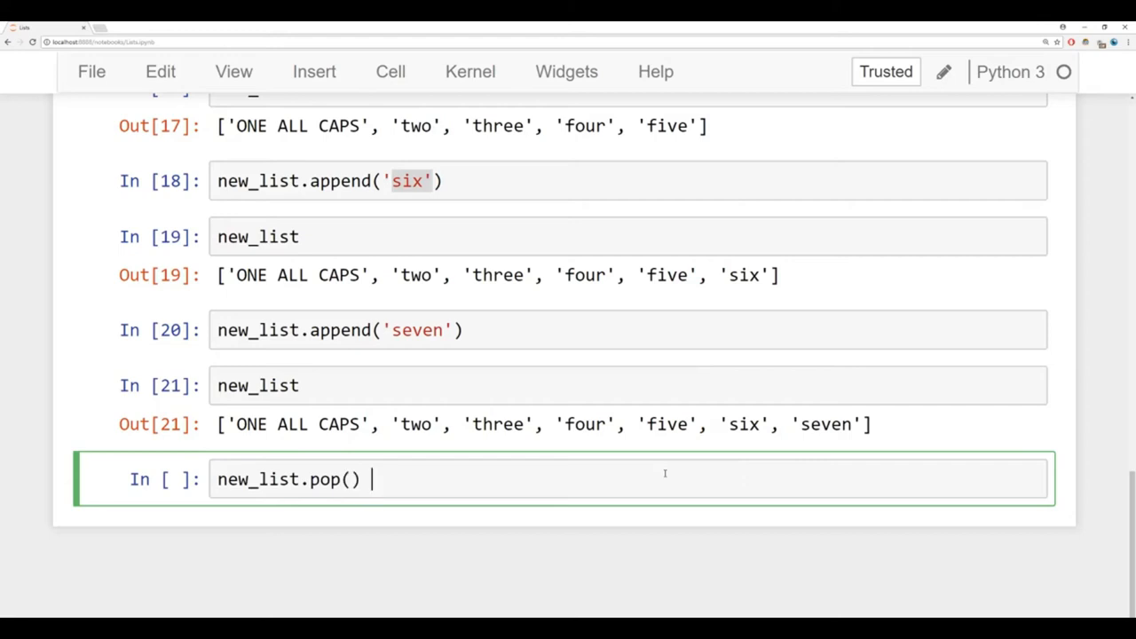
key(Backspace)
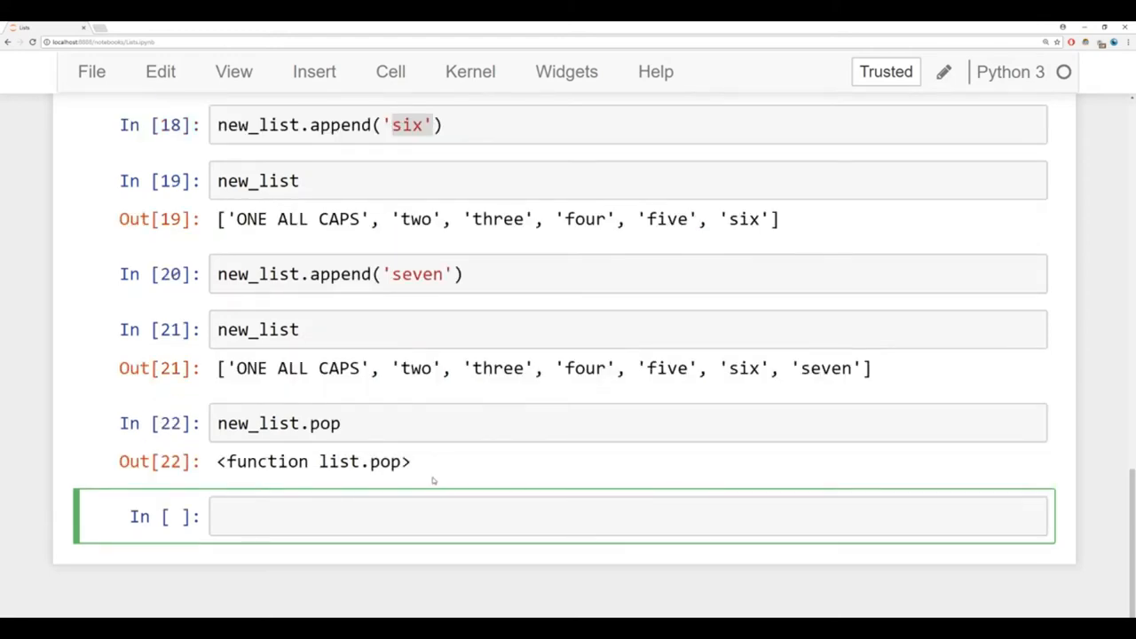
double_click(354, 461)
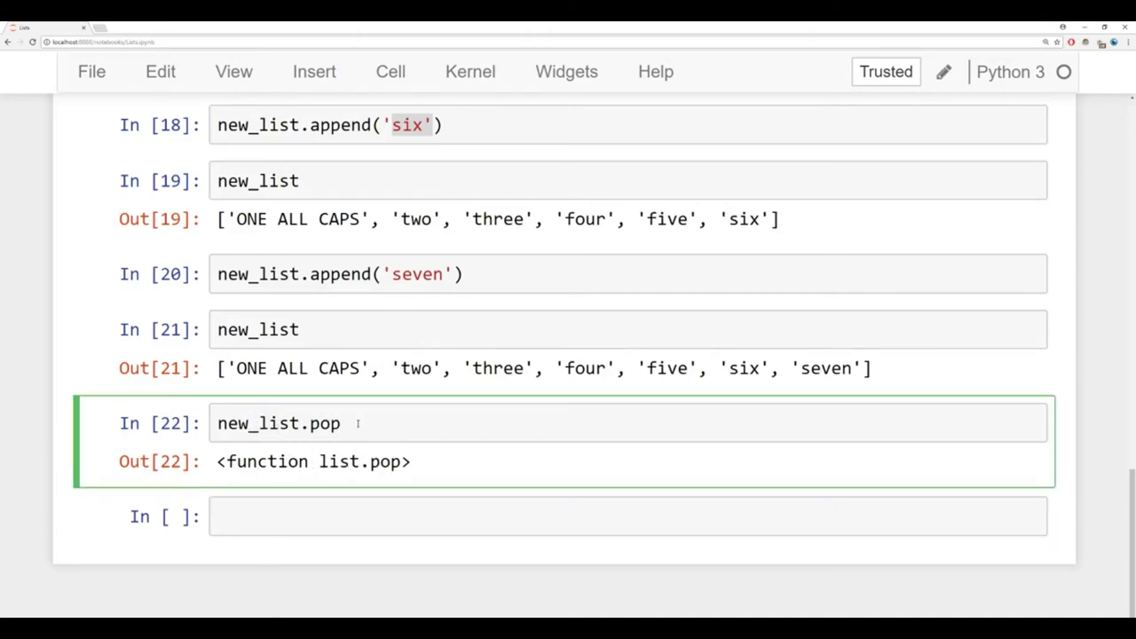
text(())
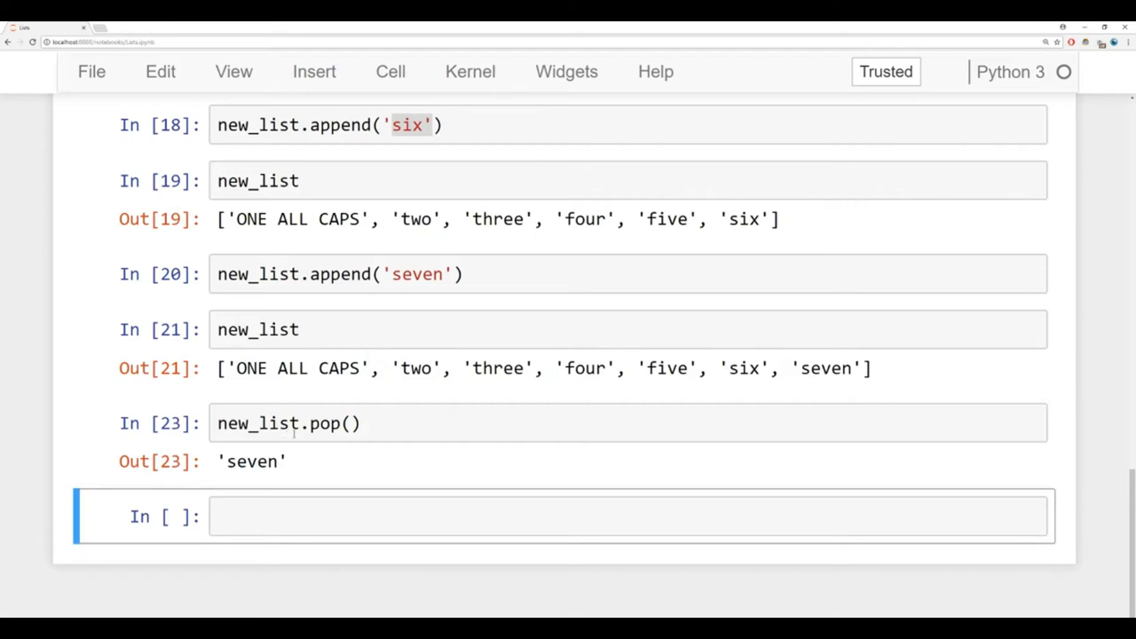
mouse_move(286, 441)
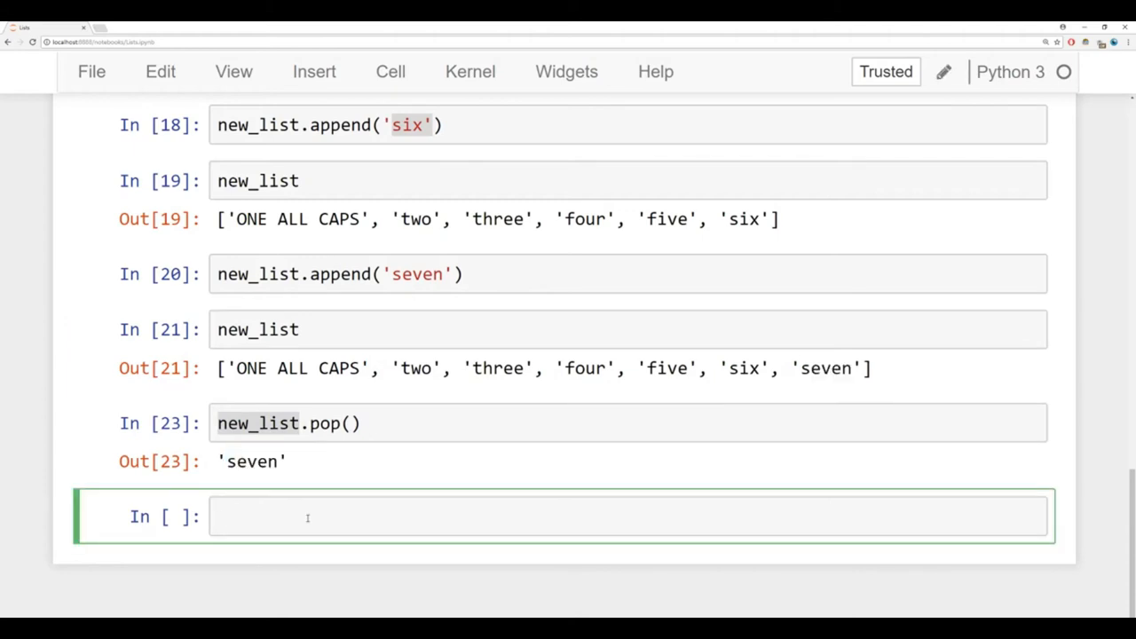
text(new_list)
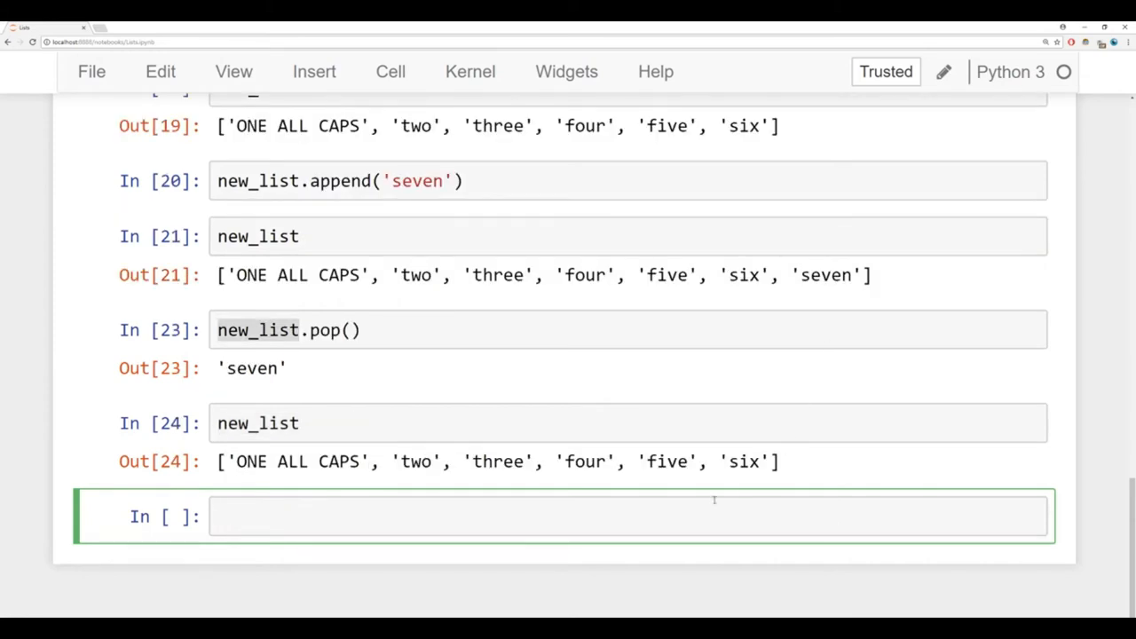
double_click(743, 461)
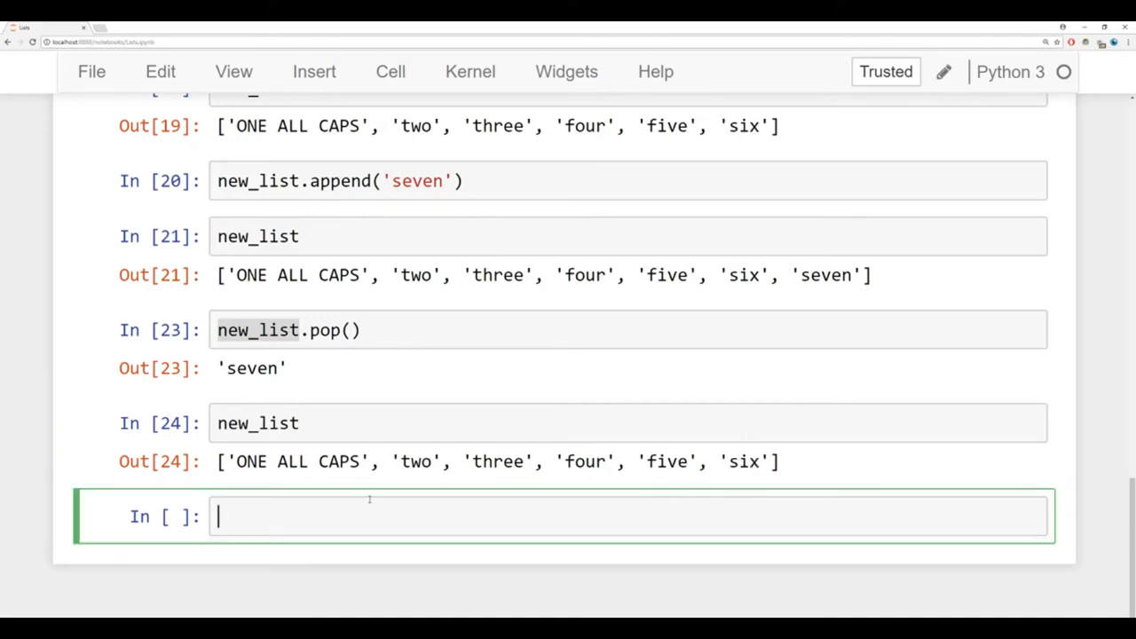
Step: Run popped_item = new_list.pop(), then display popped_item ('six') and new_list ending at 'five'
text(popped_item)
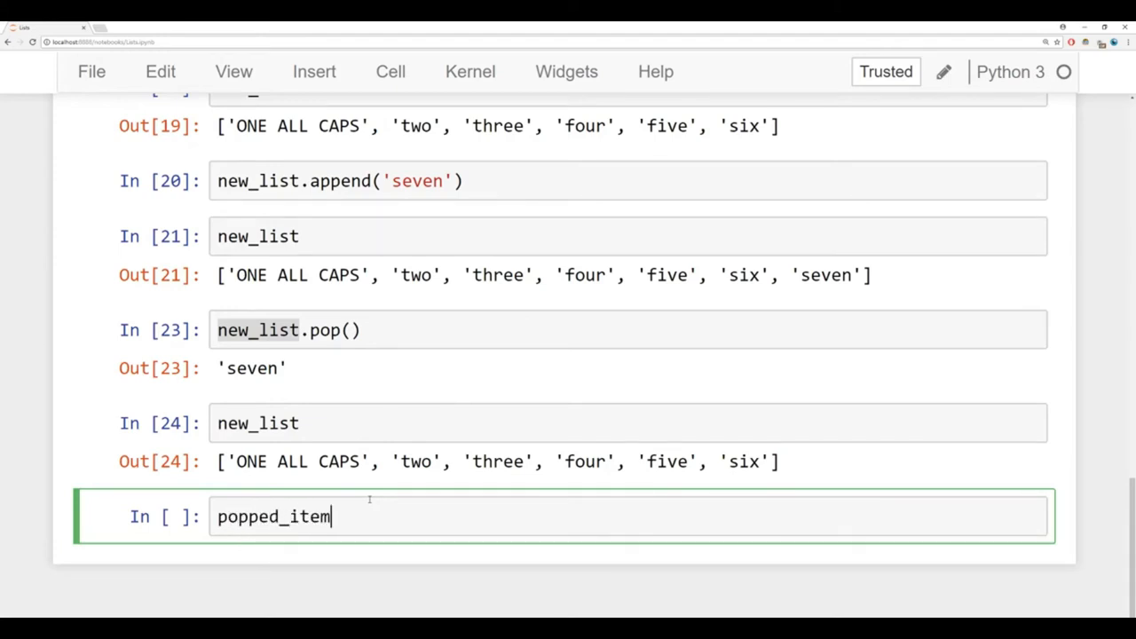
text(= new_)
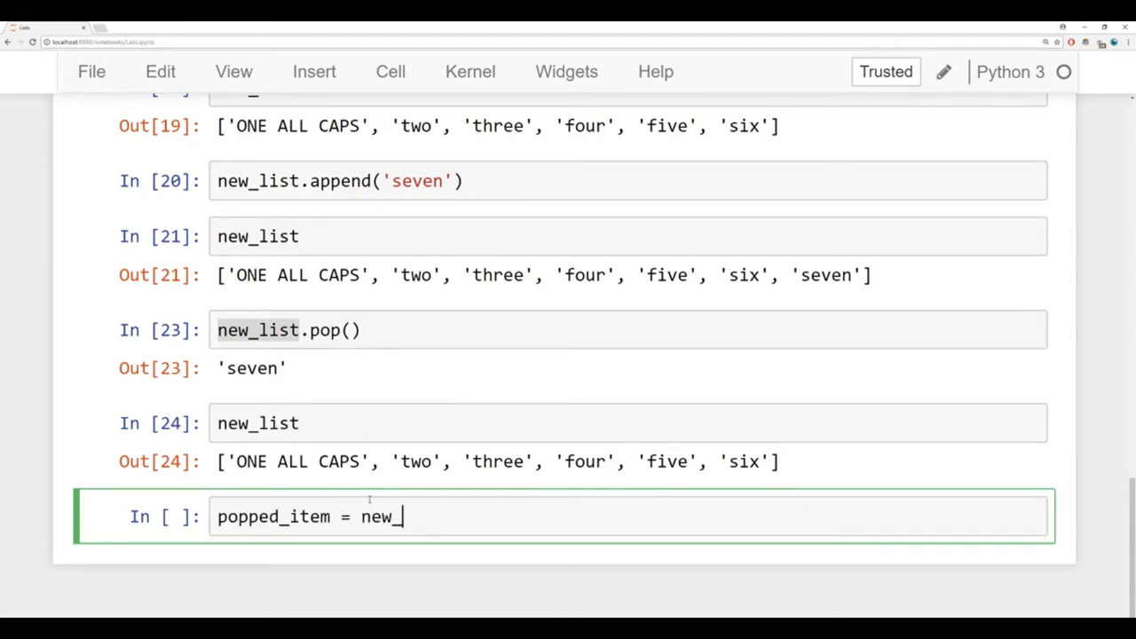
text(list.po)
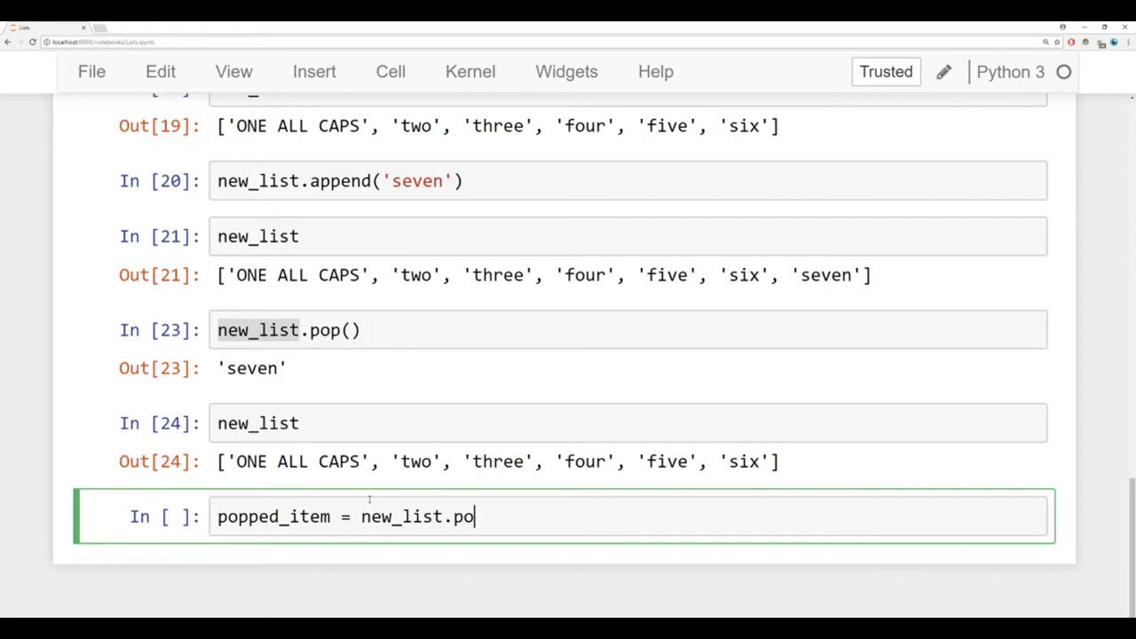
text(p())
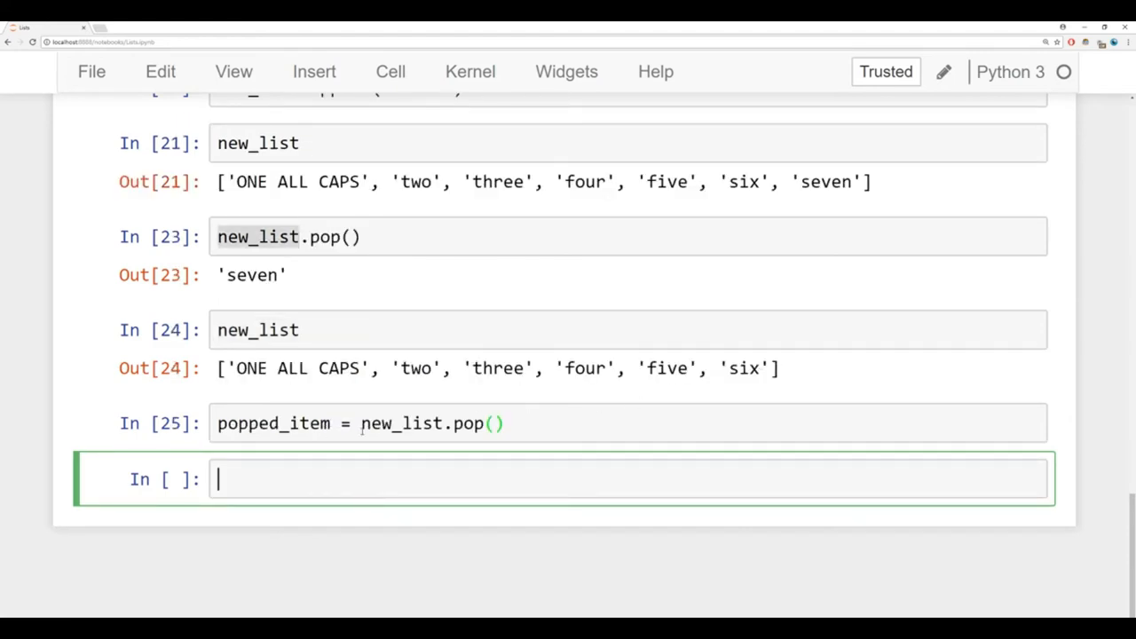
text(popped_item)
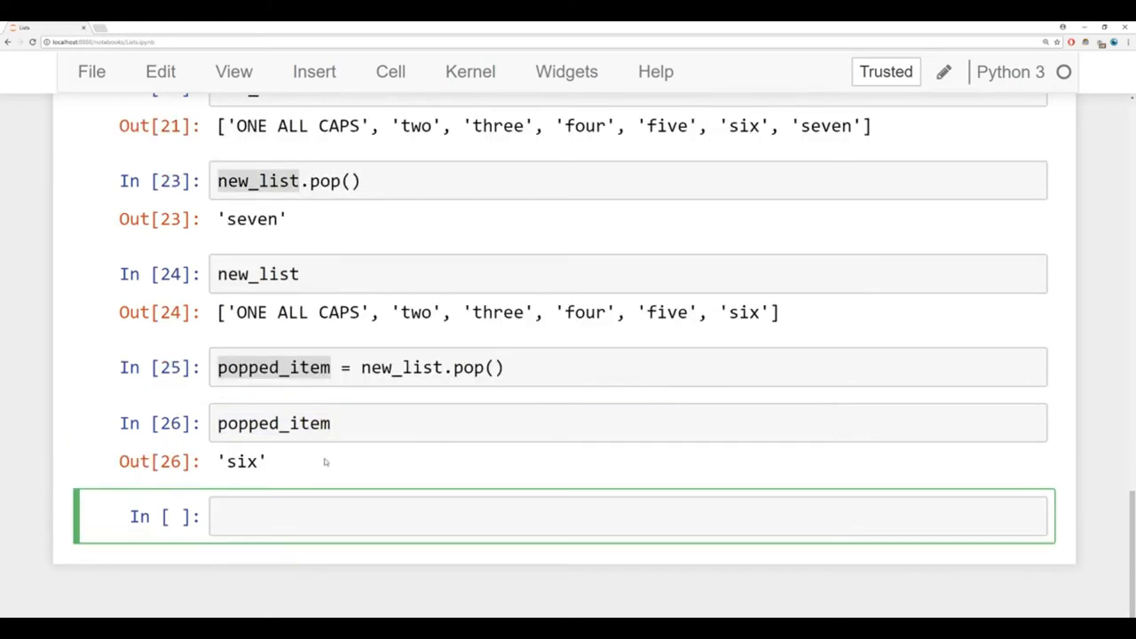
double_click(242, 460)
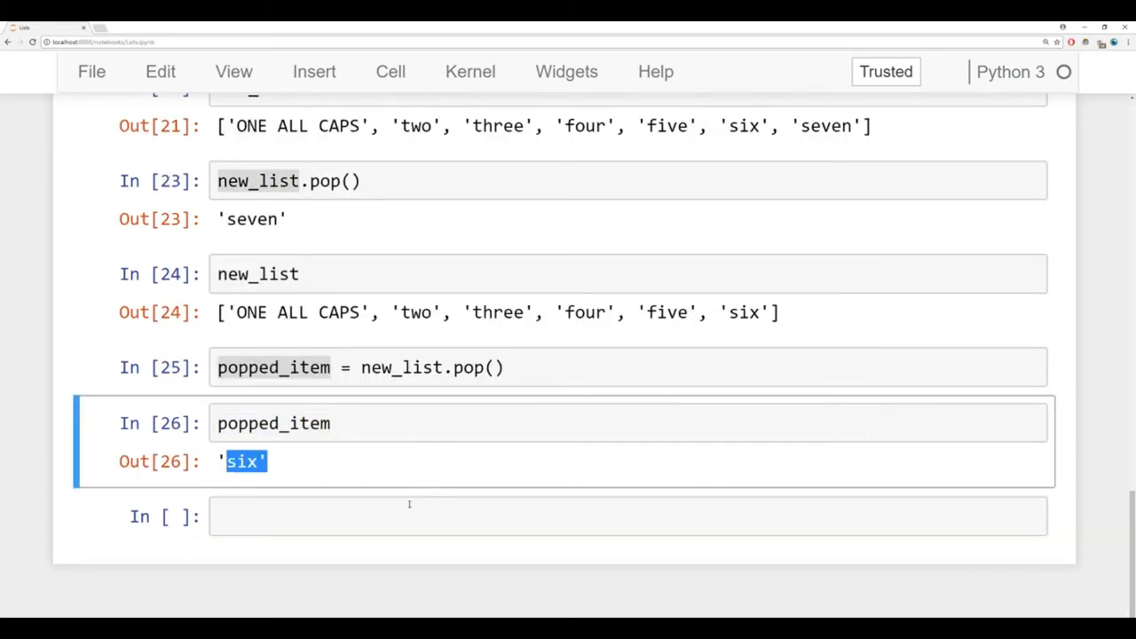
text(new_list)
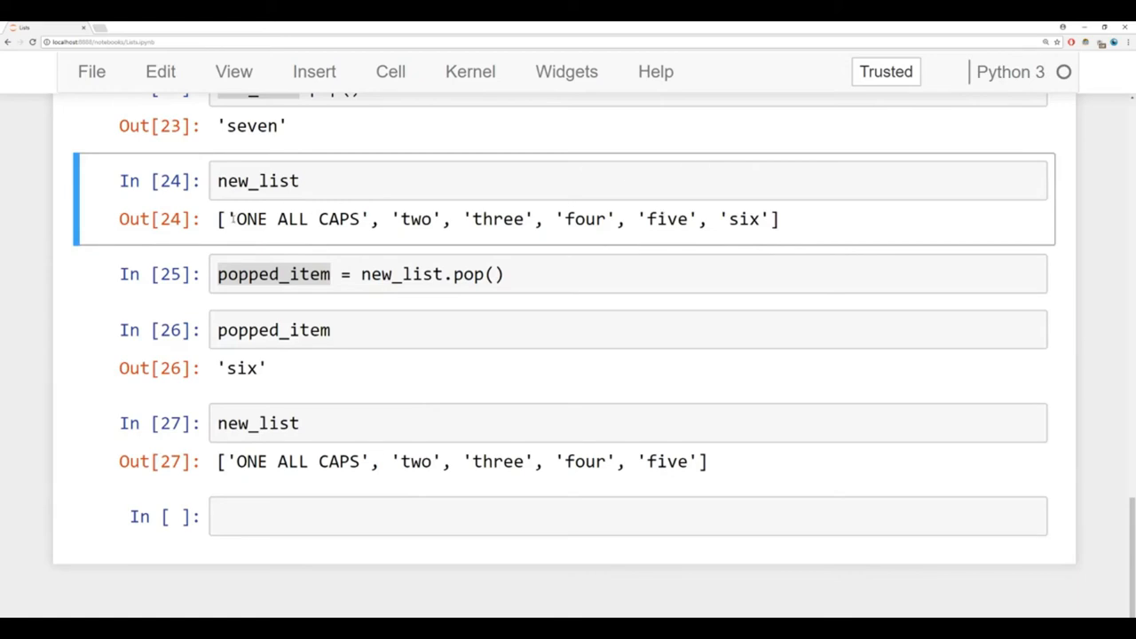
double_click(299, 219)
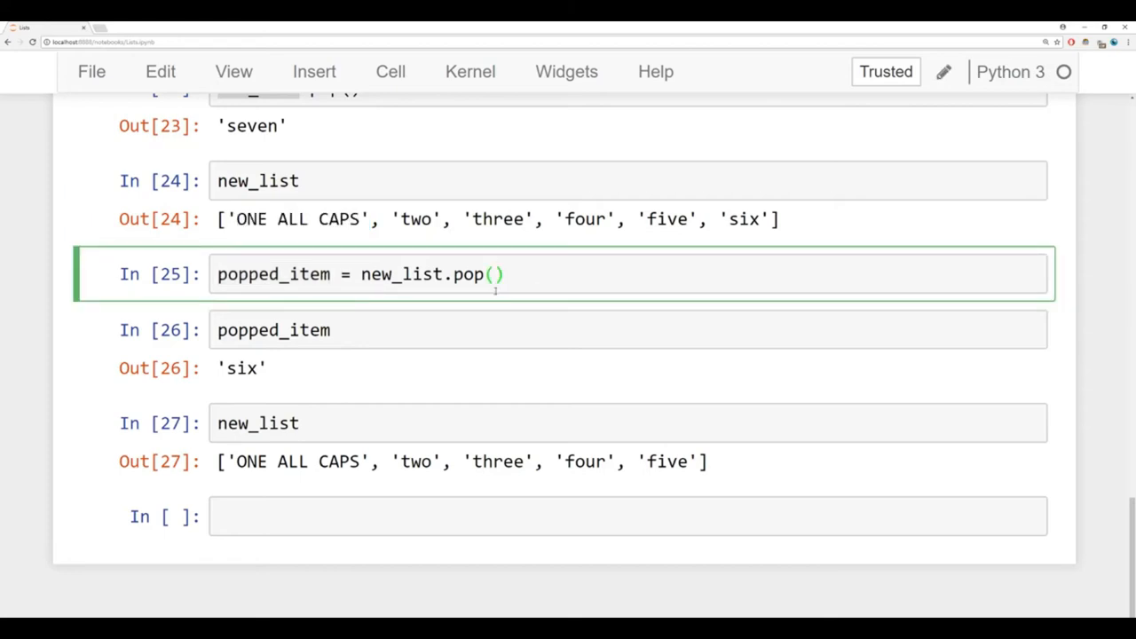
Step: Run new_list.pop(0), returning 'ONE ALL CAPS', then redisplay new_list
text(n)
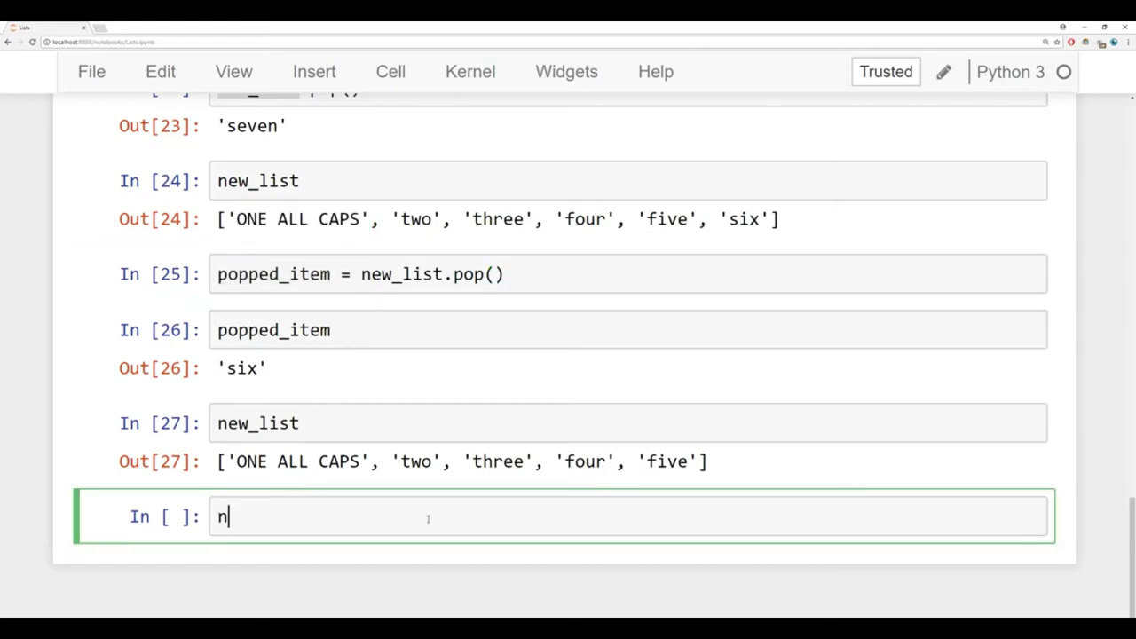
text(ew_list.pop)
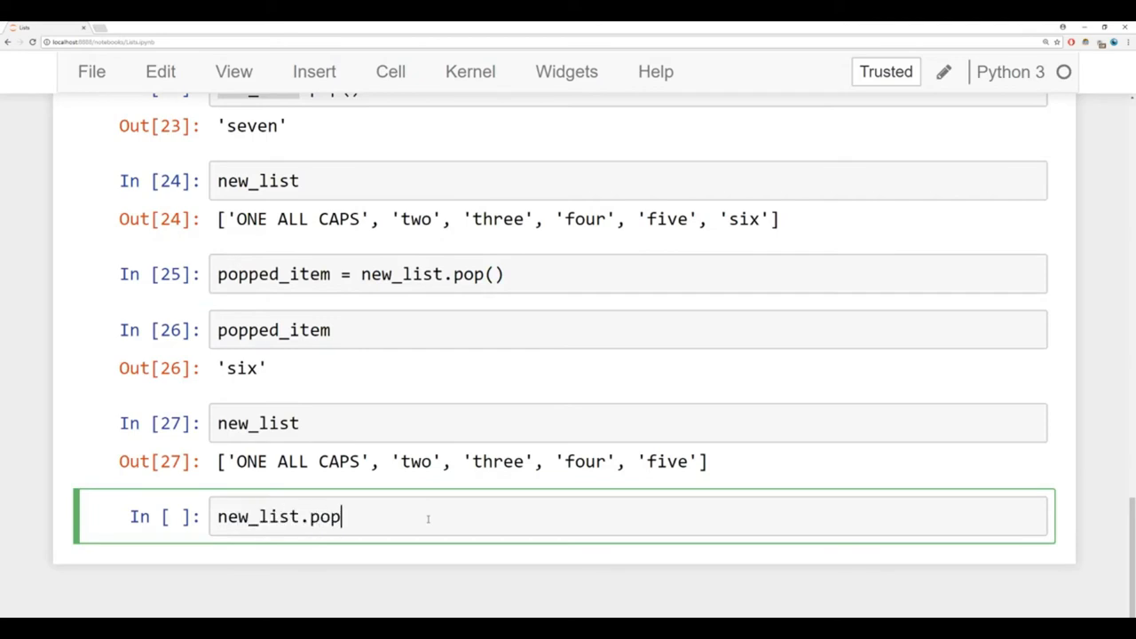
text(())
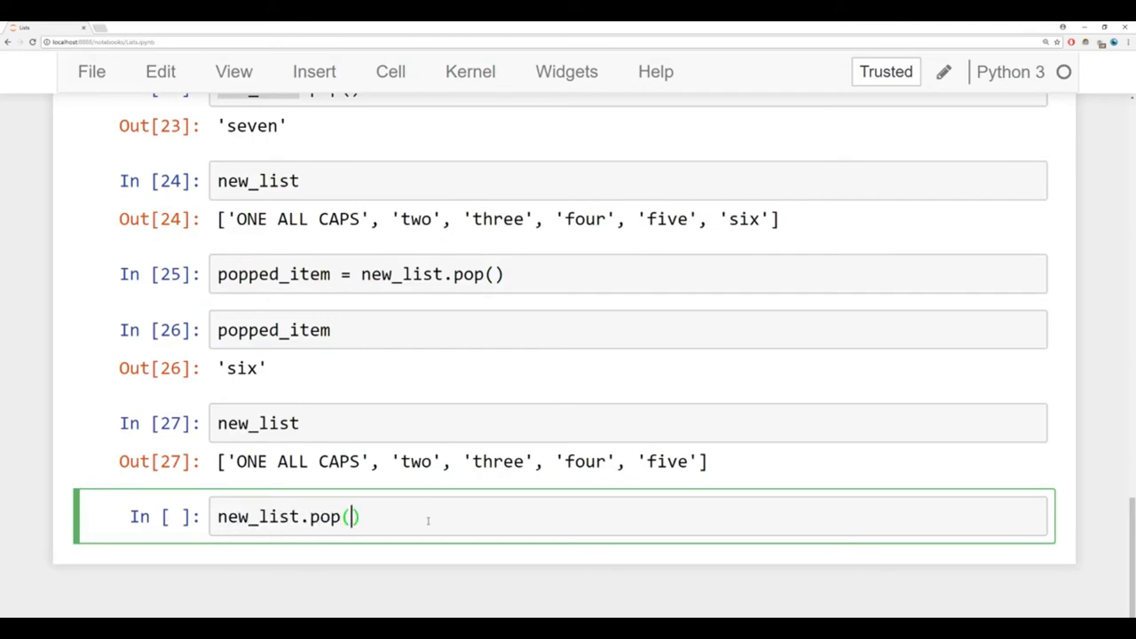
scroll(down, 3)
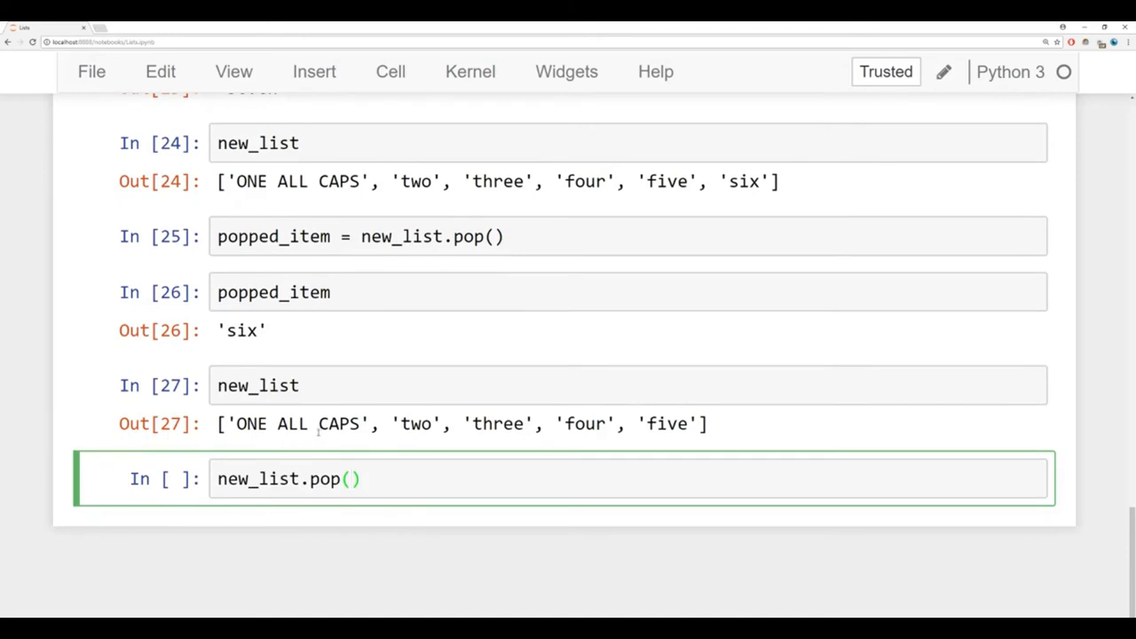
text(0)
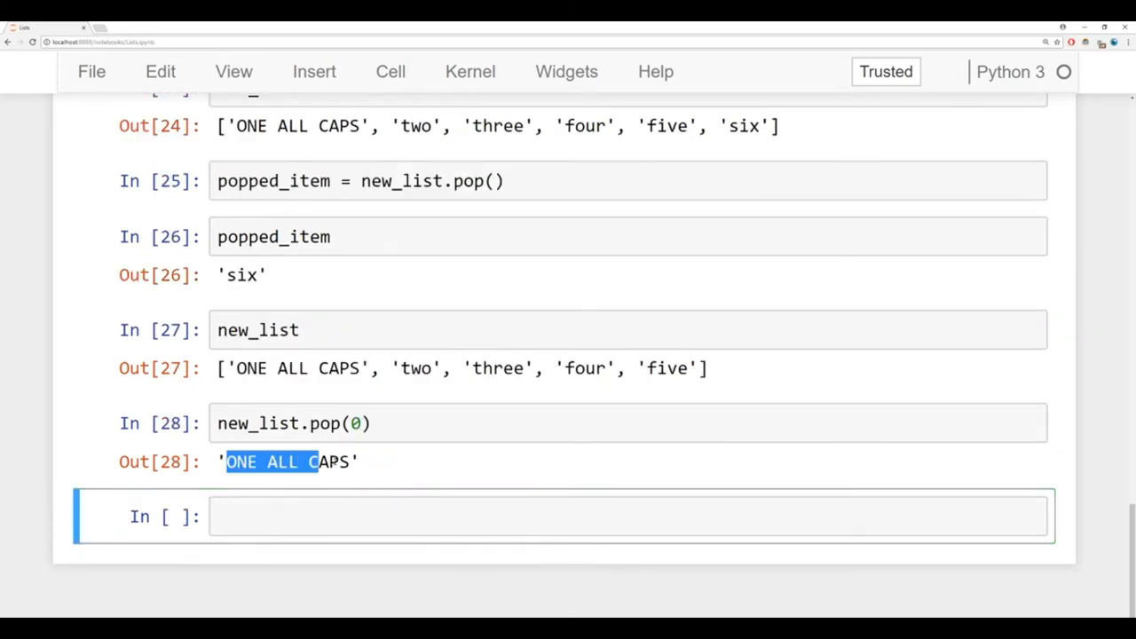
text(new_list)
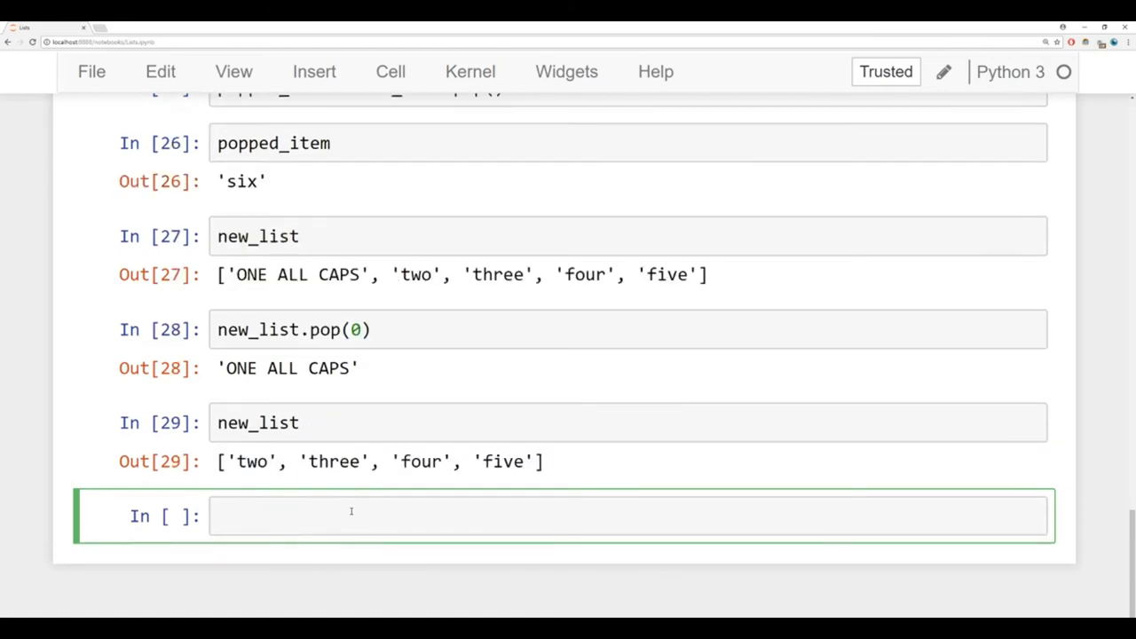
Step: Change cell 28's pop call back to empty parentheses and move to the last cell
click(355, 516)
text(-1)
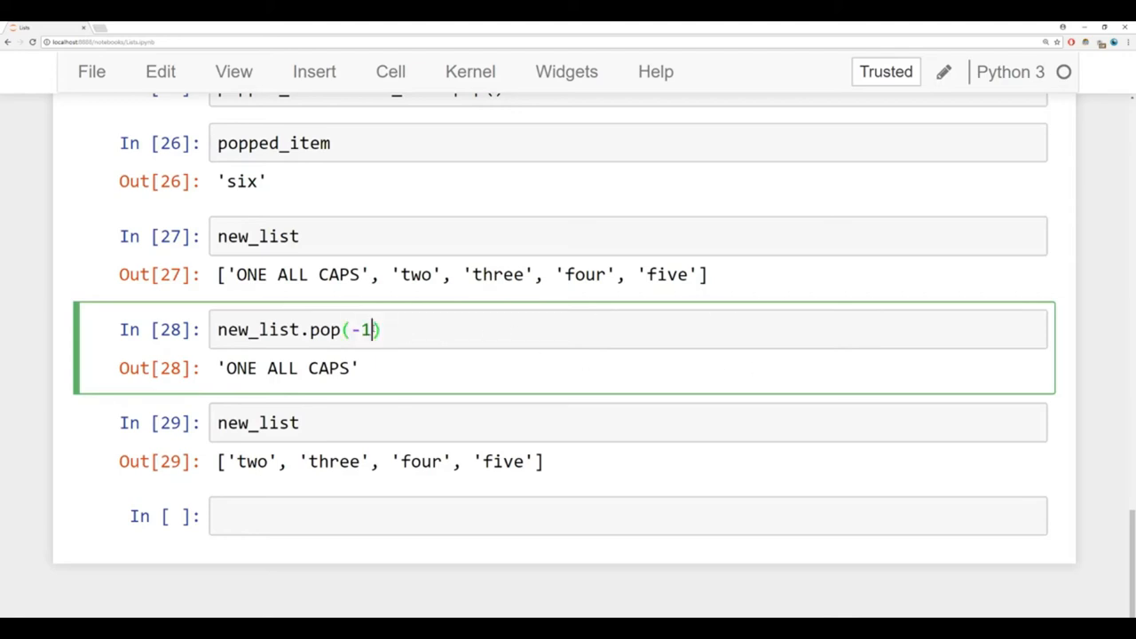
key(Backspace)
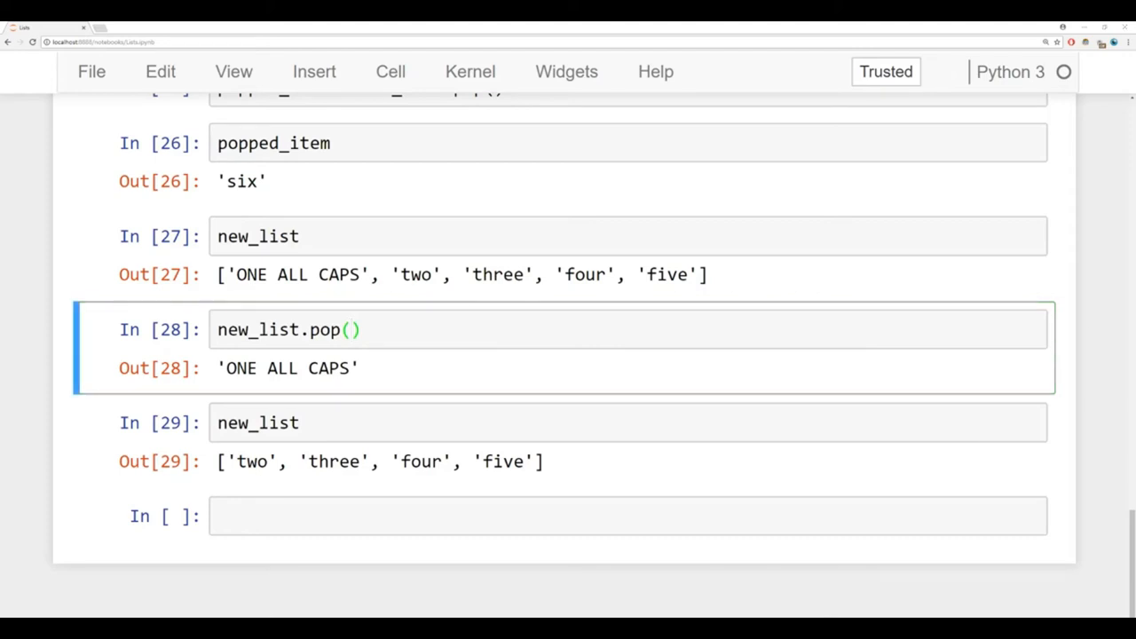
mouse_move(537, 436)
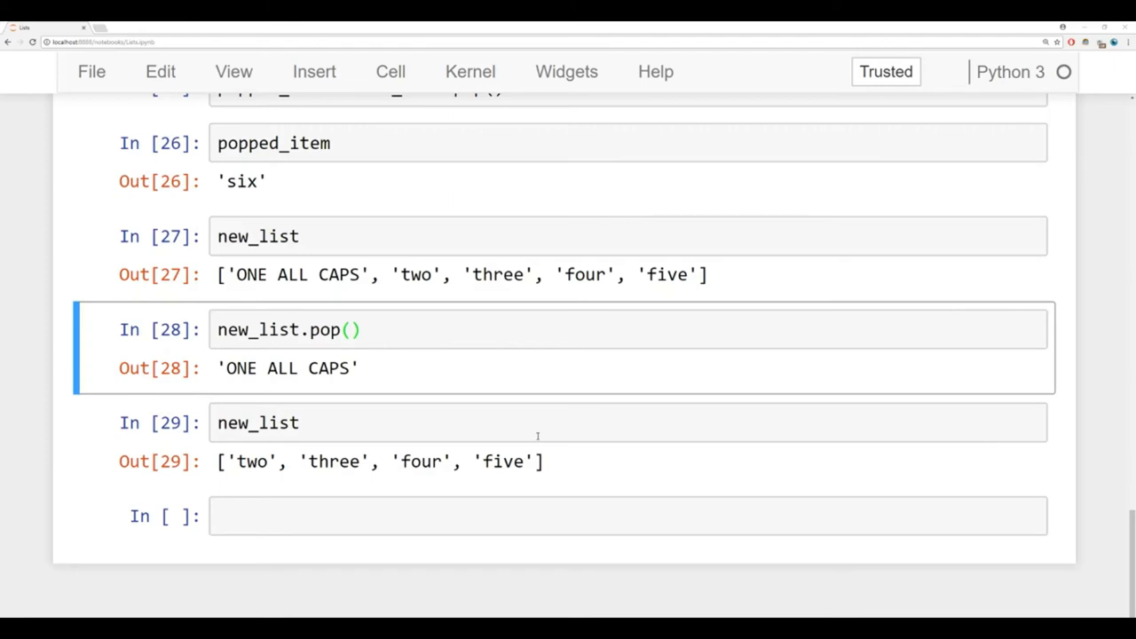
scroll(up, 3)
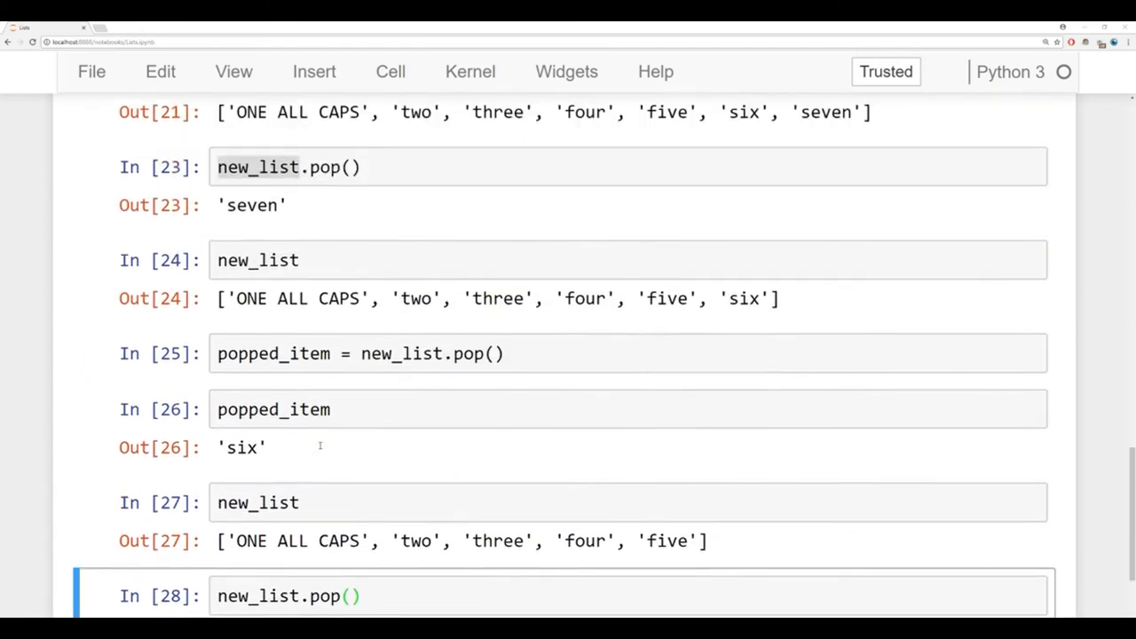
key(shift+enter)
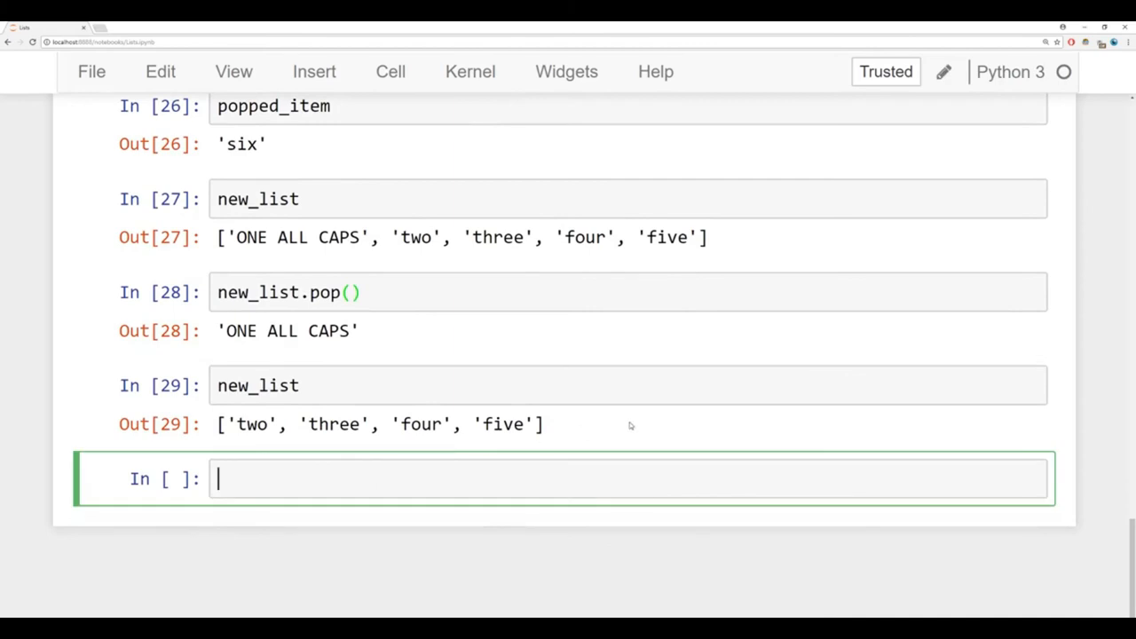
Step: Run a cell with new_list = ['a','e','x','b','c'] and num_list = [4,1,8,3]
text(new)
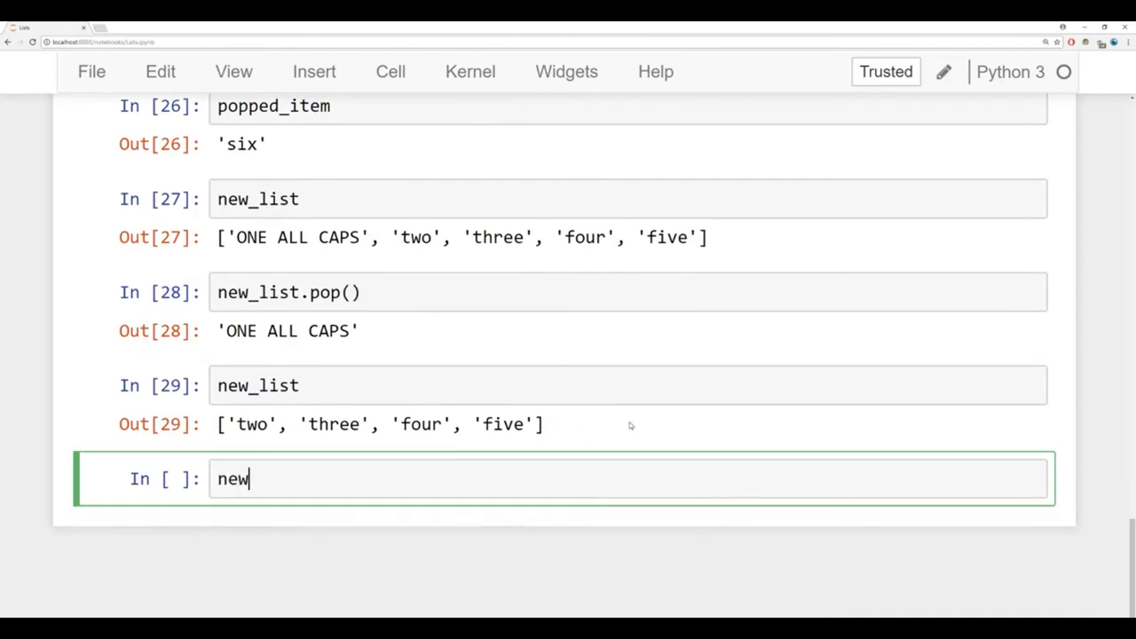
text(_list)
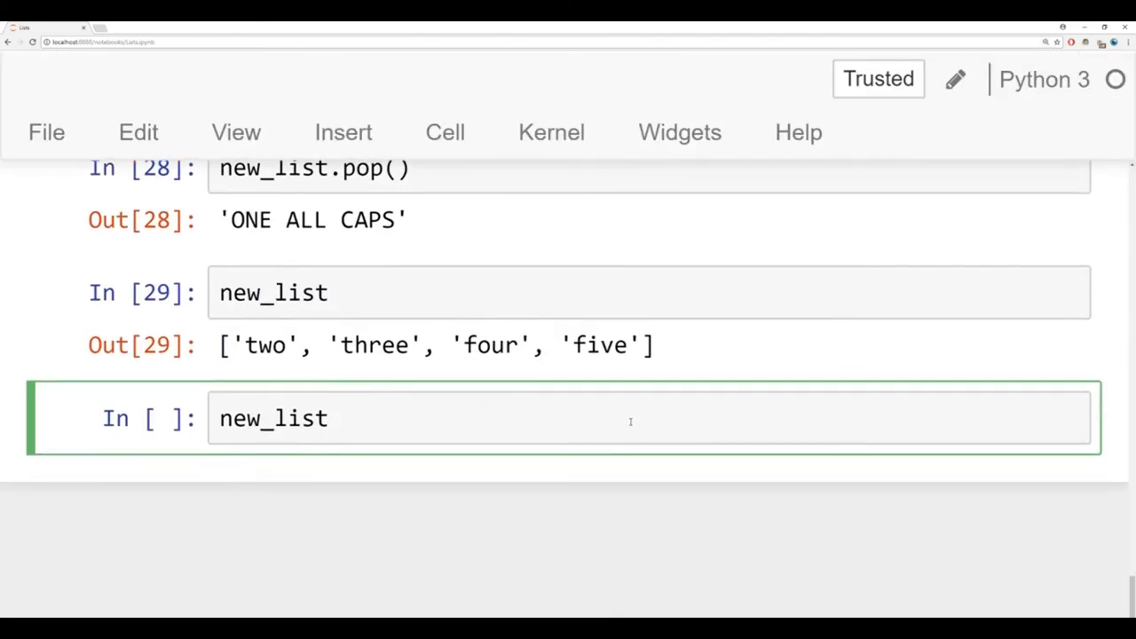
text(= ['a'])
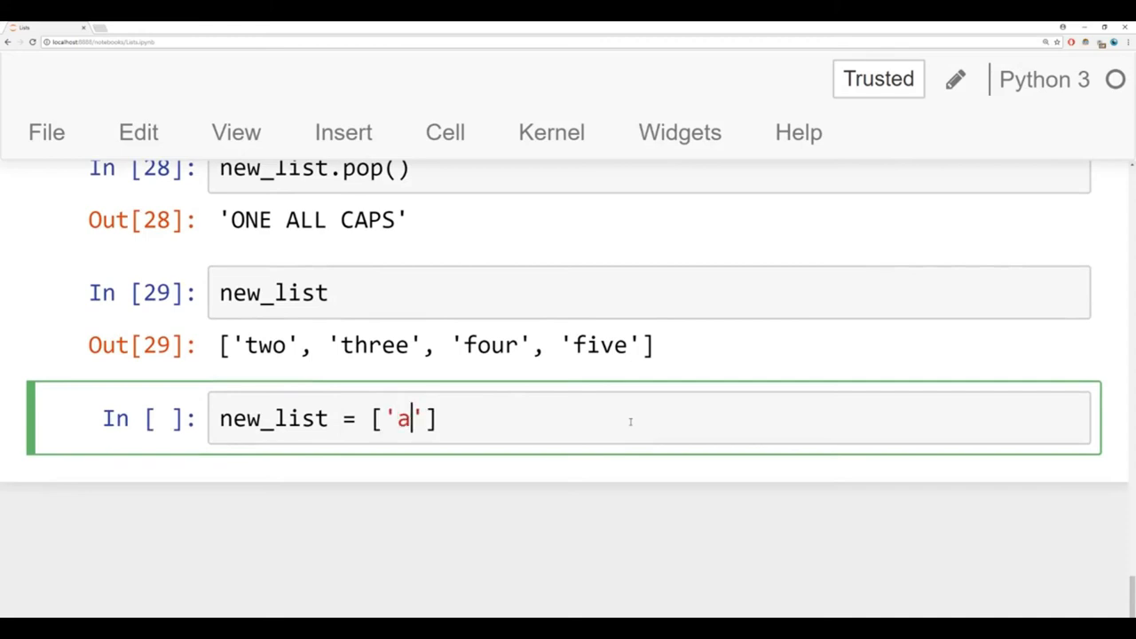
text(,')
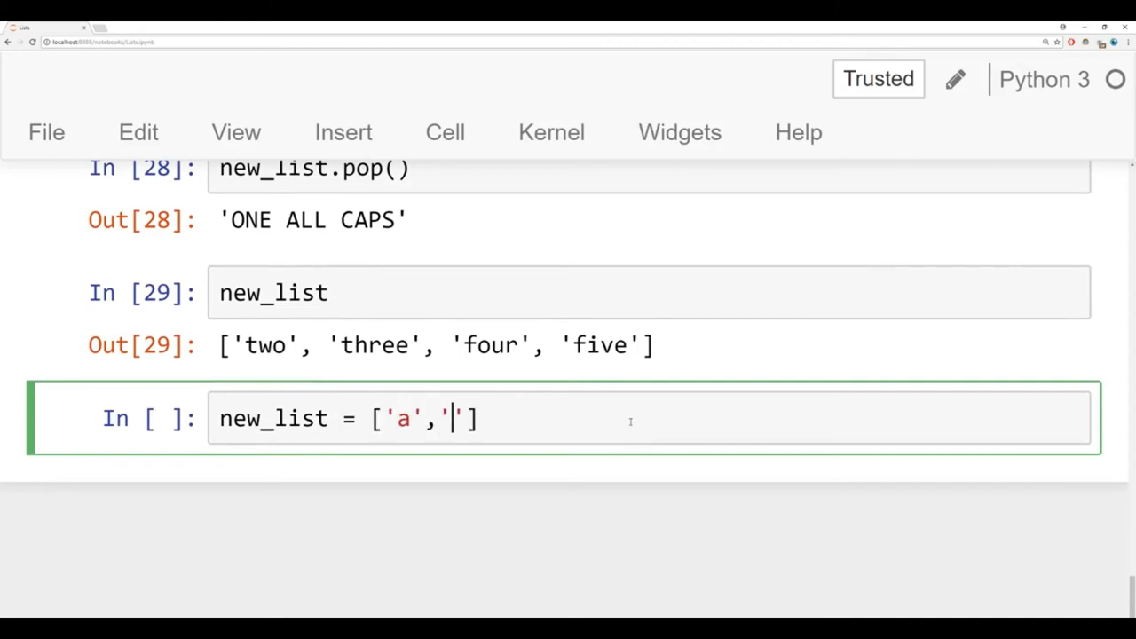
text(e',)
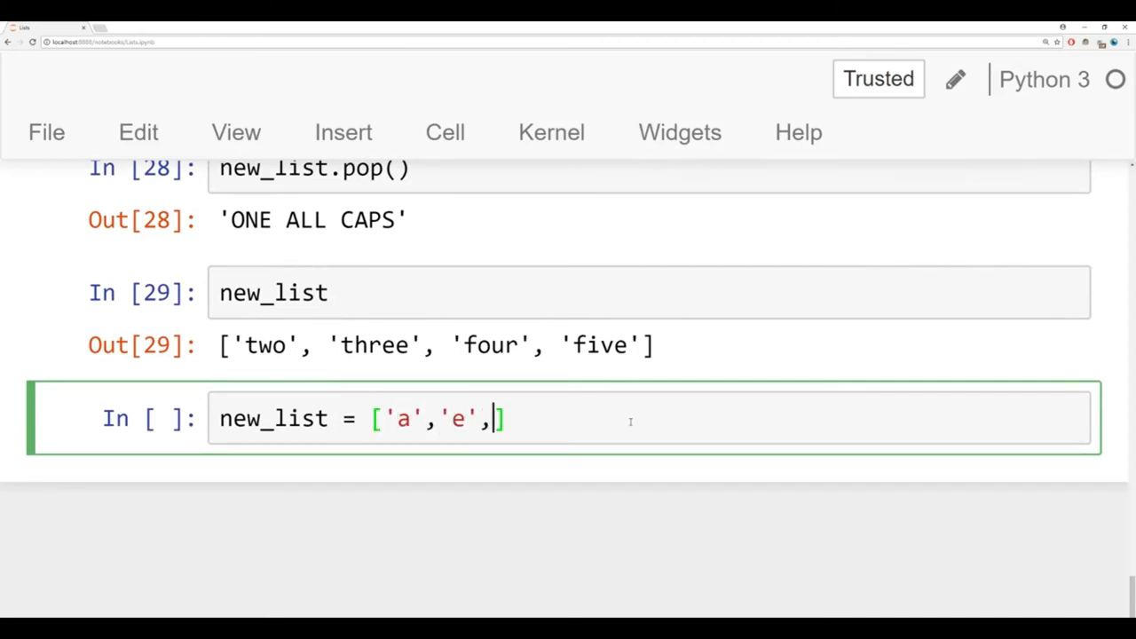
text('x','b','c)
text(n)
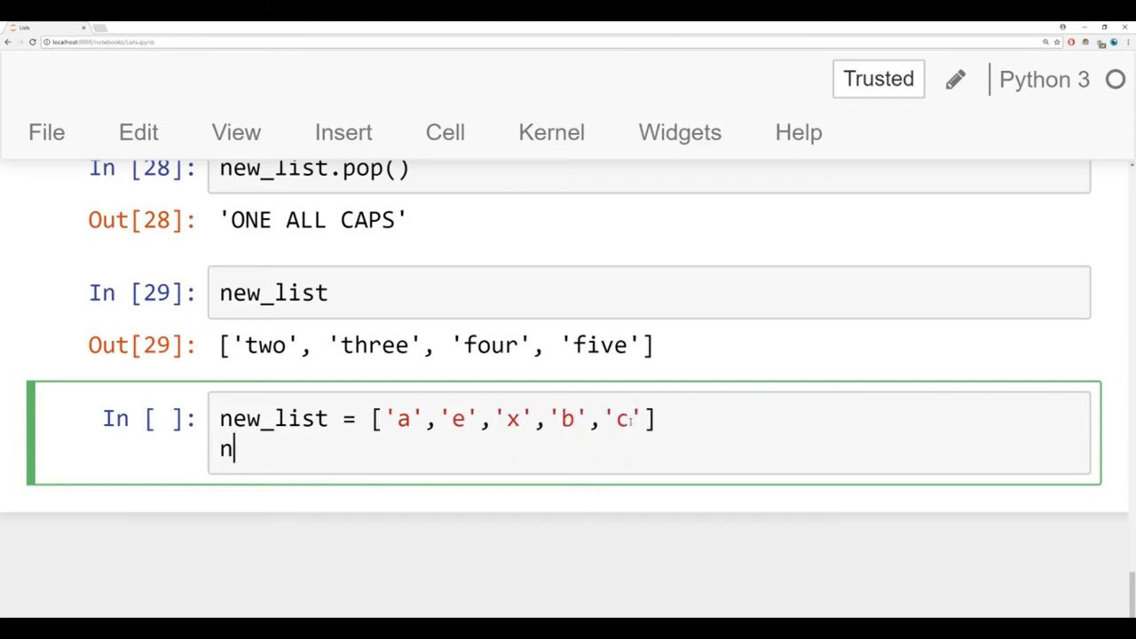
text(um_list = [)
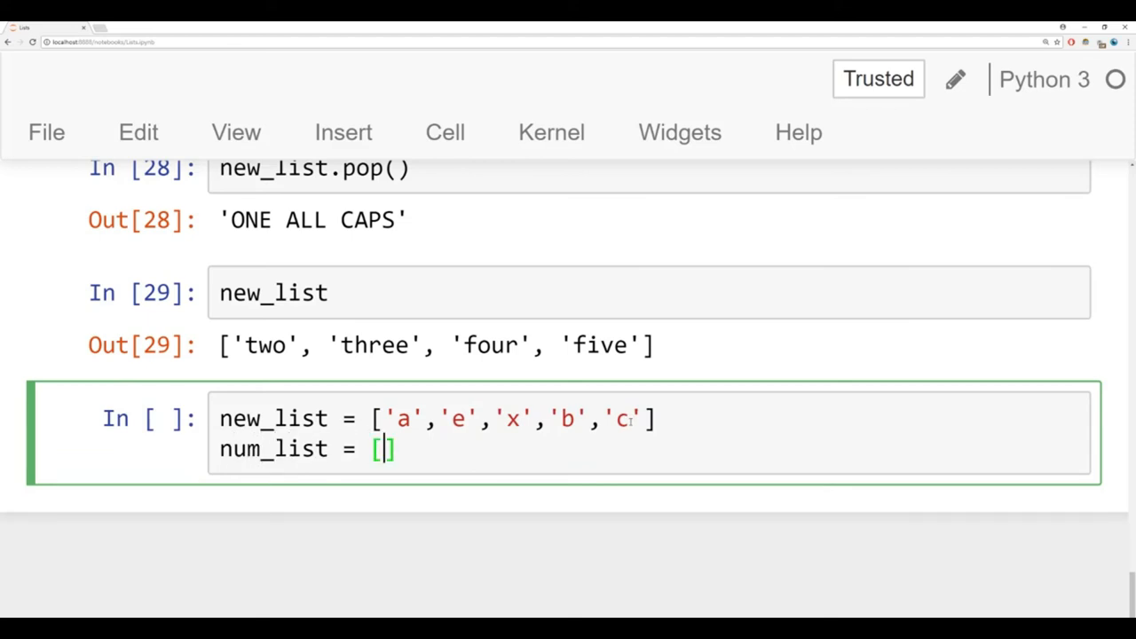
text(4,1,8,3)
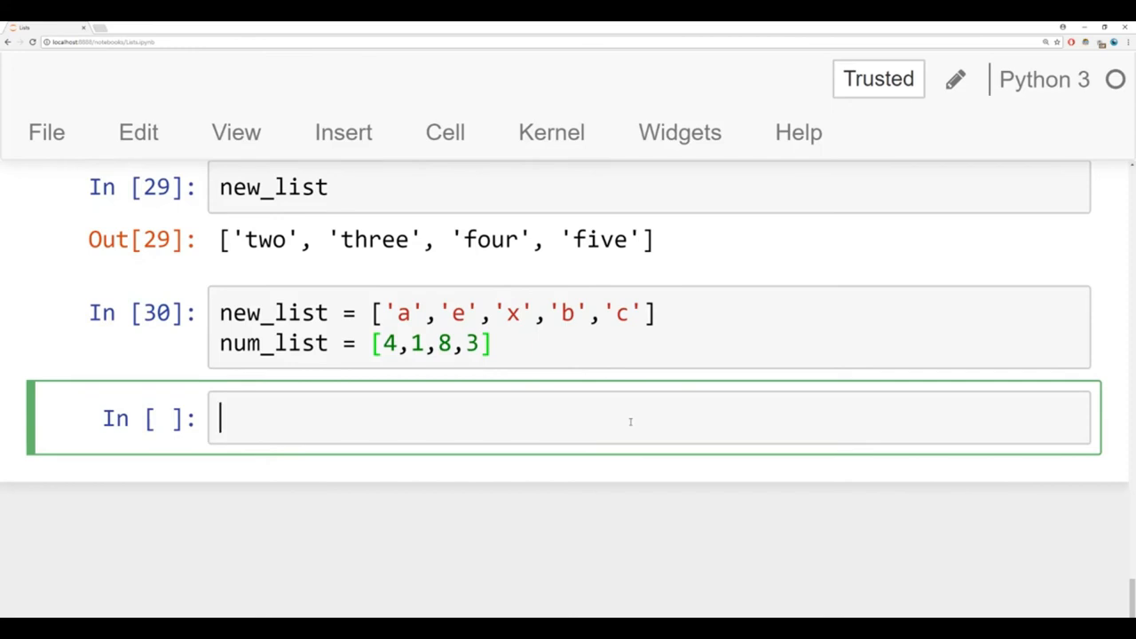
Step: Run new_list.sort() and redisplay new_list as ['a','b','c','e','x']
text(new_li)
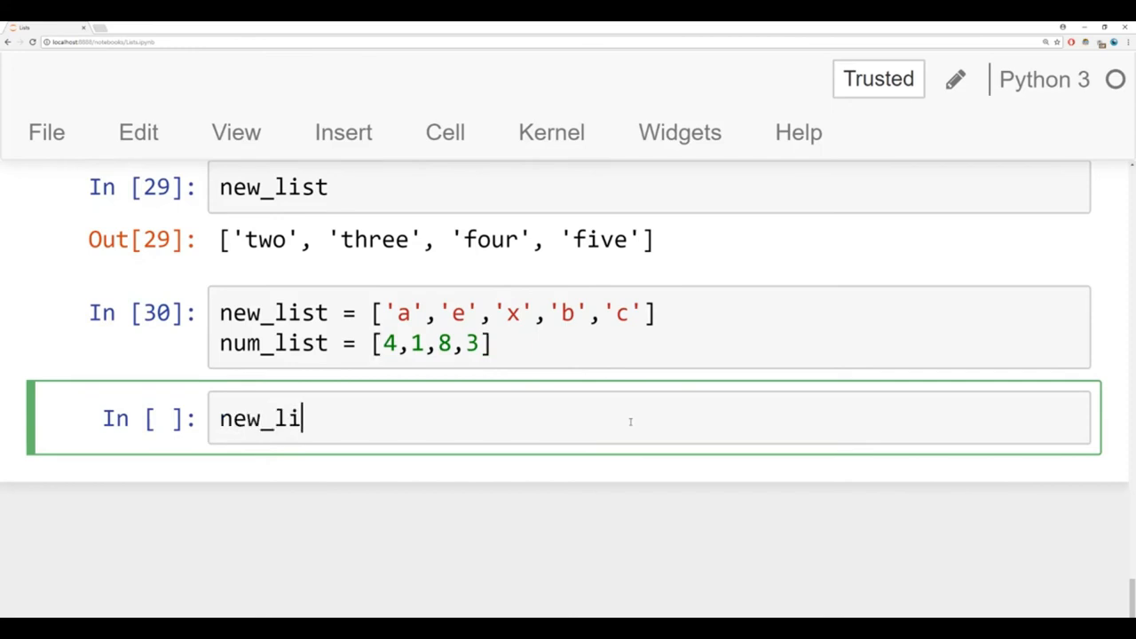
text(st.so)
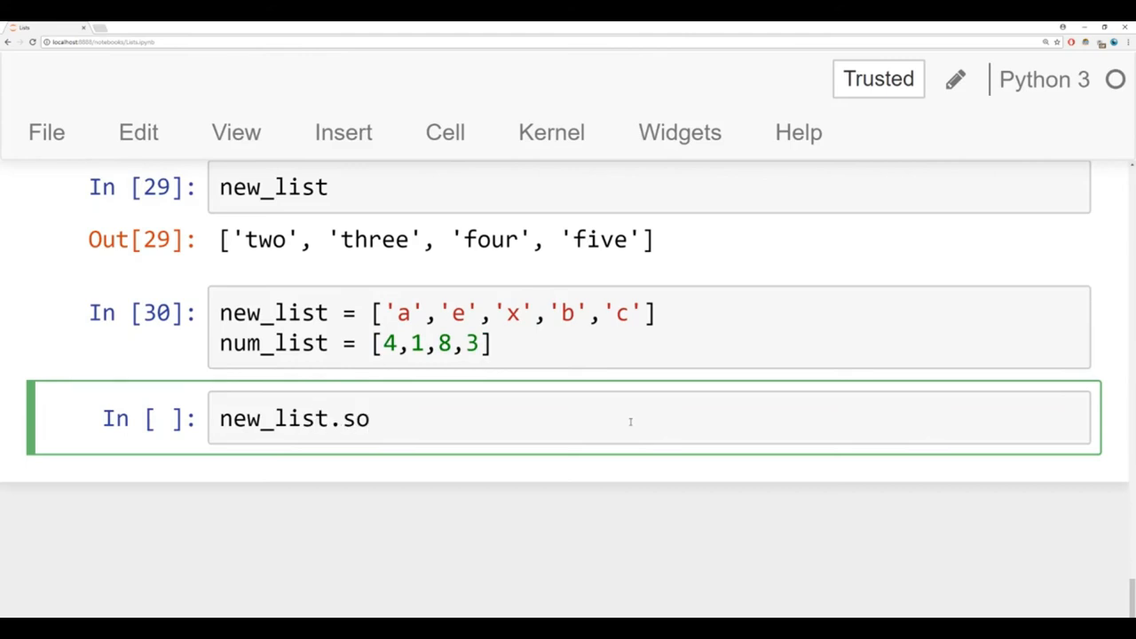
text(rt)
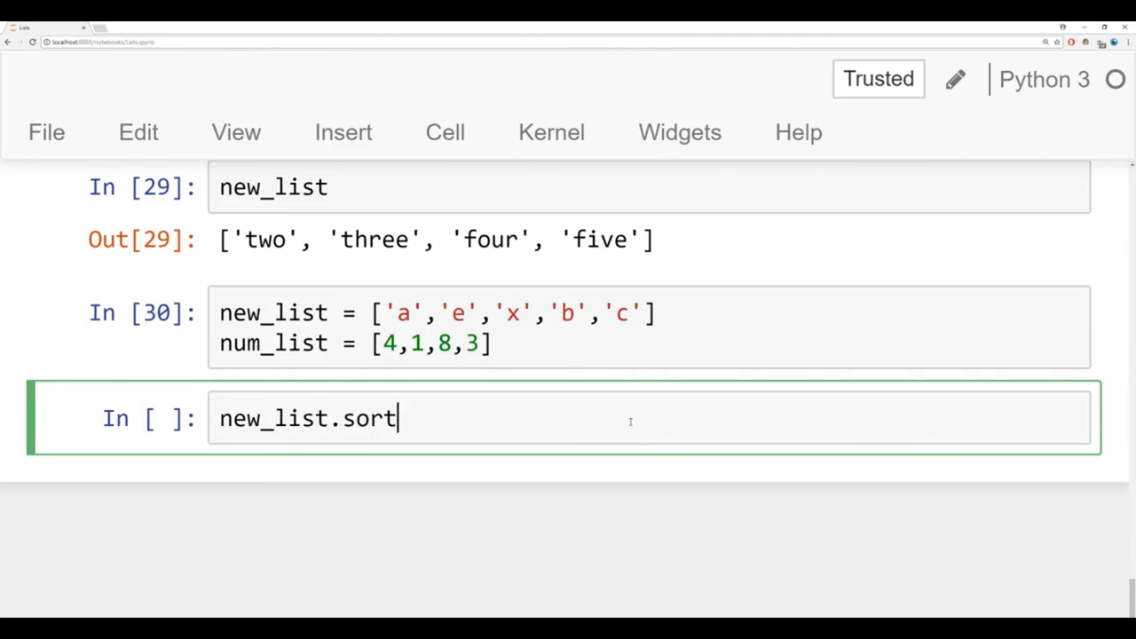
text(())
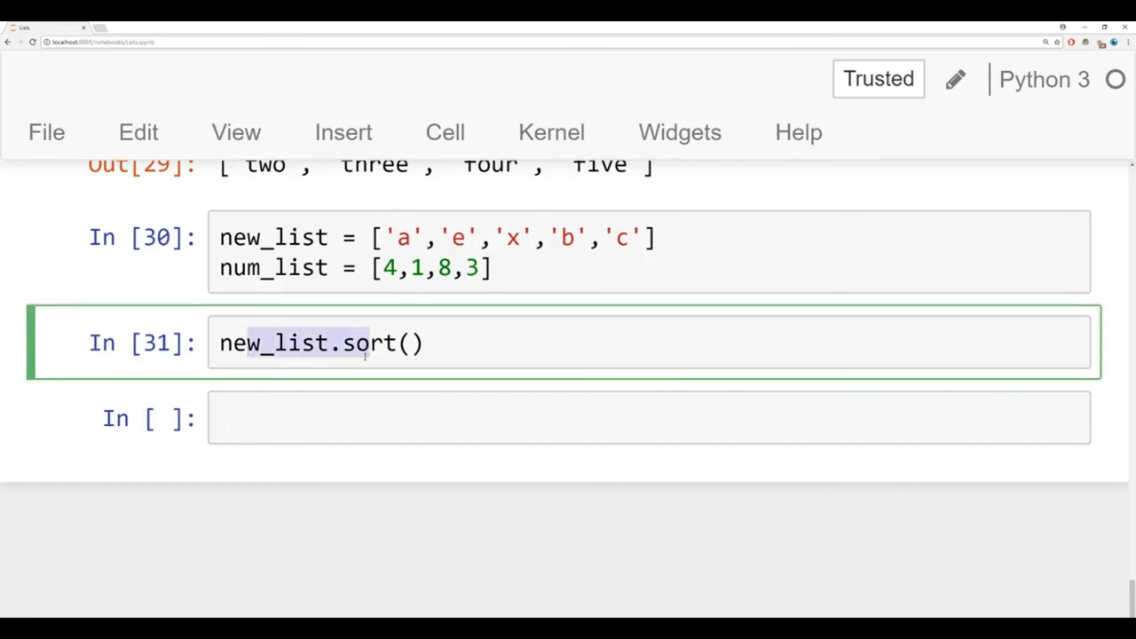
click(386, 417)
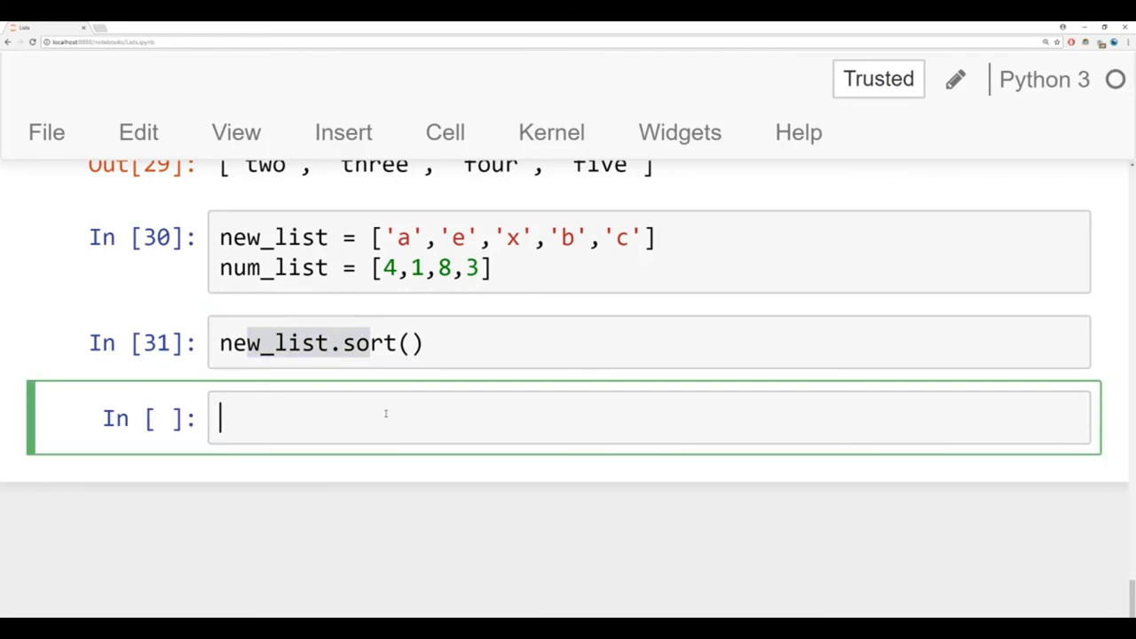
text(new_list)
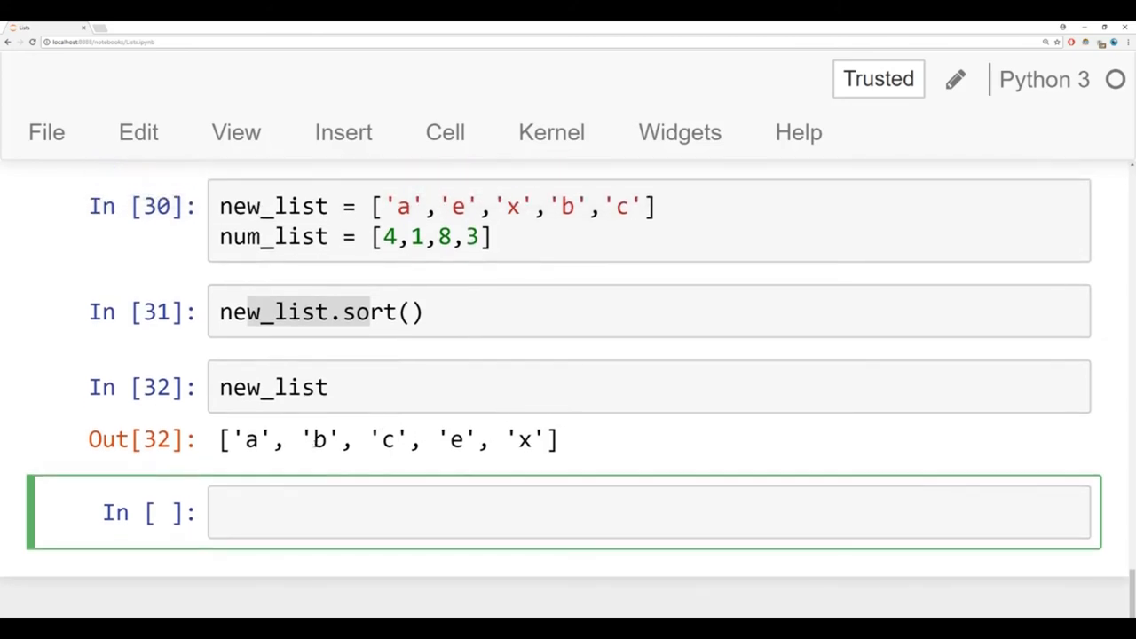
mouse_move(544, 451)
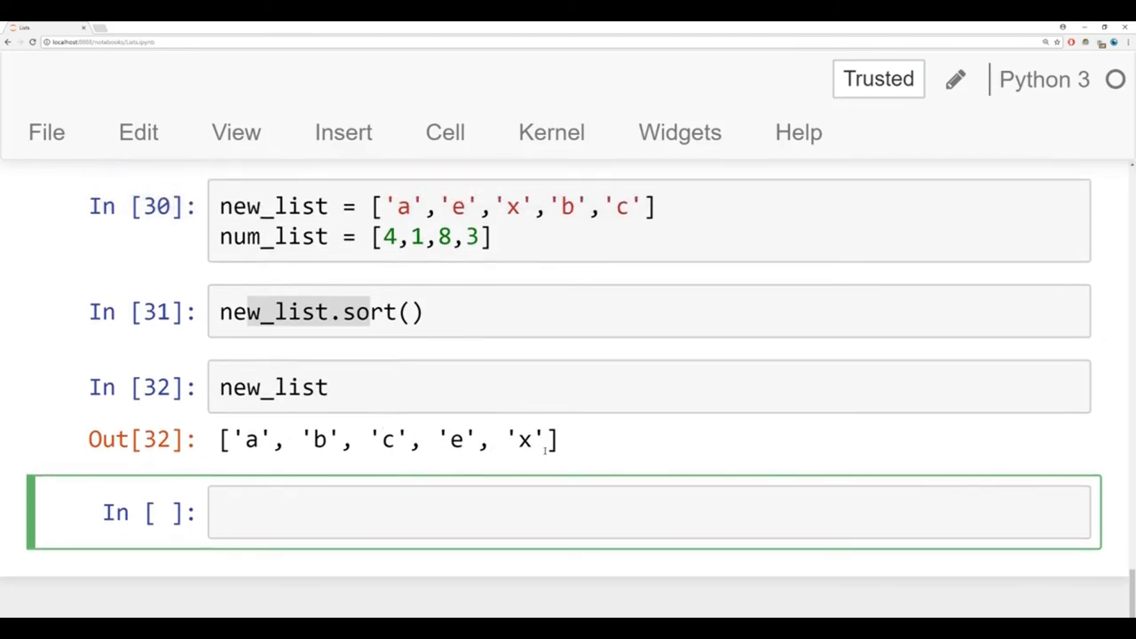
click(355, 311)
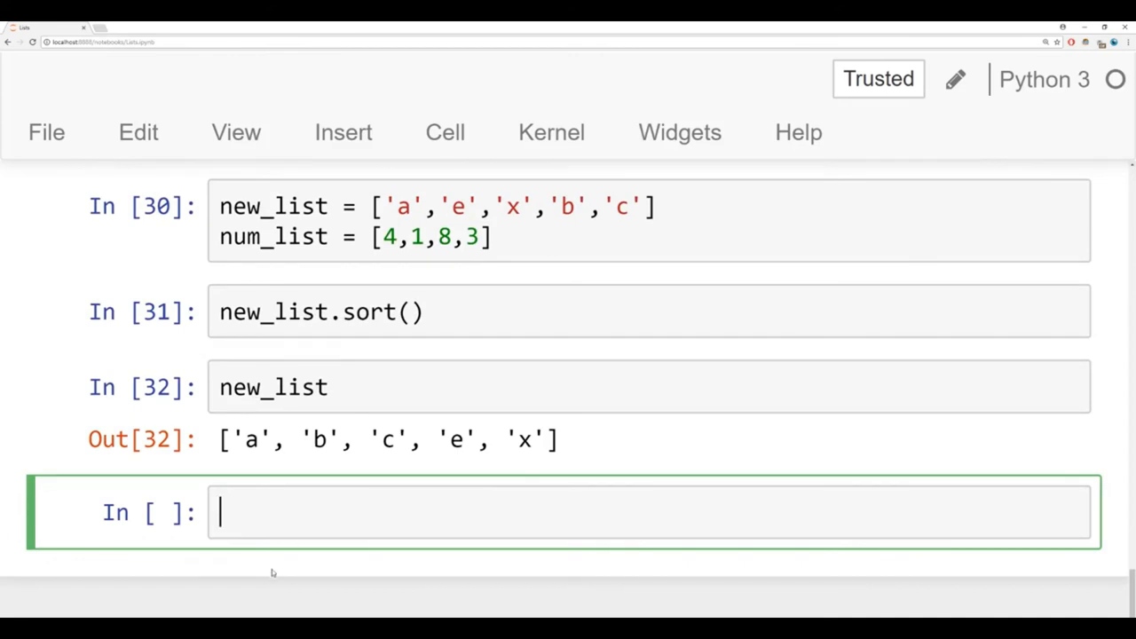
Step: Assign my_sorted_list = new_list.sort(), autocompleting the variable name
text(my)
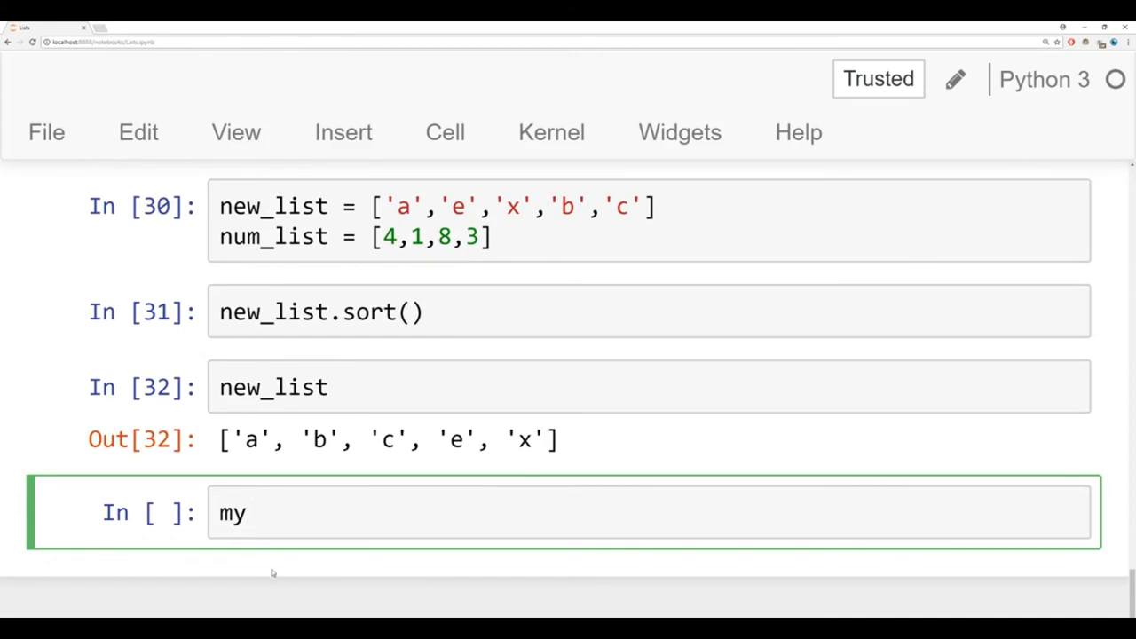
text(_sorted)
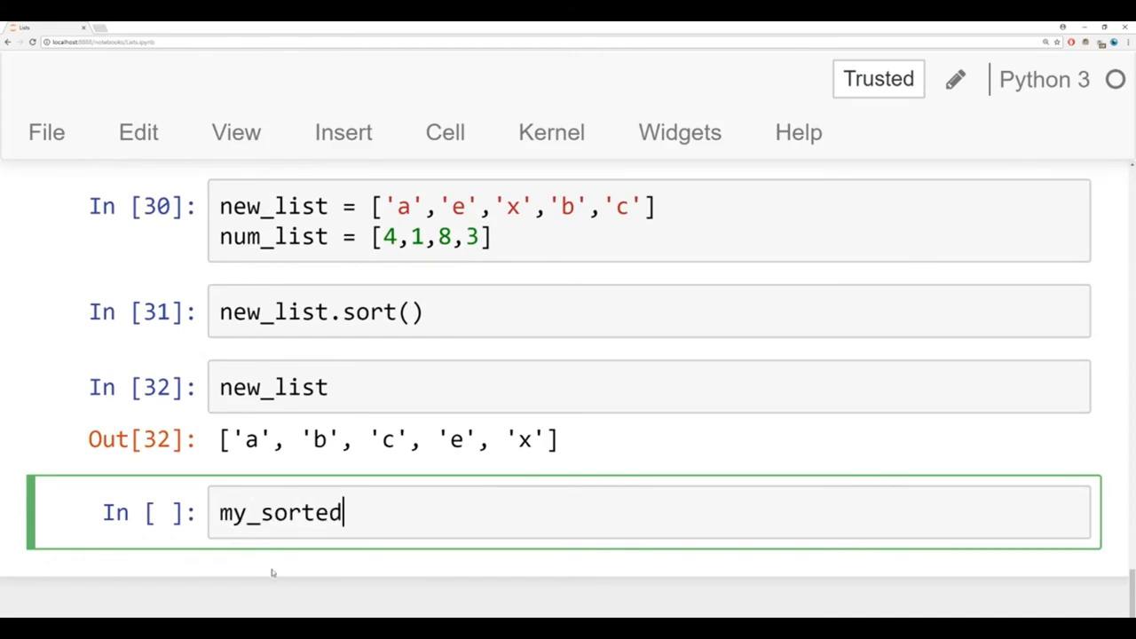
text(_list =)
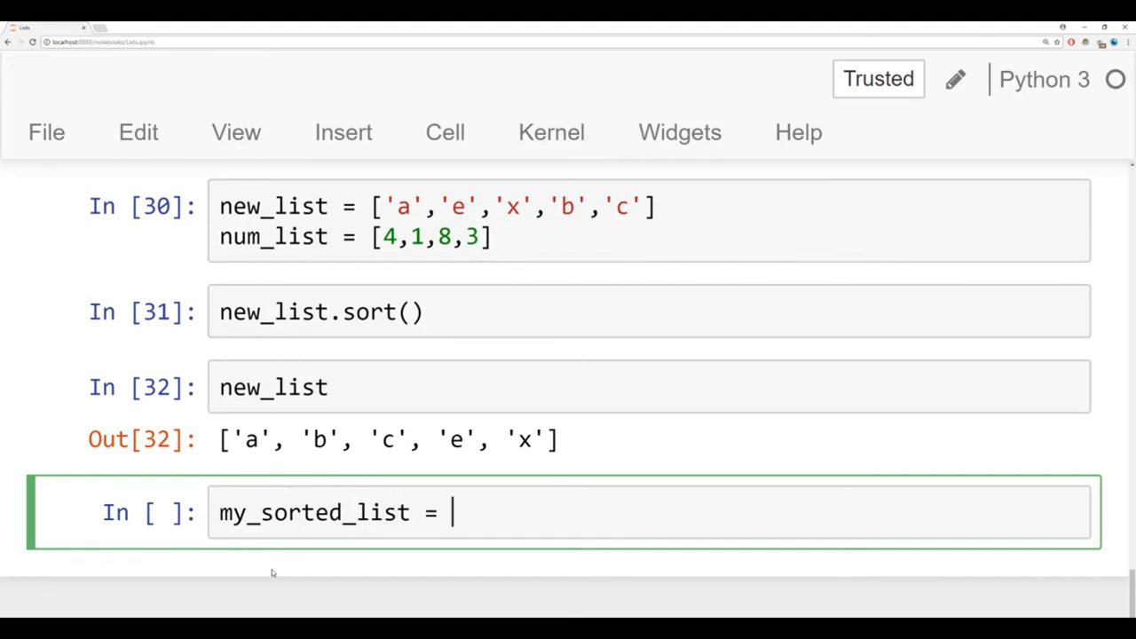
text(new_list.sort()
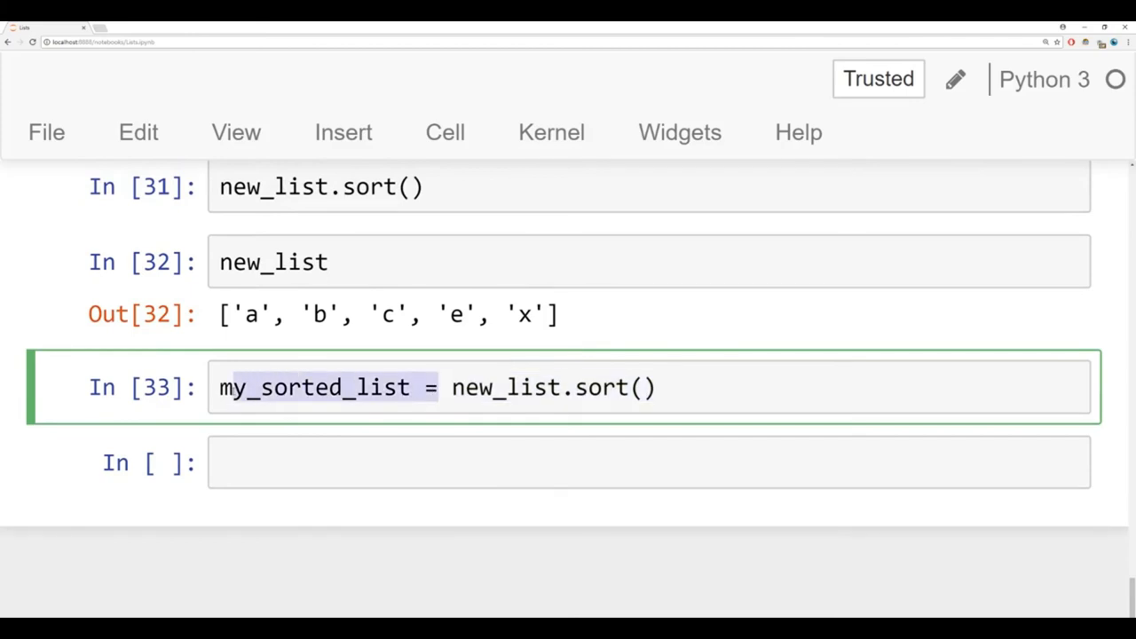
text(m)
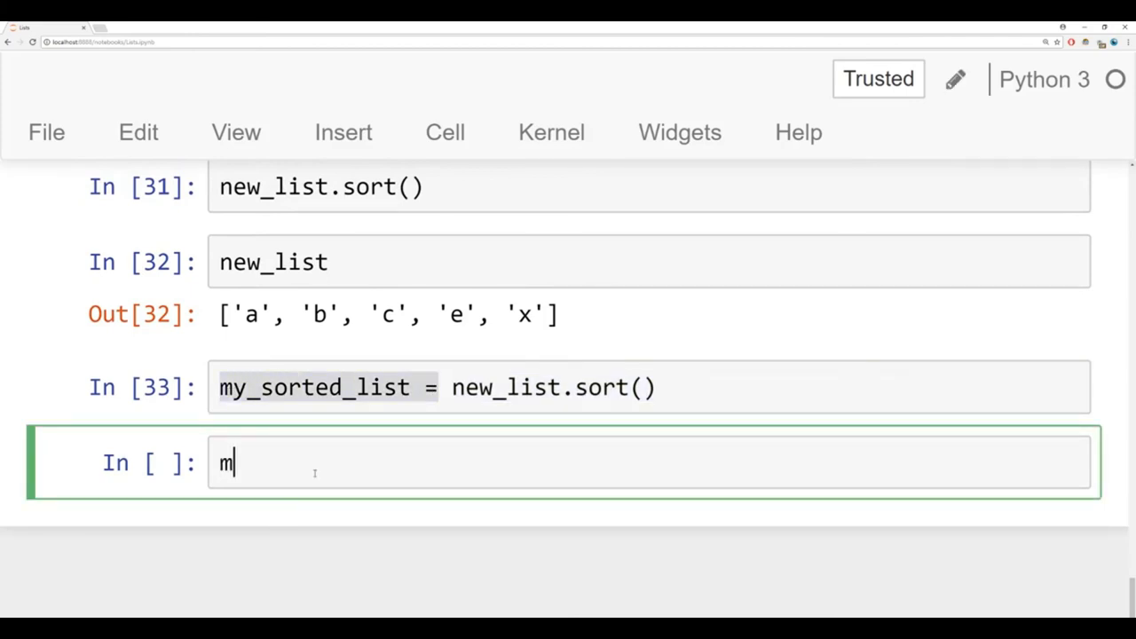
key(shift+Return)
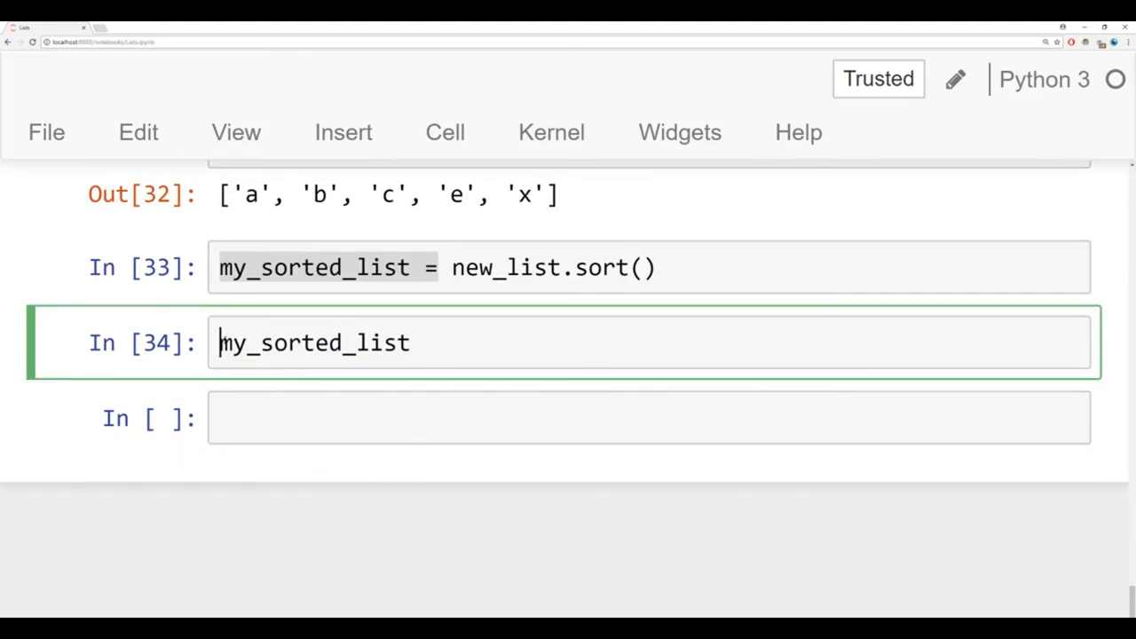
Step: Show type(my_sorted_list) is NoneType and run a cell containing None
text(type()
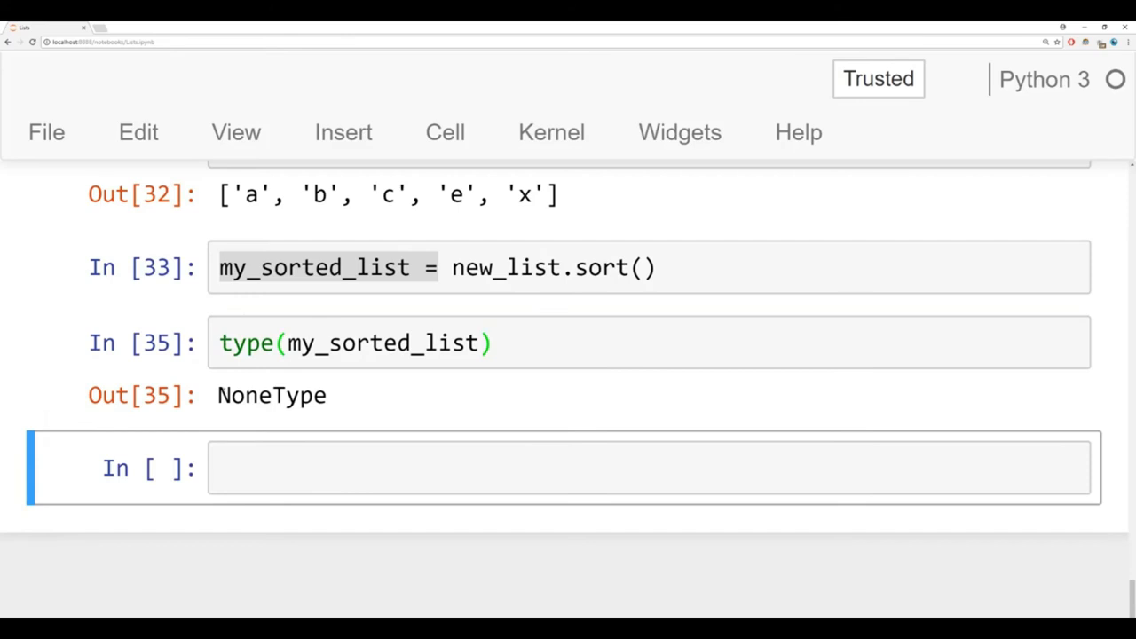
double_click(271, 395)
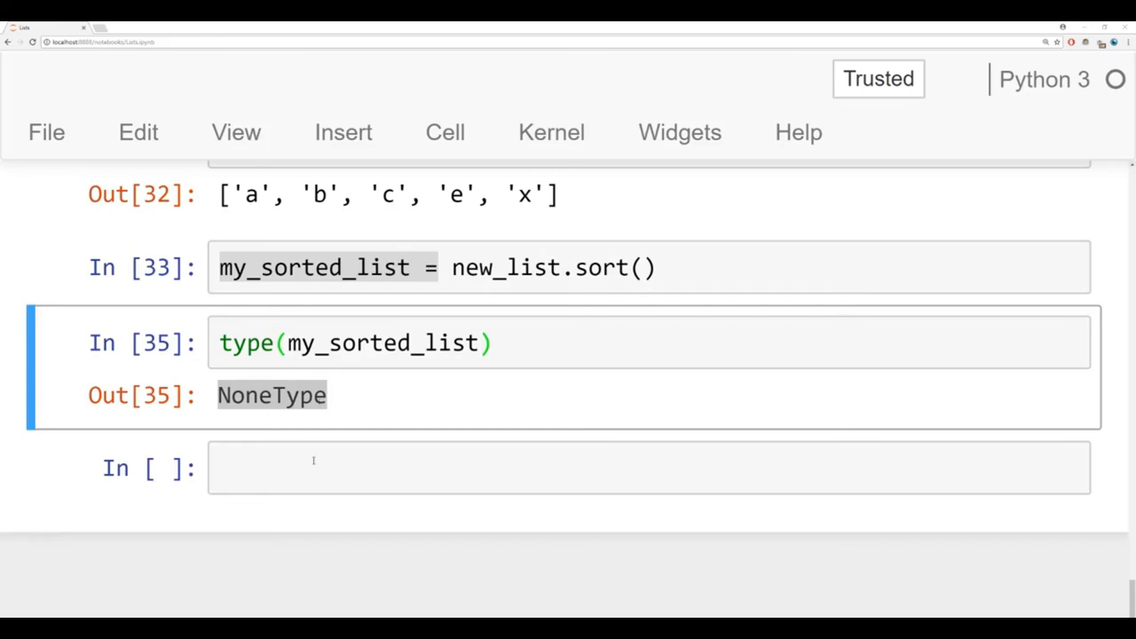
text(None)
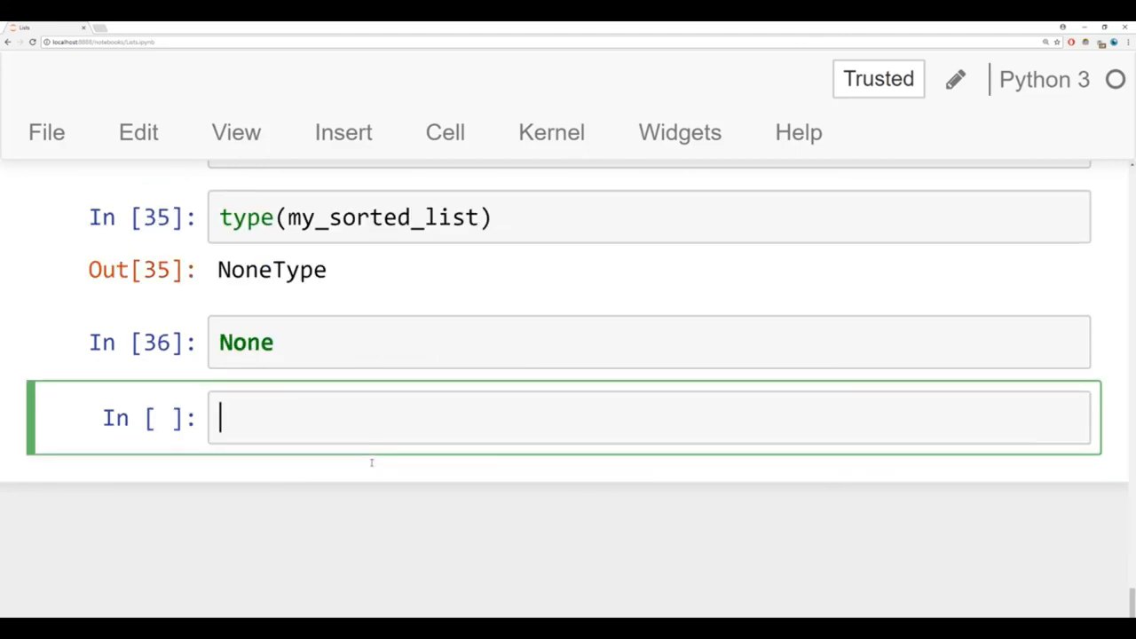
mouse_move(388, 375)
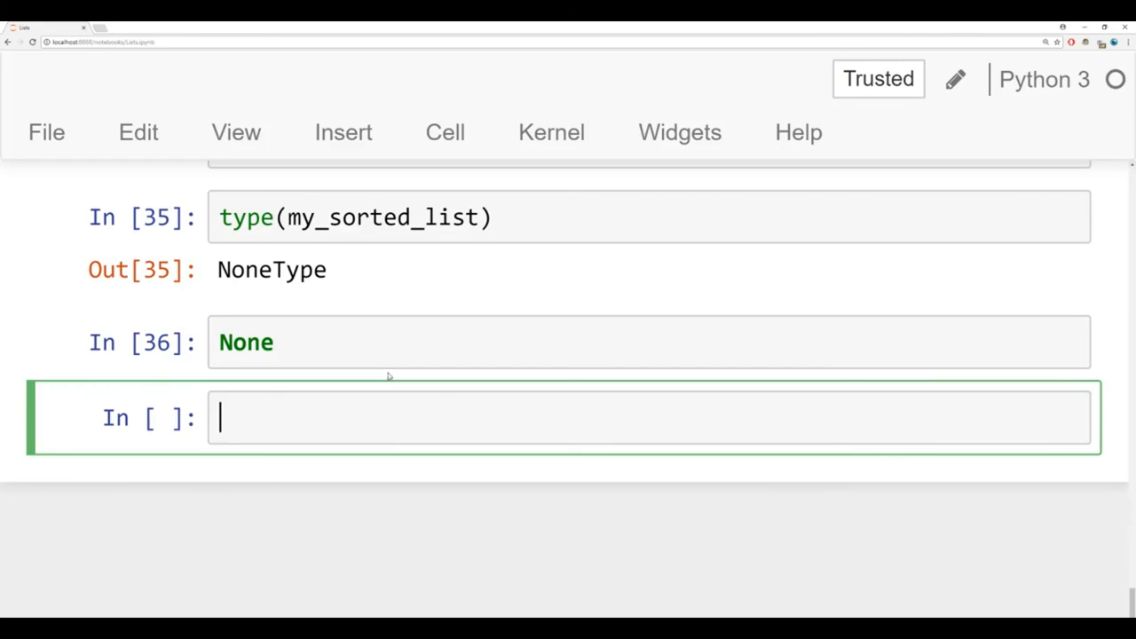
mouse_move(348, 373)
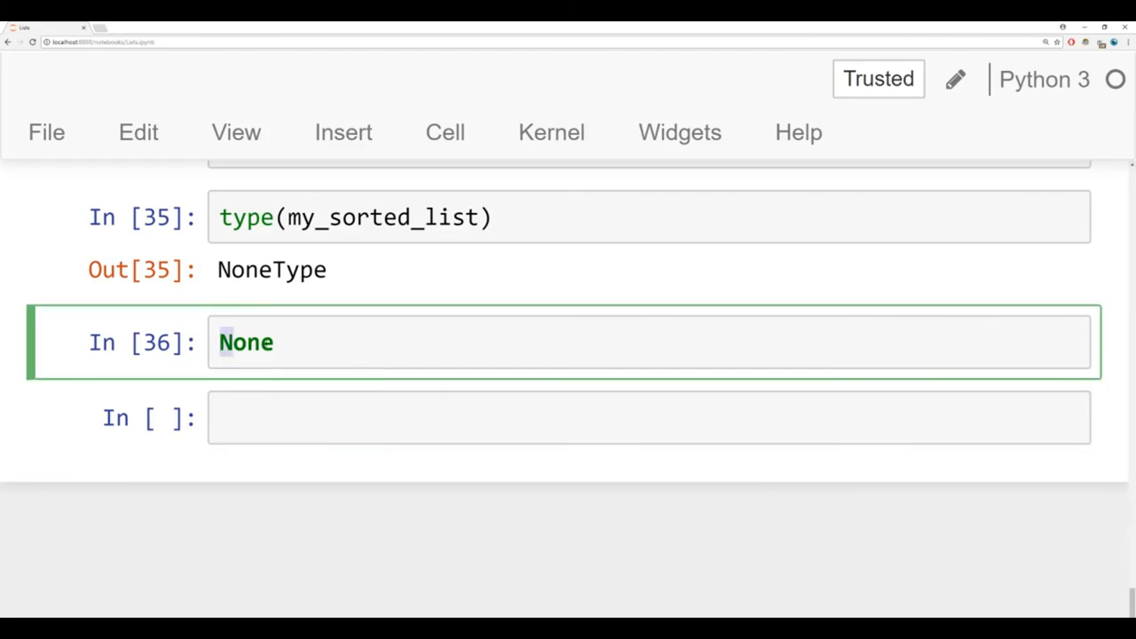
double_click(246, 343)
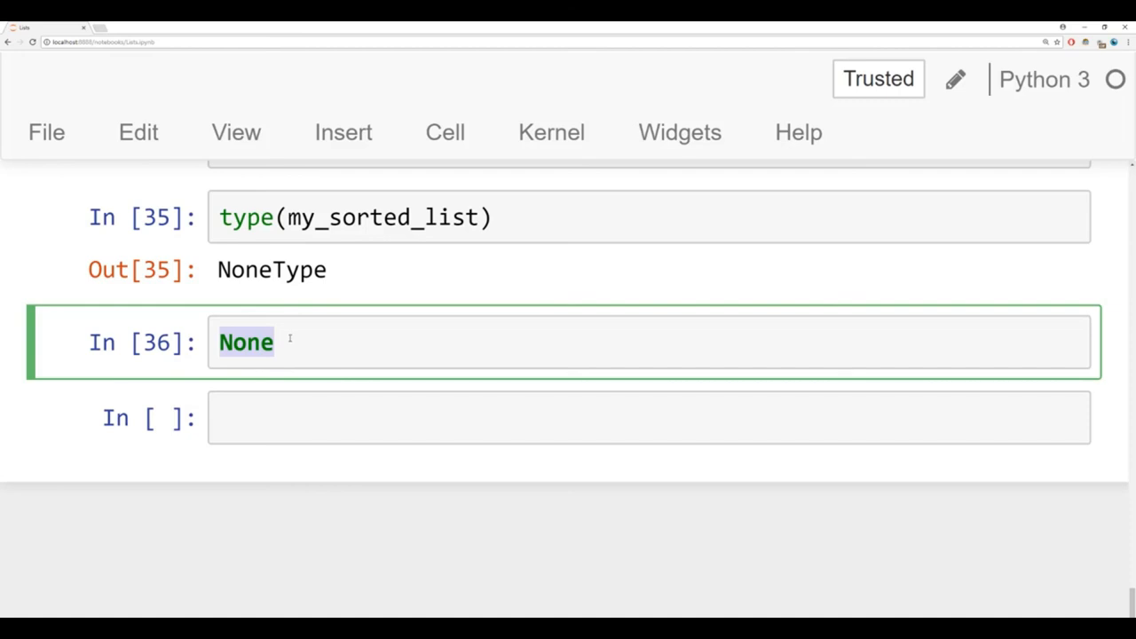
scroll(up, 3)
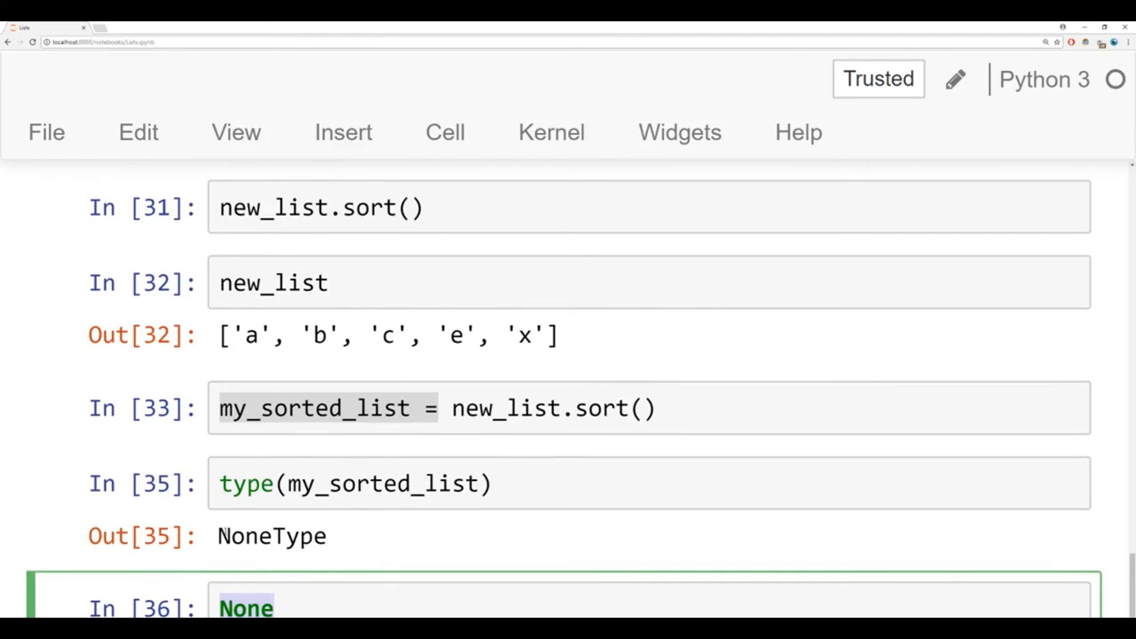
Step: Run new_list.sort() with my_sorted_list = new_list, then display my_sorted_list
click(559, 408)
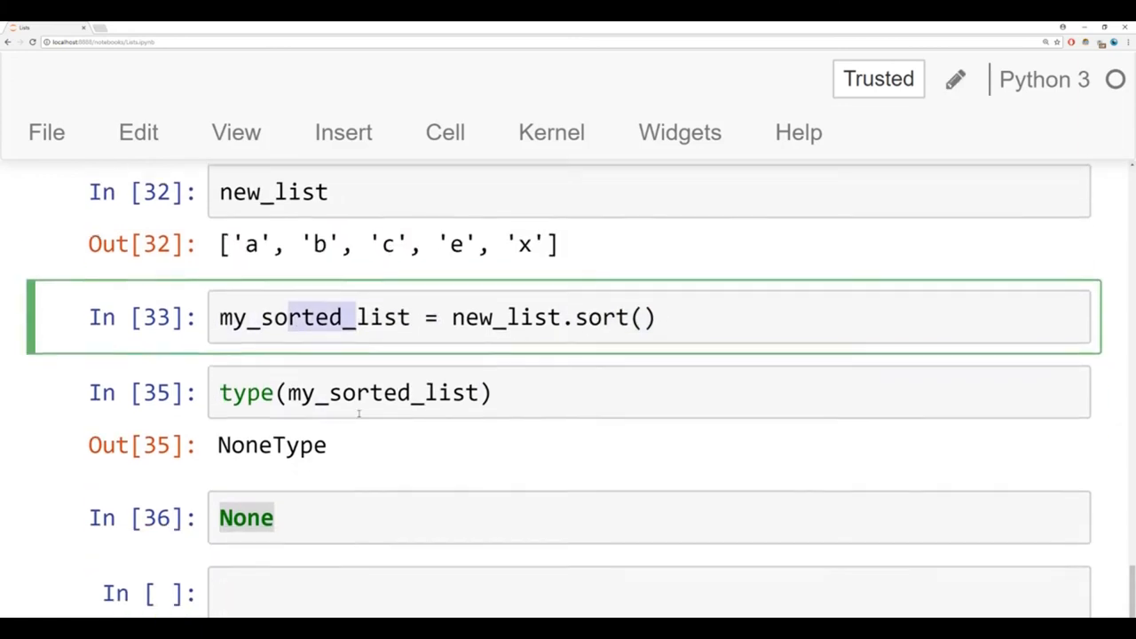
text(new)
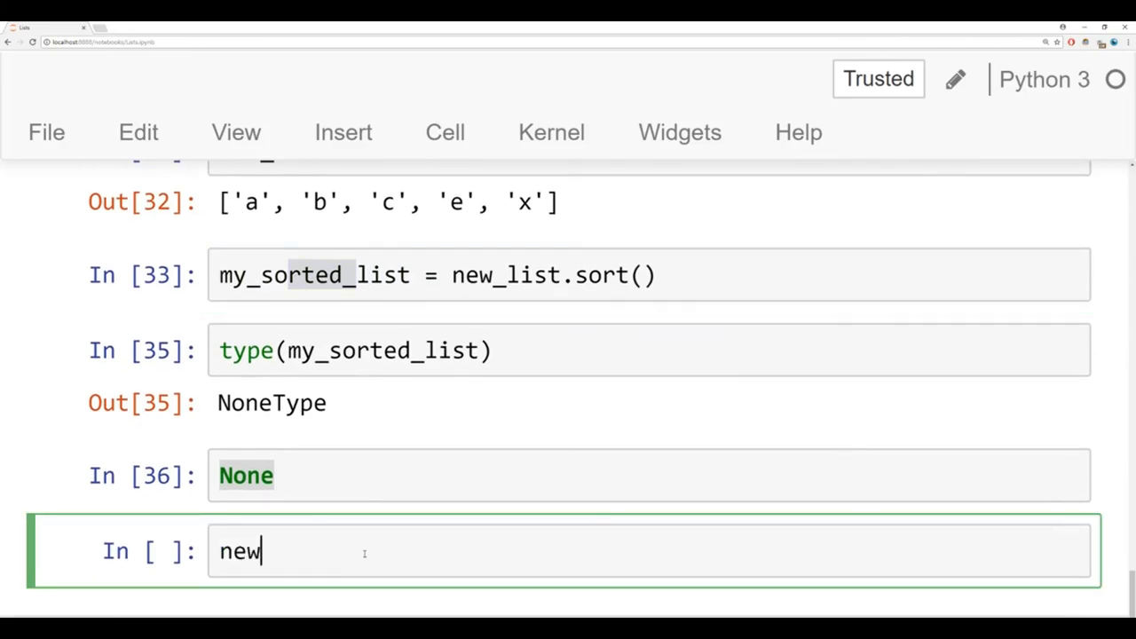
text(_list.so)
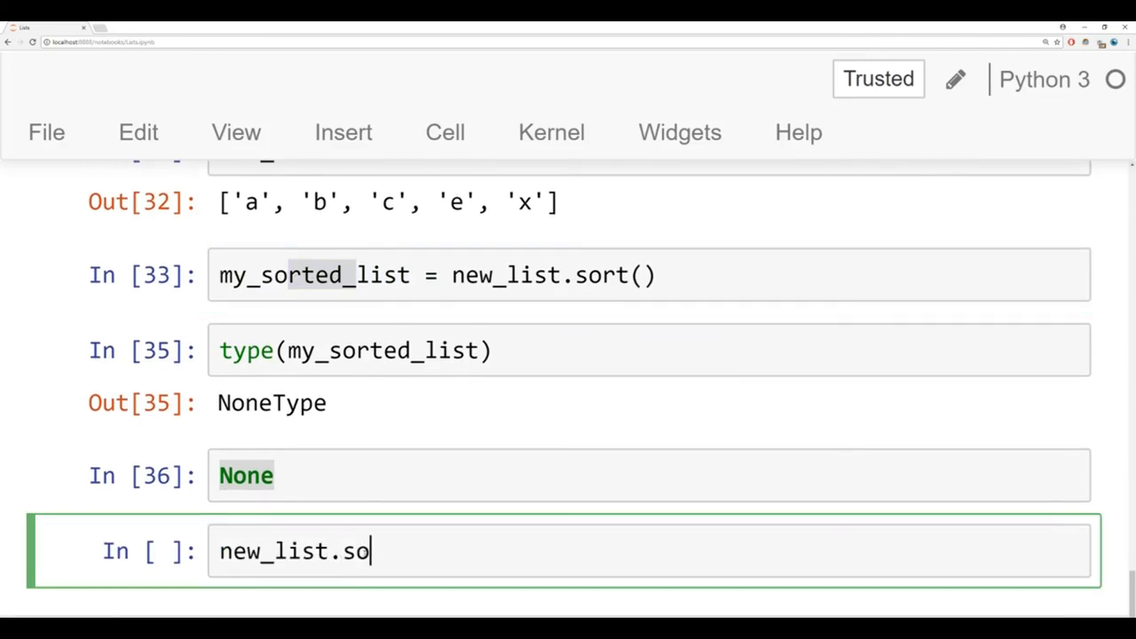
text(rt())
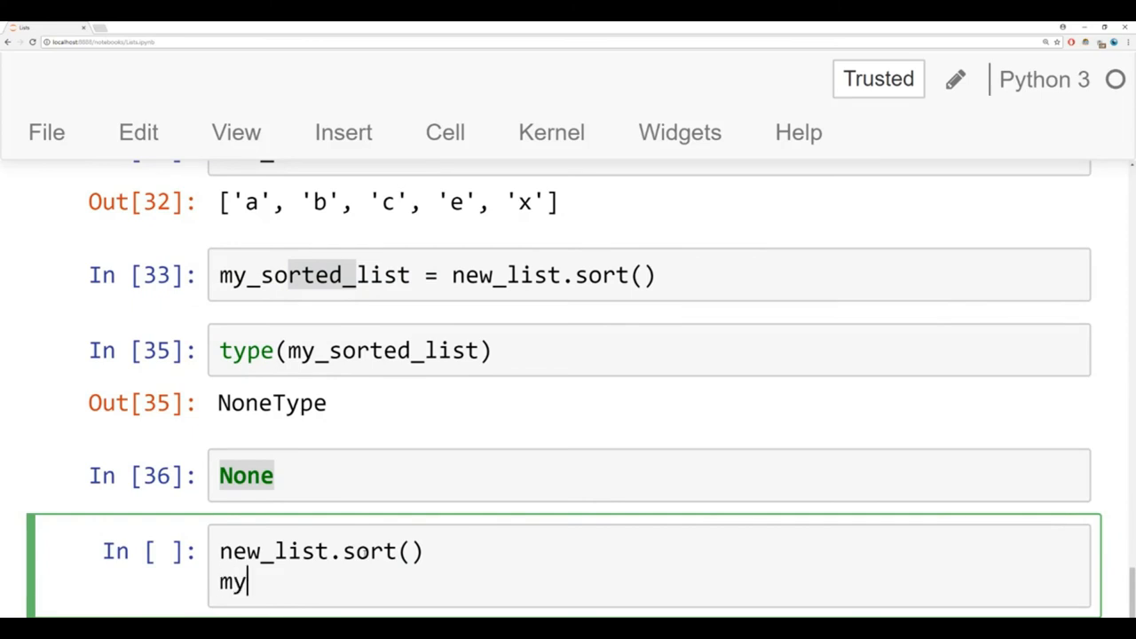
text(_sorted_lis)
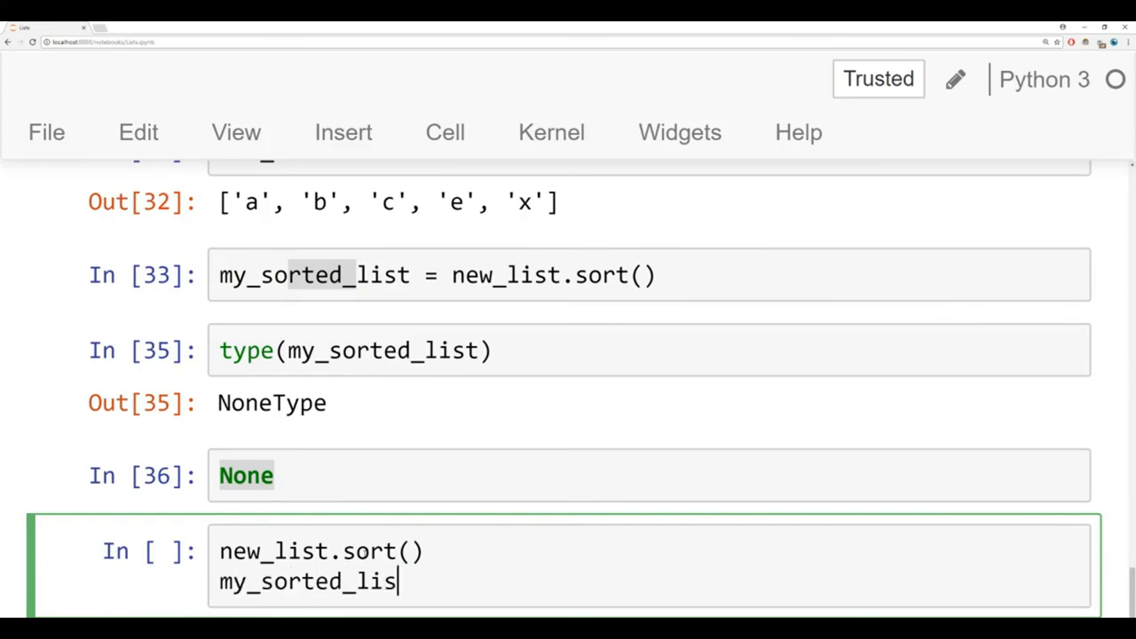
text(t = new_list)
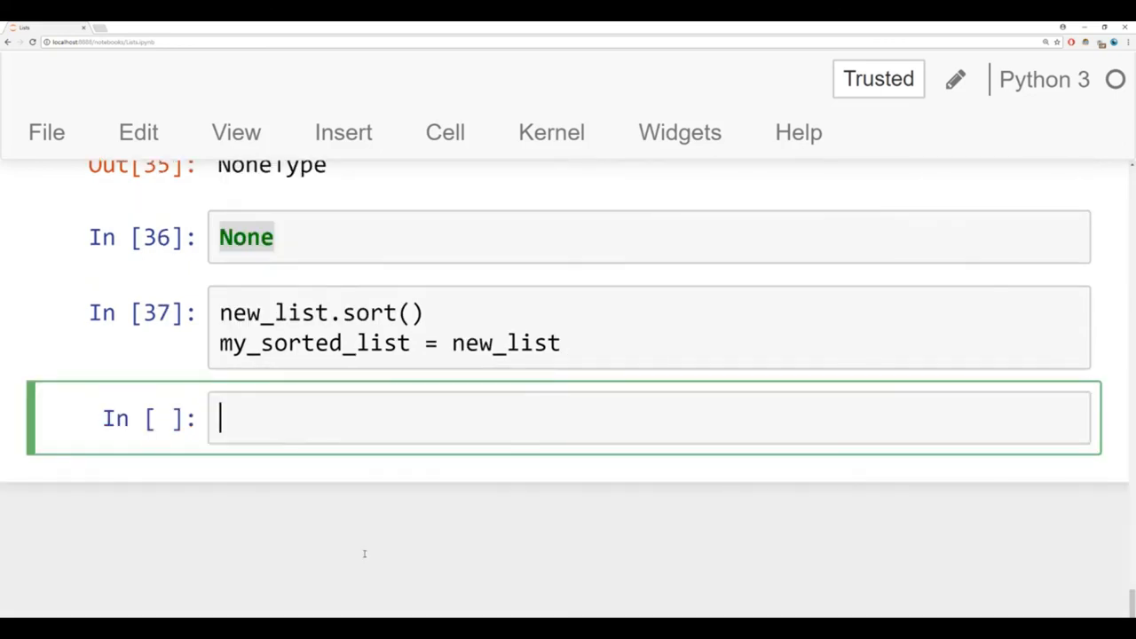
text(my)
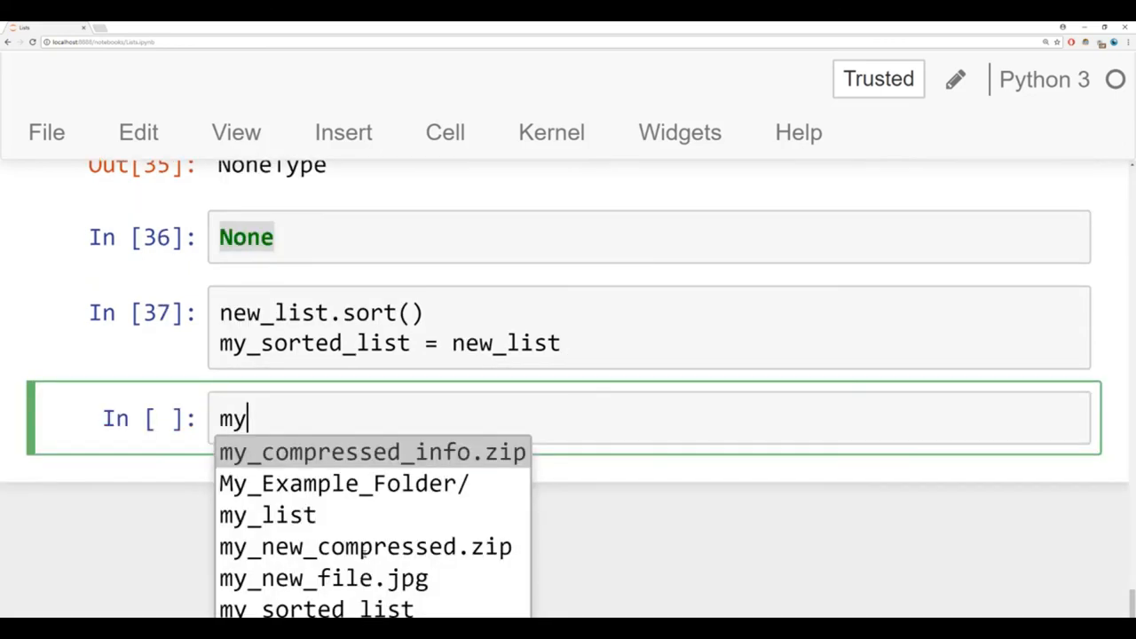
text(_sorted_list)
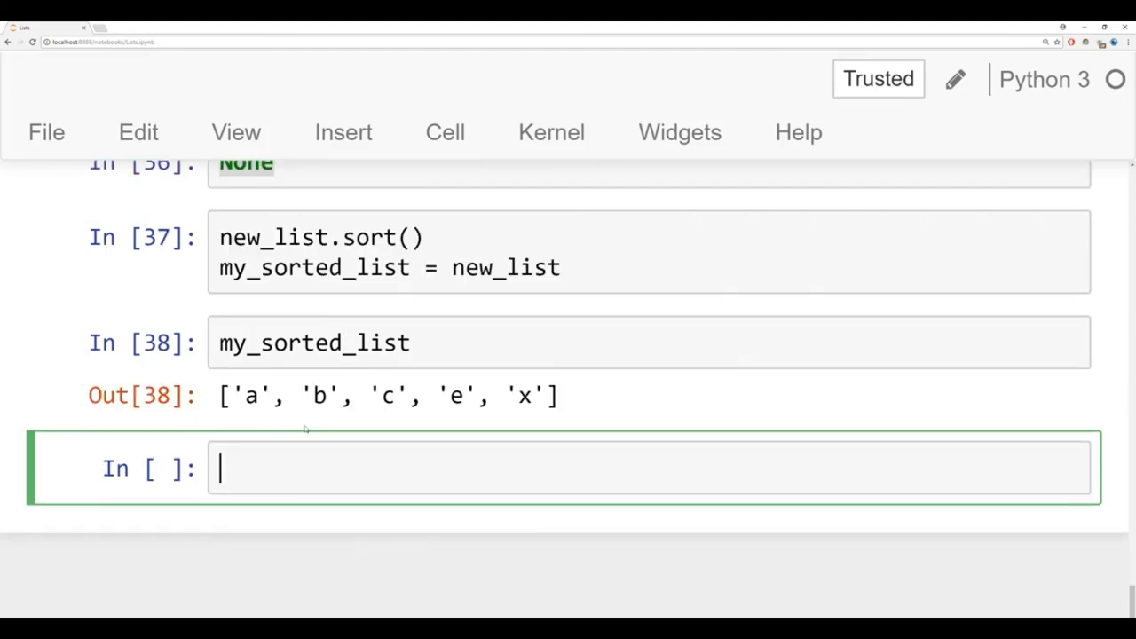
Step: Display num_list [4, 1, 8, 3], run num_list.sort(), and redisplay [1, 3, 4, 8]
text(nu)
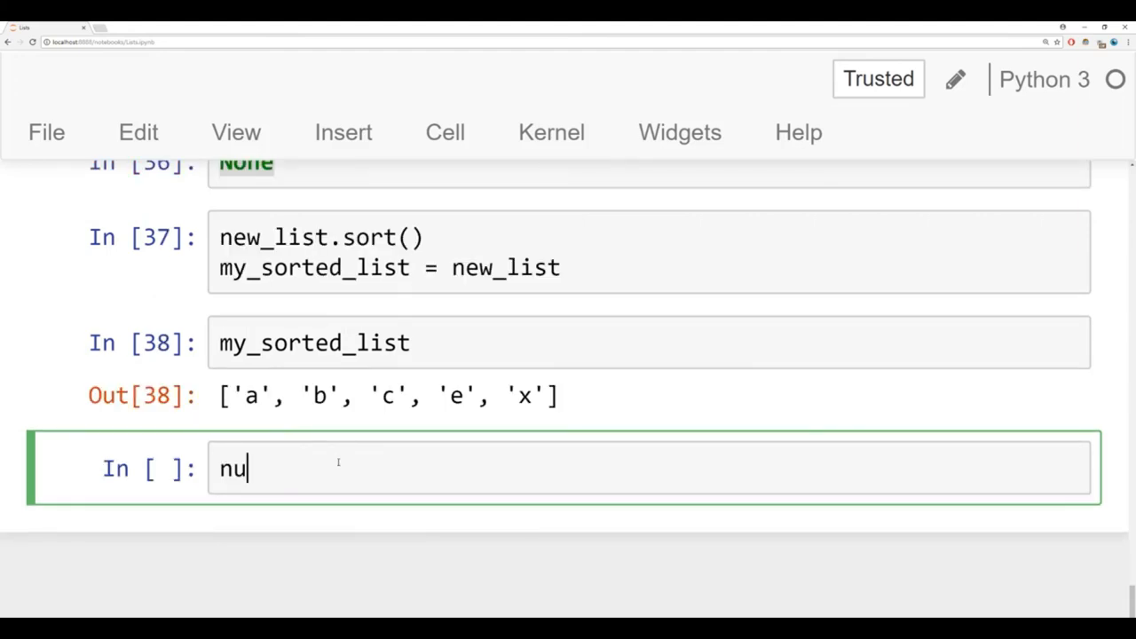
text(m_list.sort)
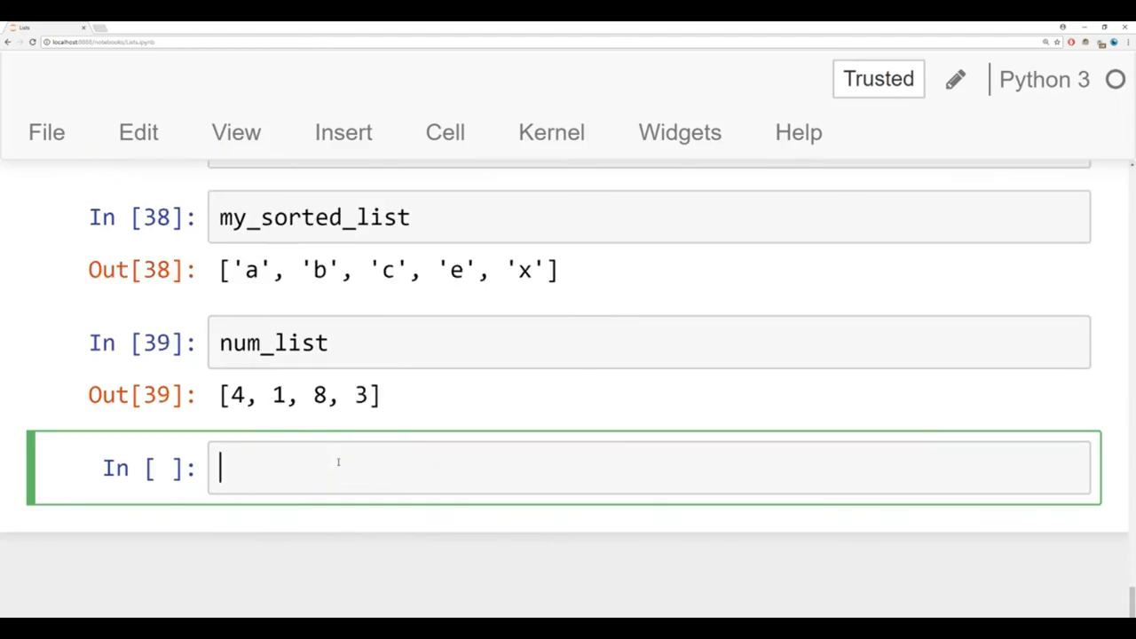
text(num_list.sort()
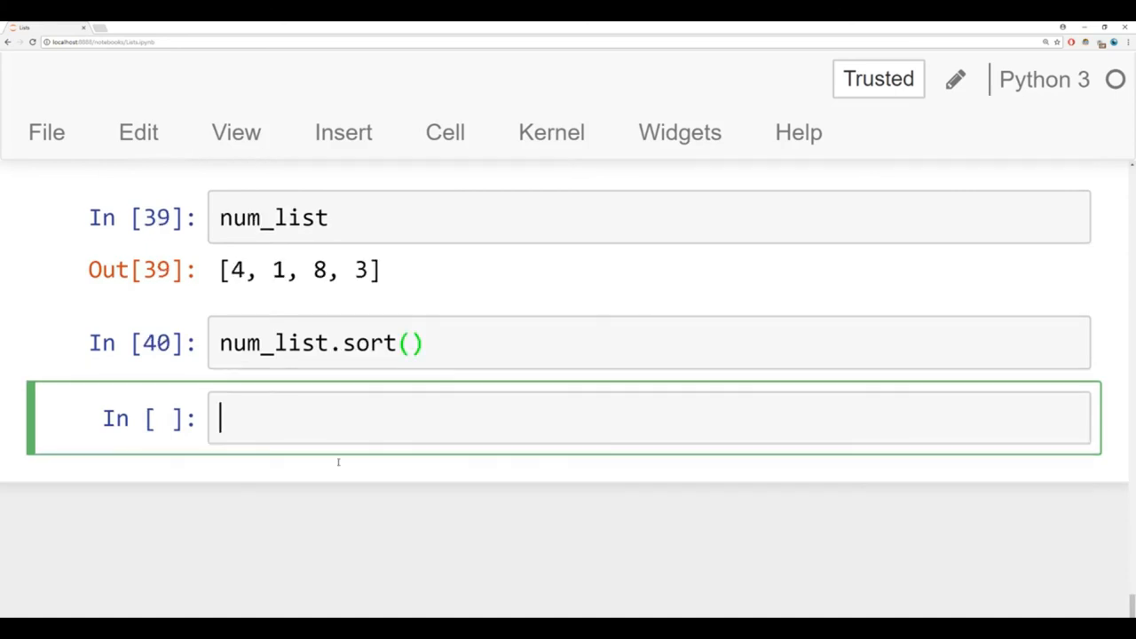
text(num_list)
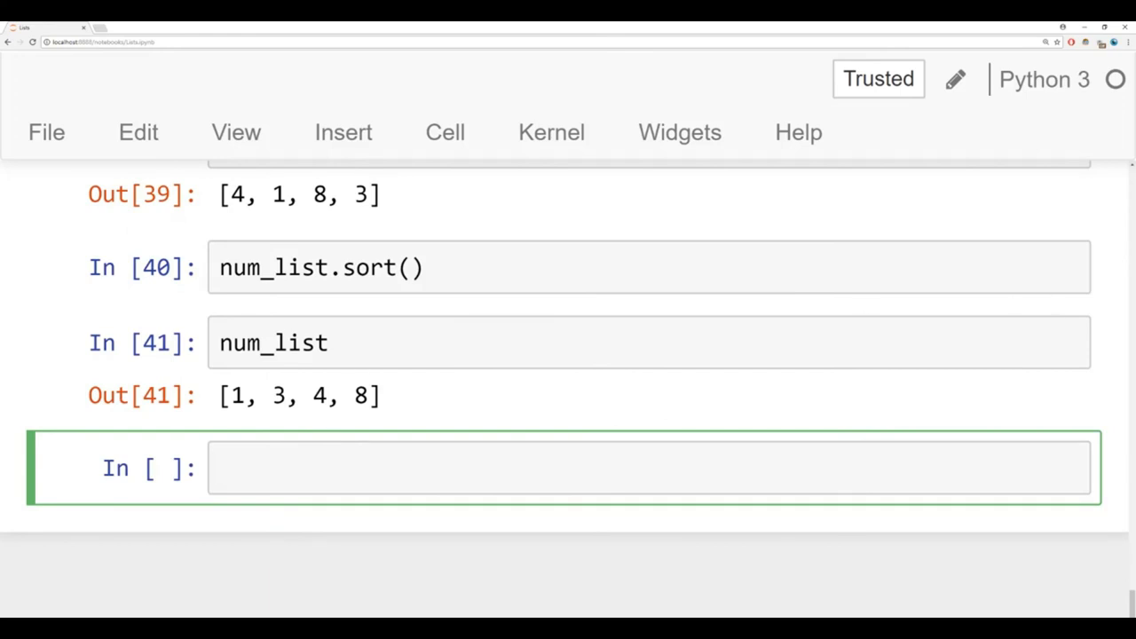
mouse_move(287, 489)
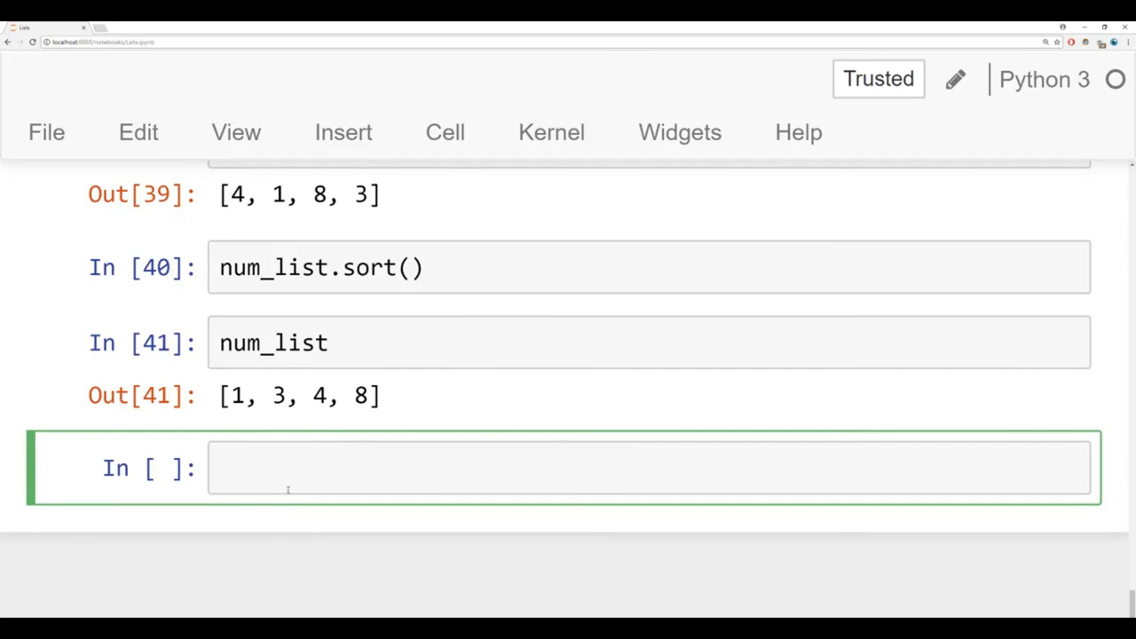
Step: Run num_list.reverse(), redisplay num_list, and highlight the [8, 4, 3, 1] output
text(num_)
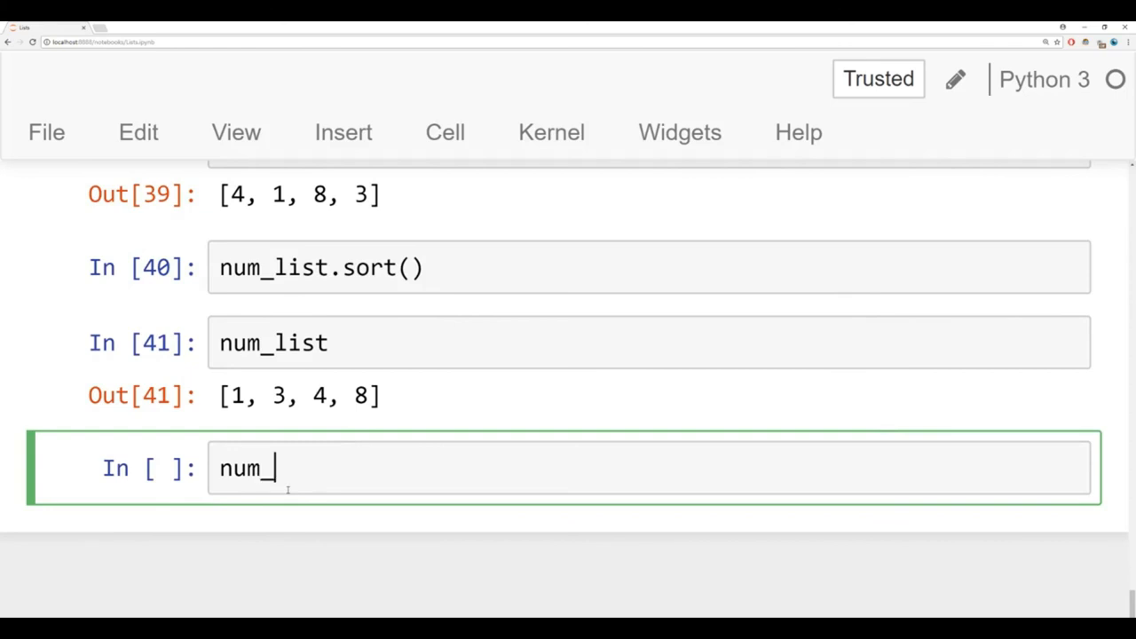
text(list.re)
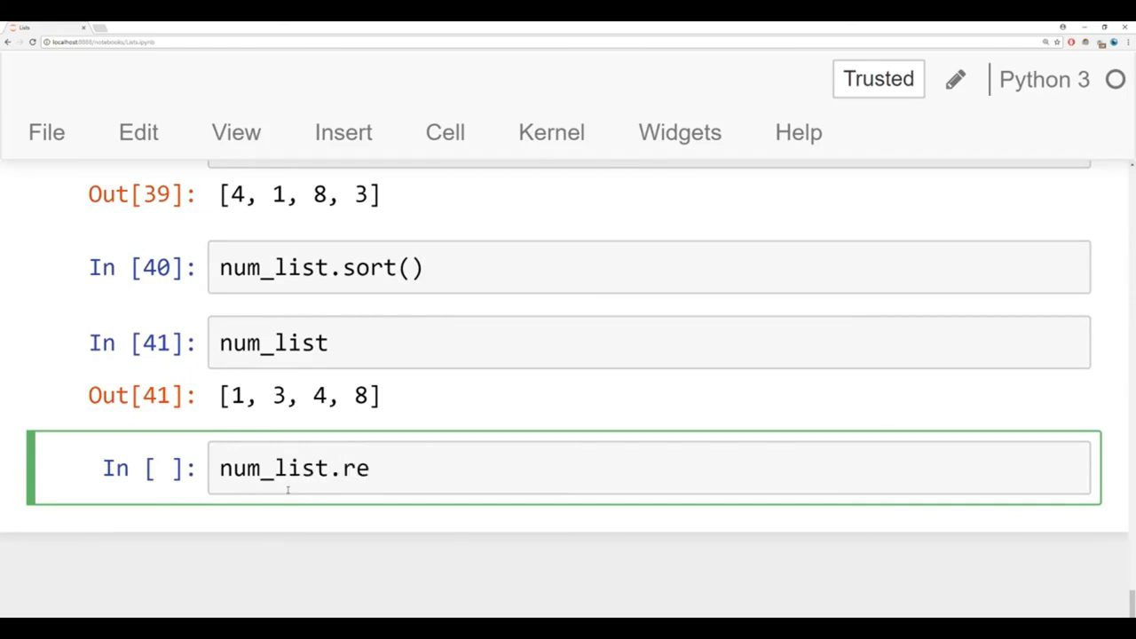
text(verse)
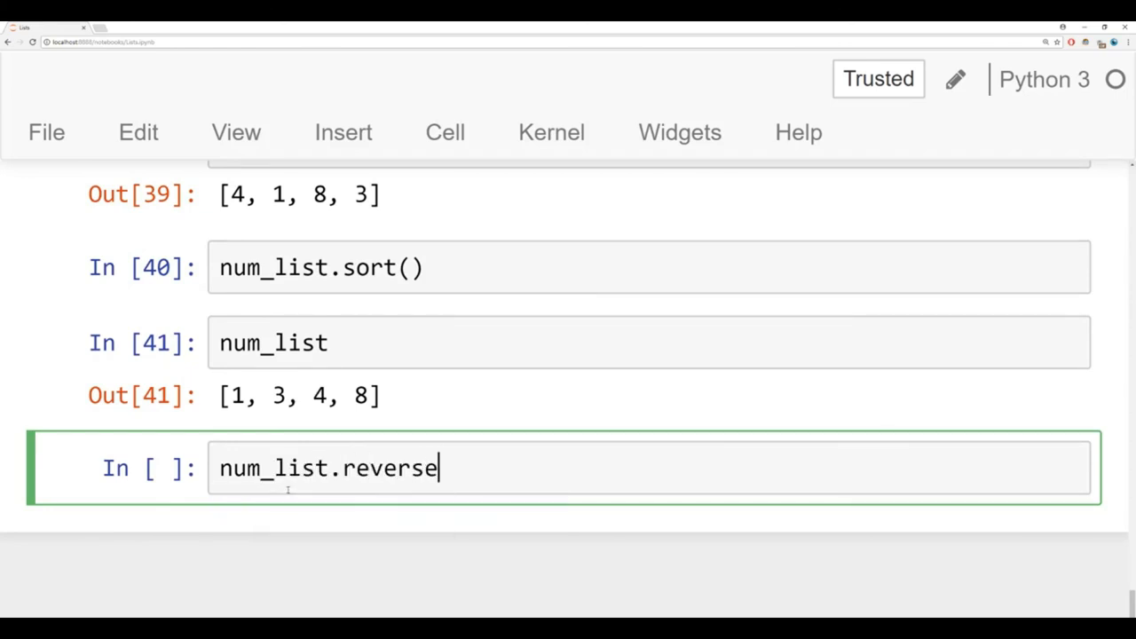
text(())
text(num)
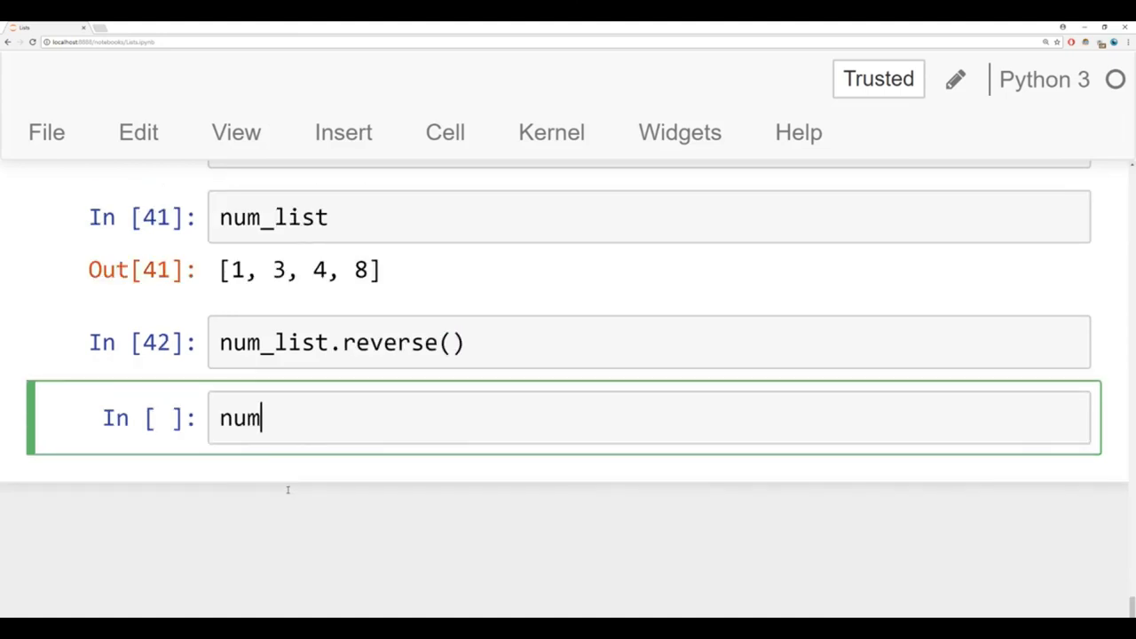
text(_list)
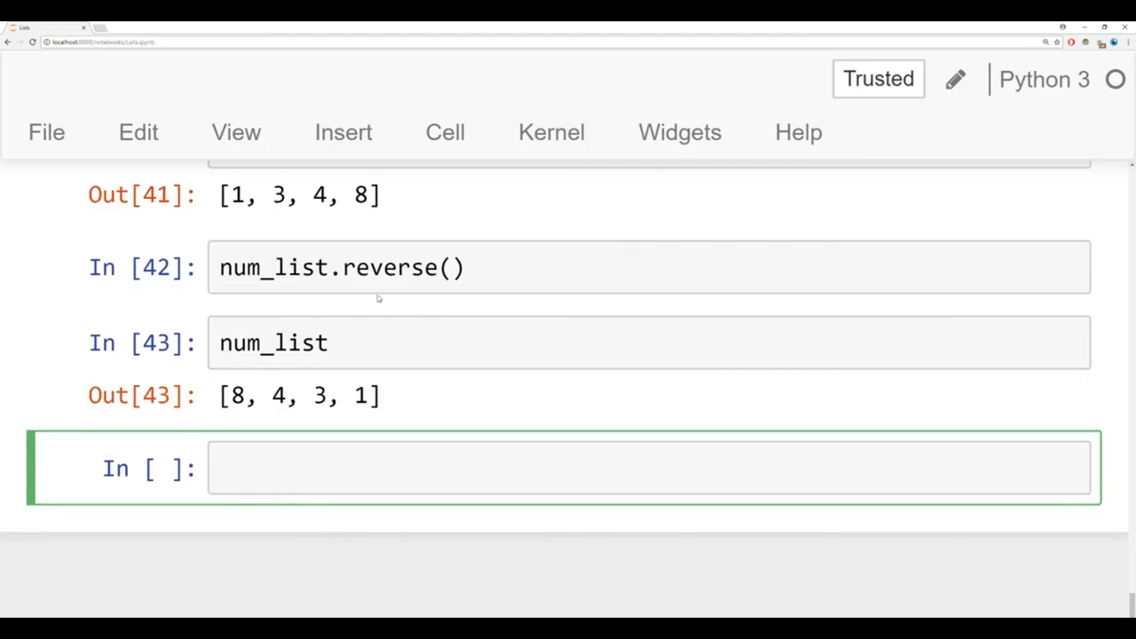
drag(219, 396, 353, 395)
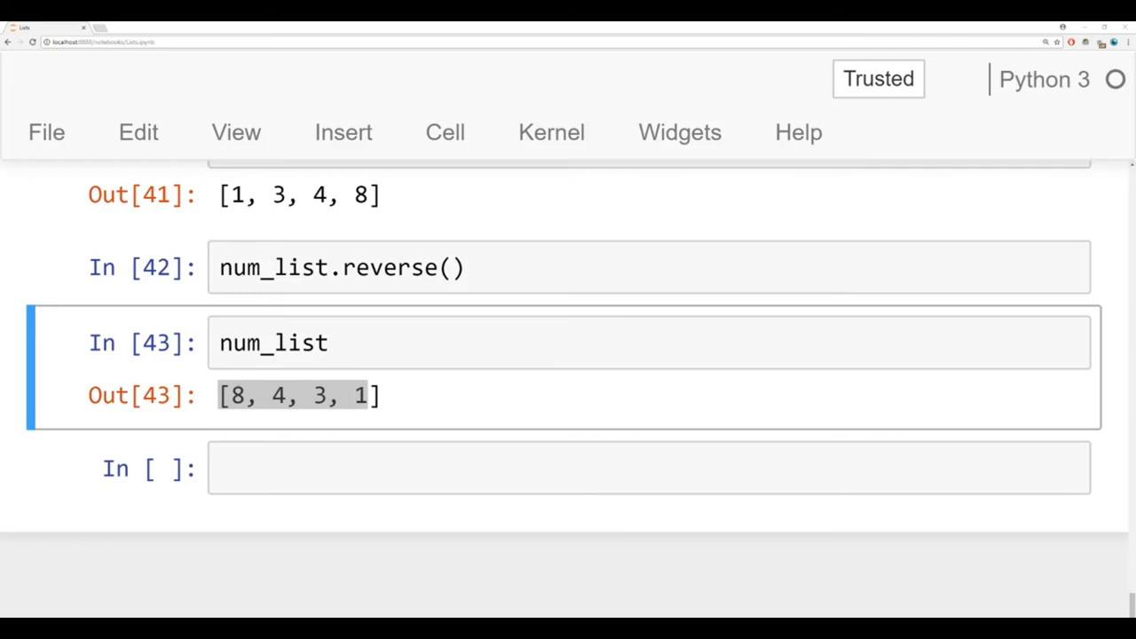
scroll(up, 3)
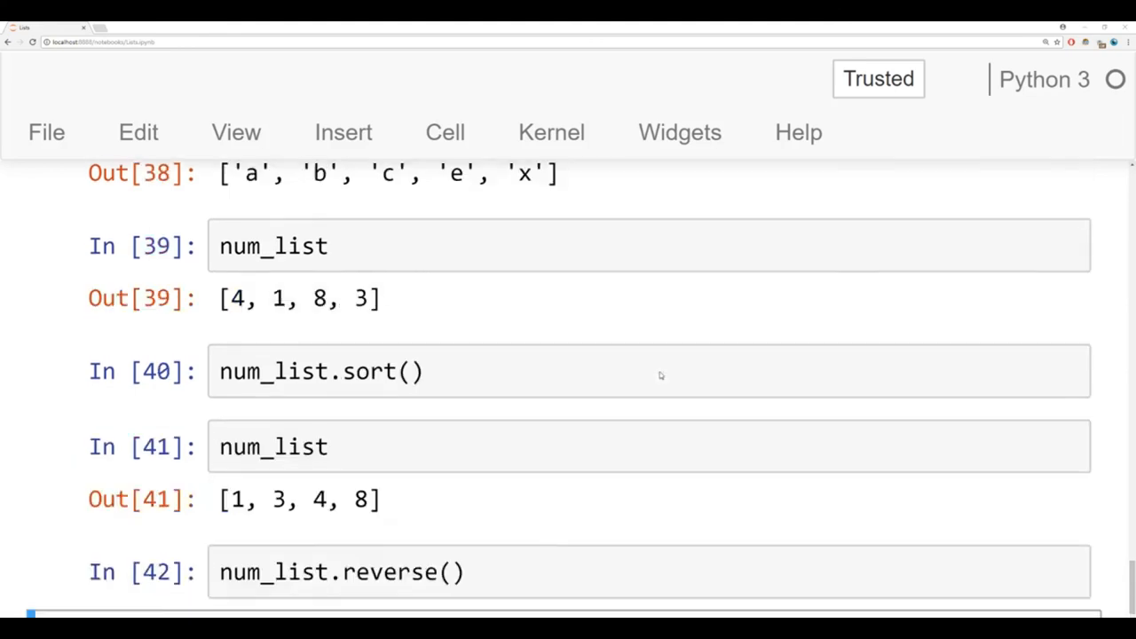
scroll(up, 3)
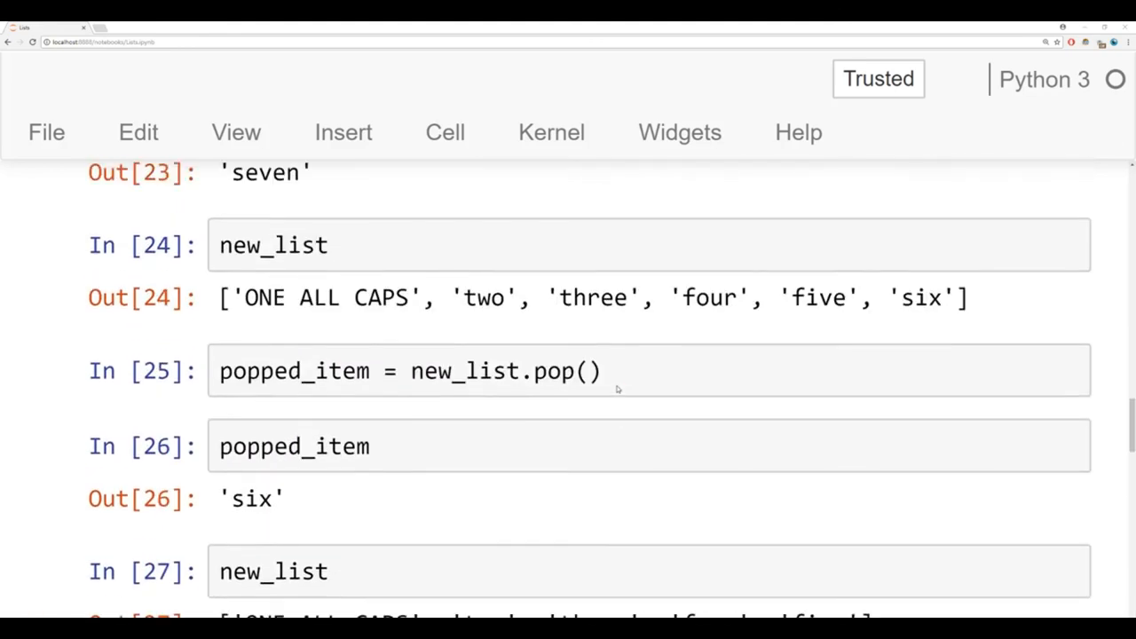
scroll(up, 3)
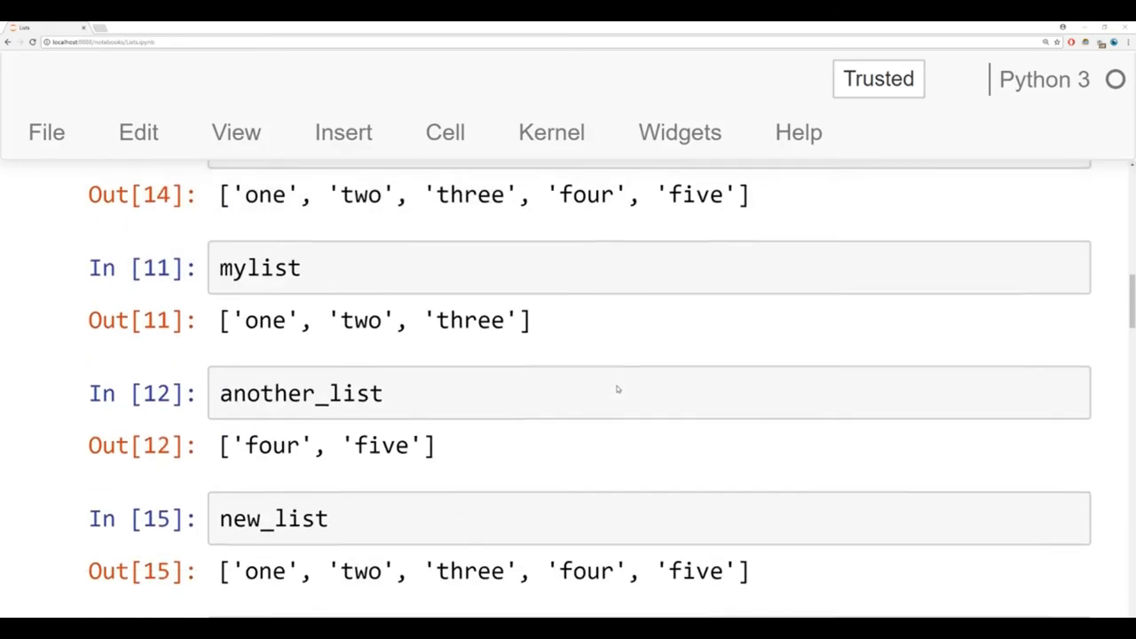
scroll(up, 3)
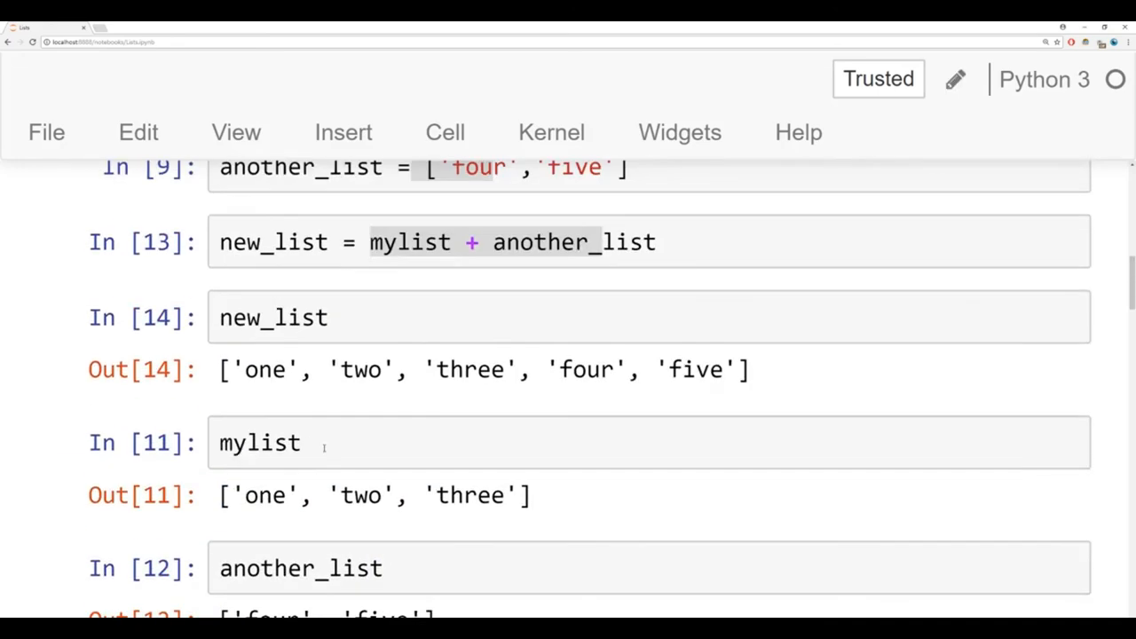
scroll(up, 3)
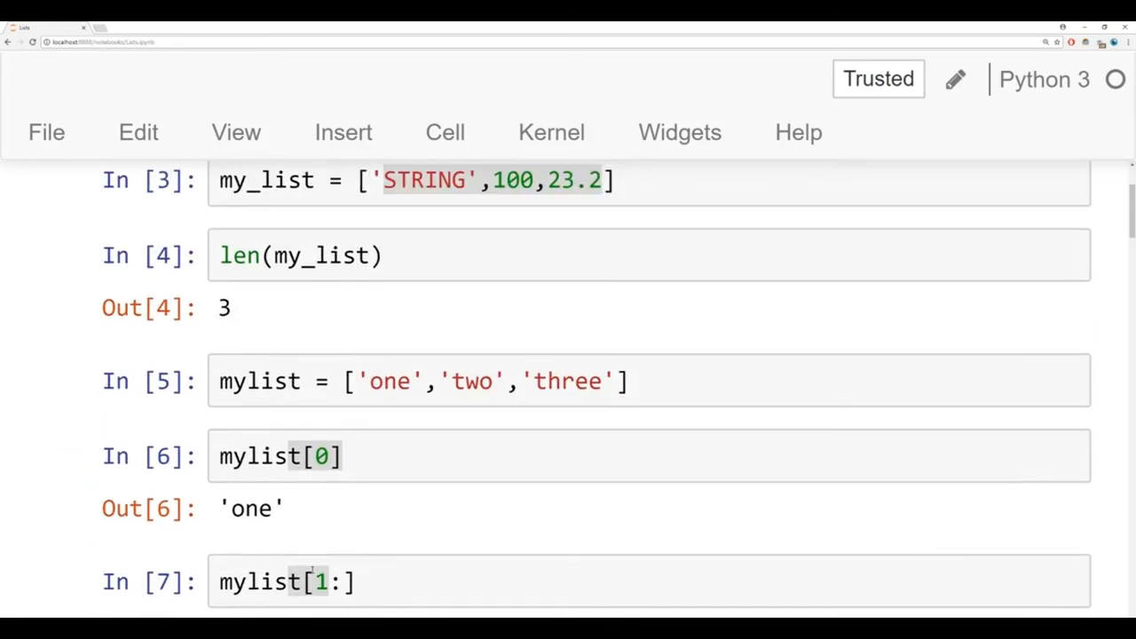
key(shift+Return)
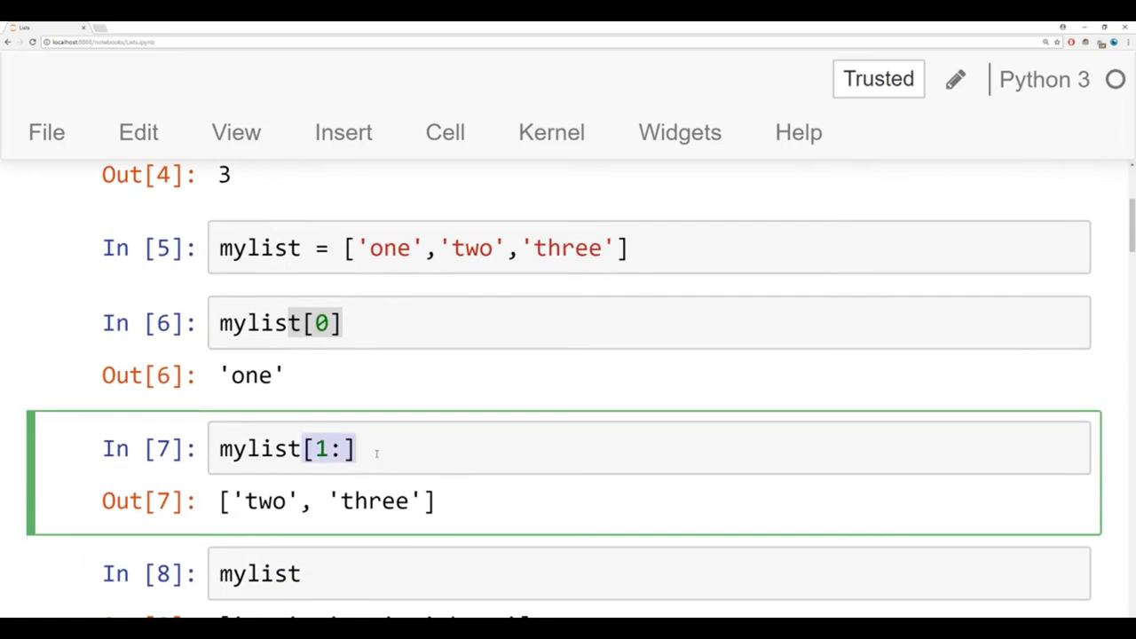
click(355, 361)
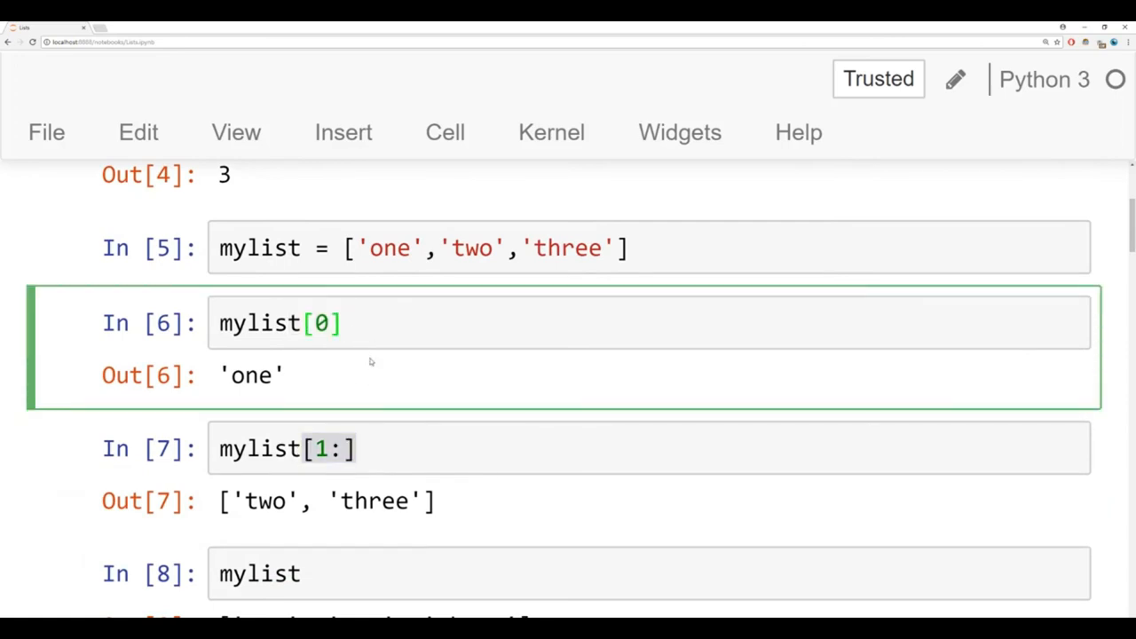
scroll(down, 3)
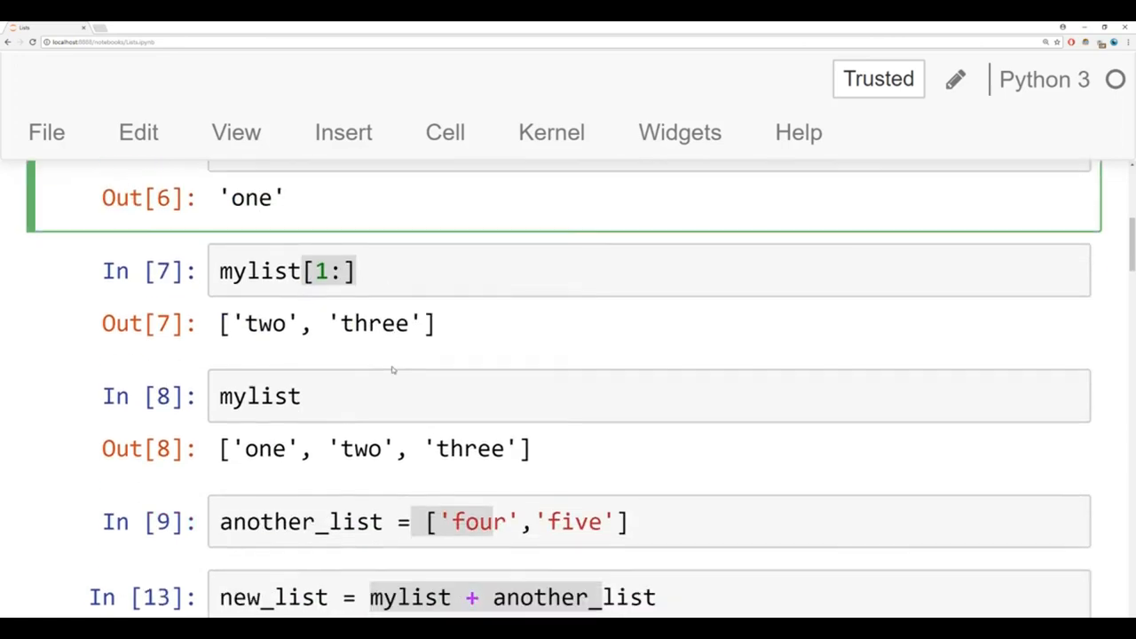
scroll(down, 3)
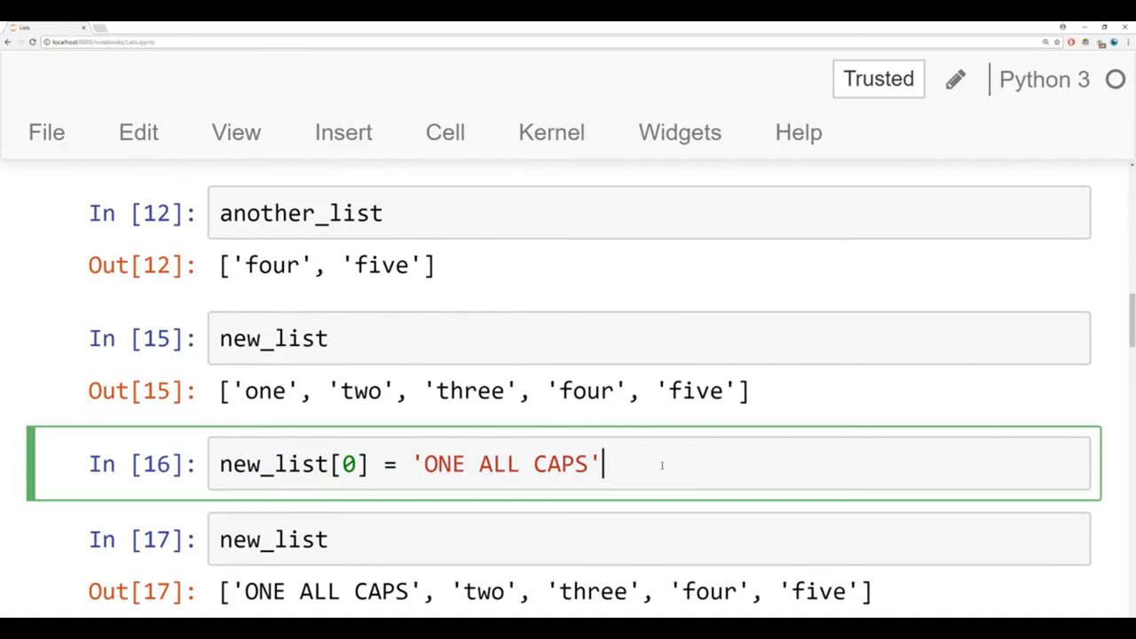
key(Escape)
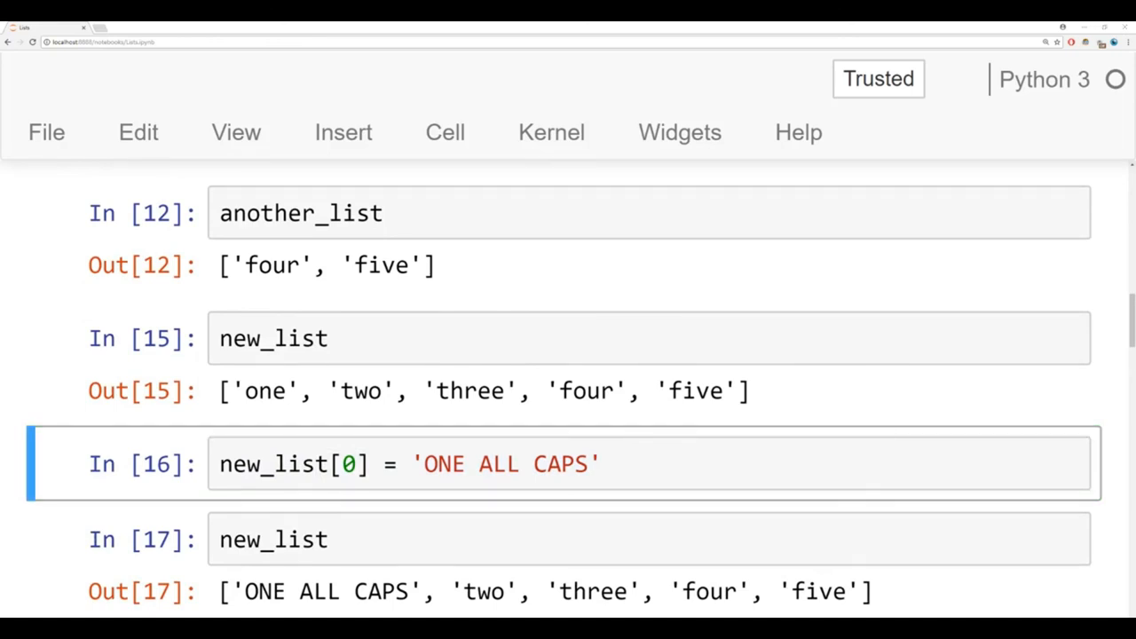